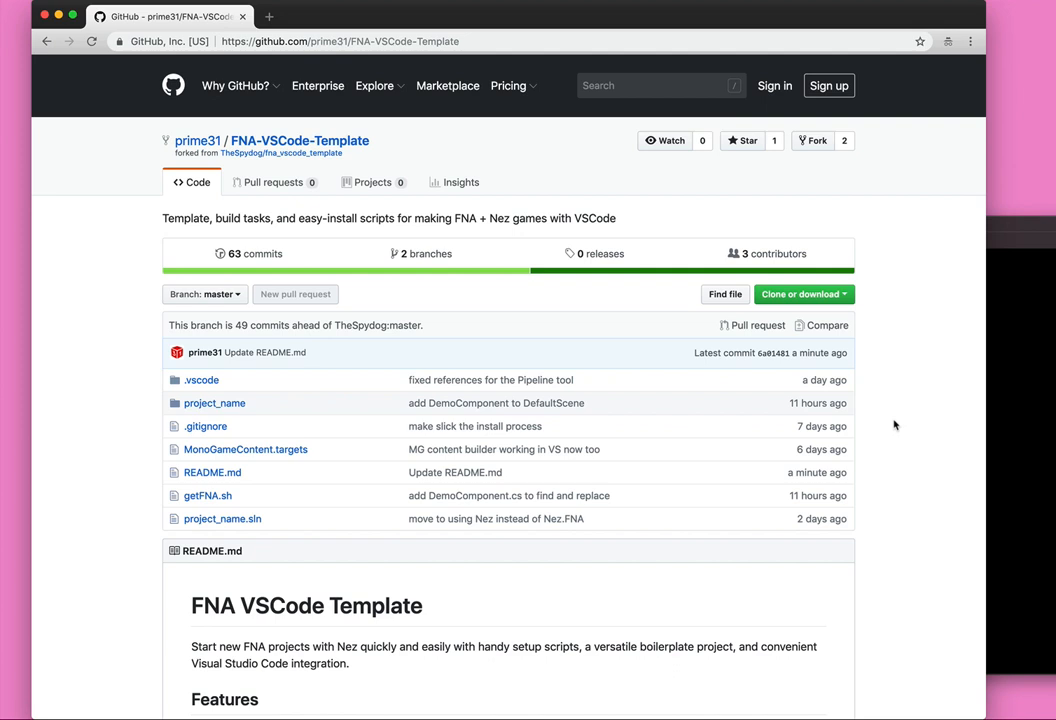
Download the FNA-VSCode-Template repository as a ZIP from Clone or download.
scroll("down", 3)
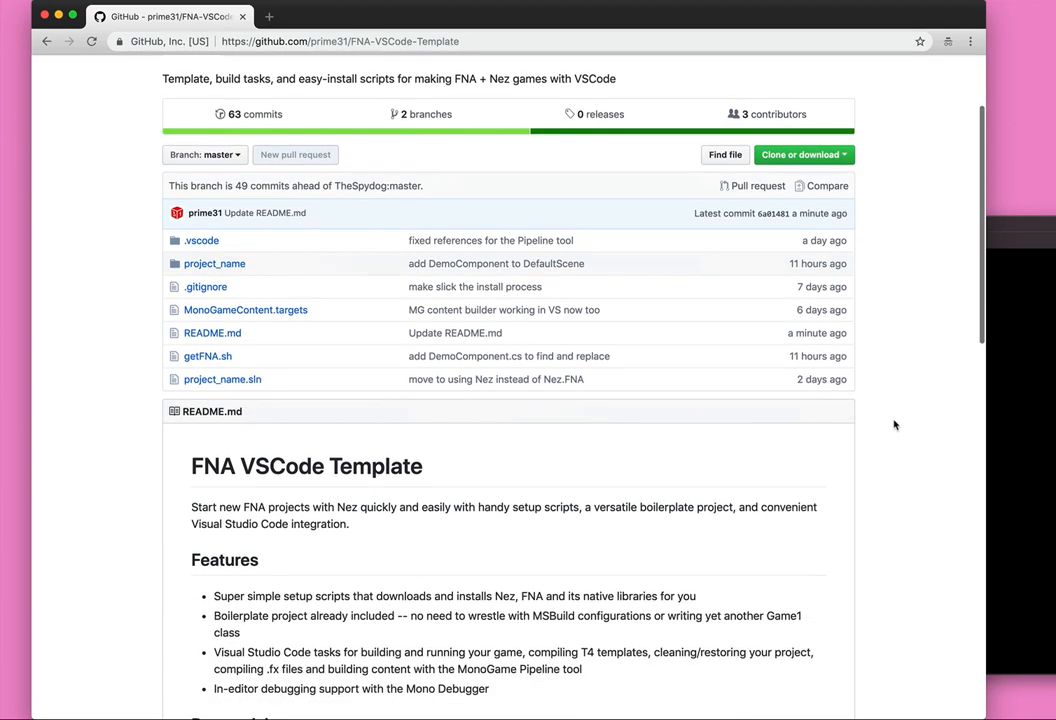
scroll("down", 3)
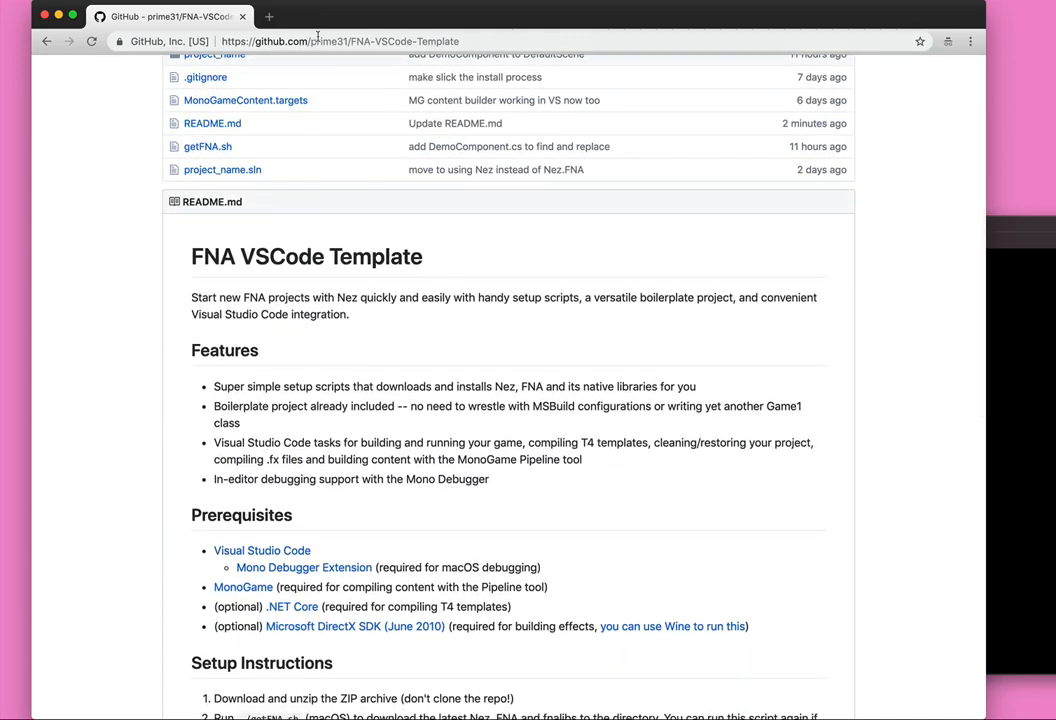
scroll("down", 3)
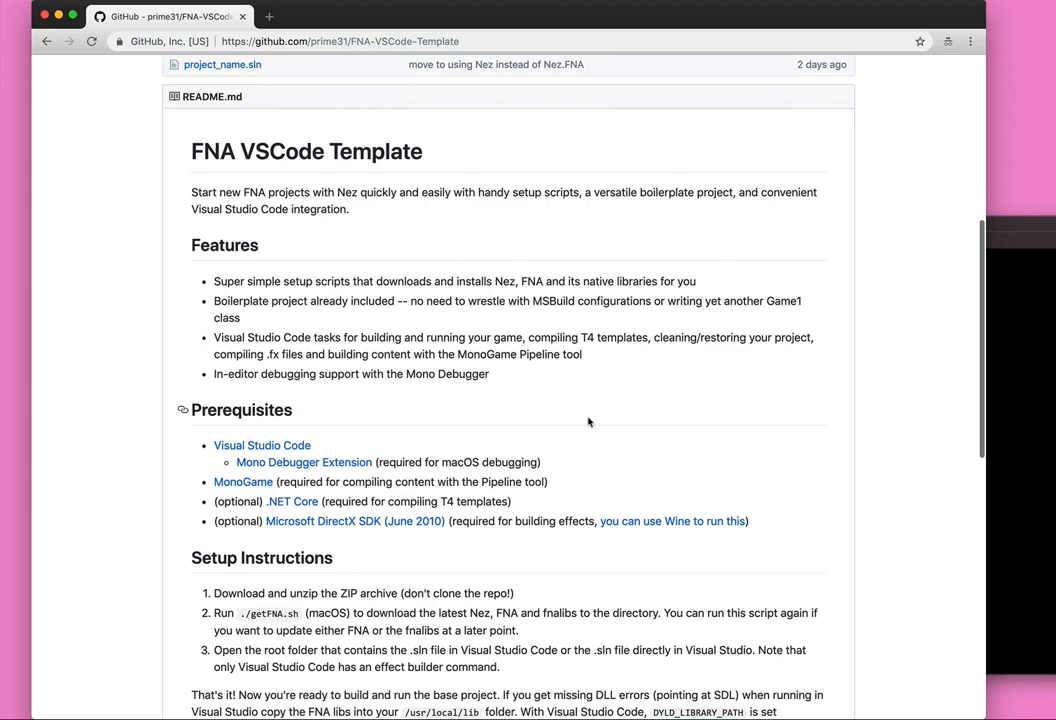
scroll("down", 3)
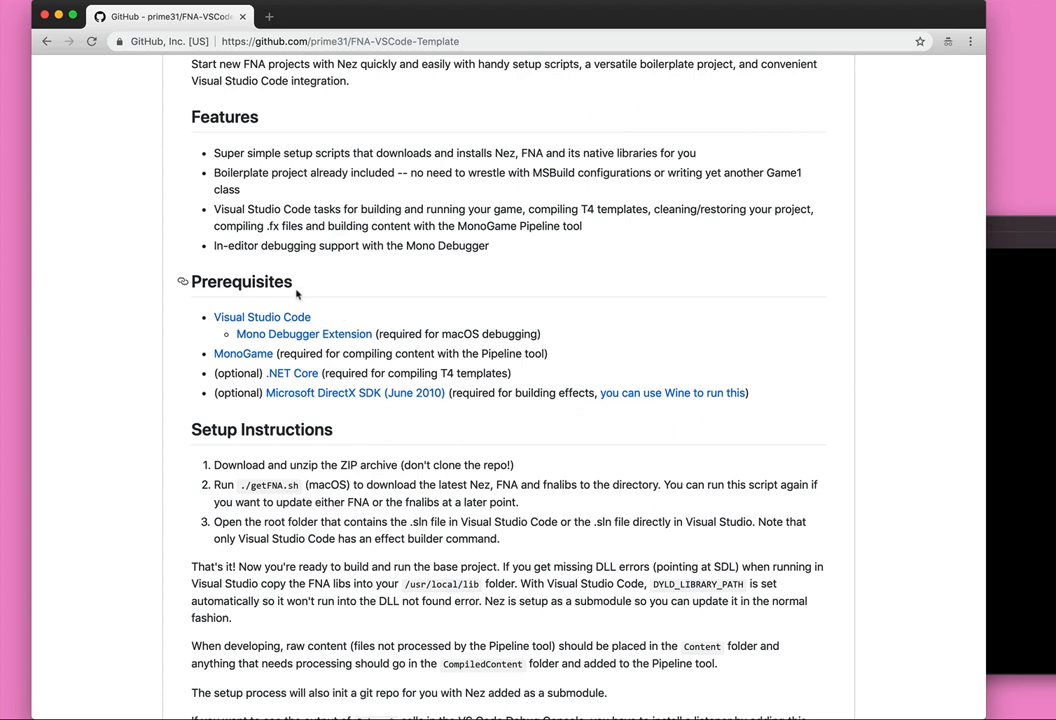
mouse_move(262, 317)
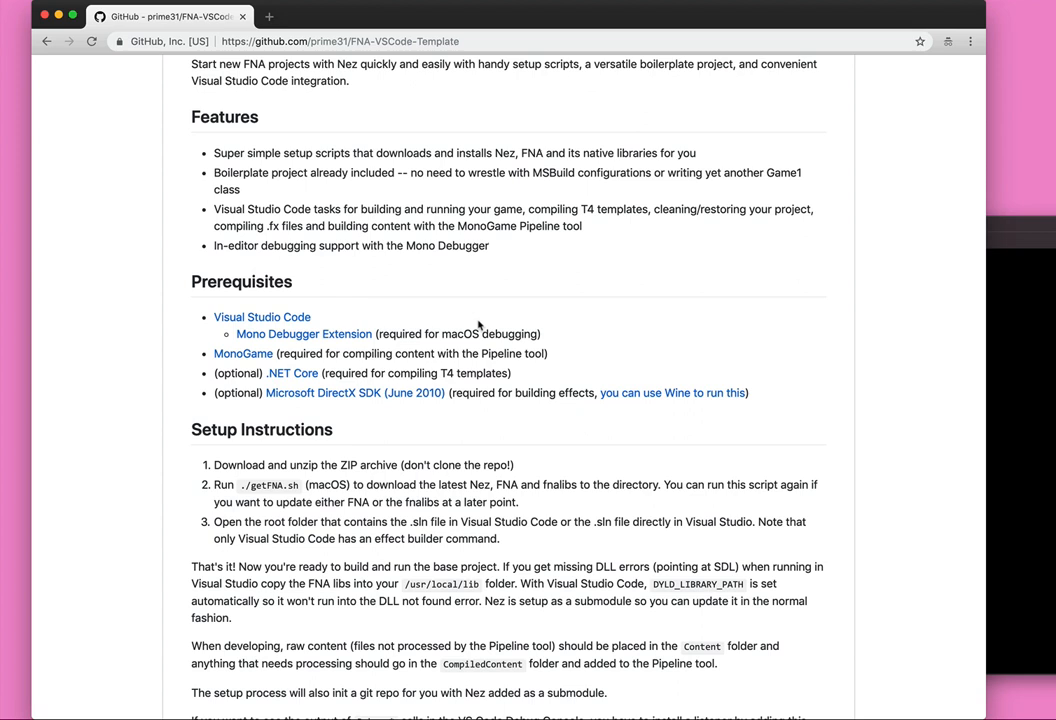
mouse_move(518, 328)
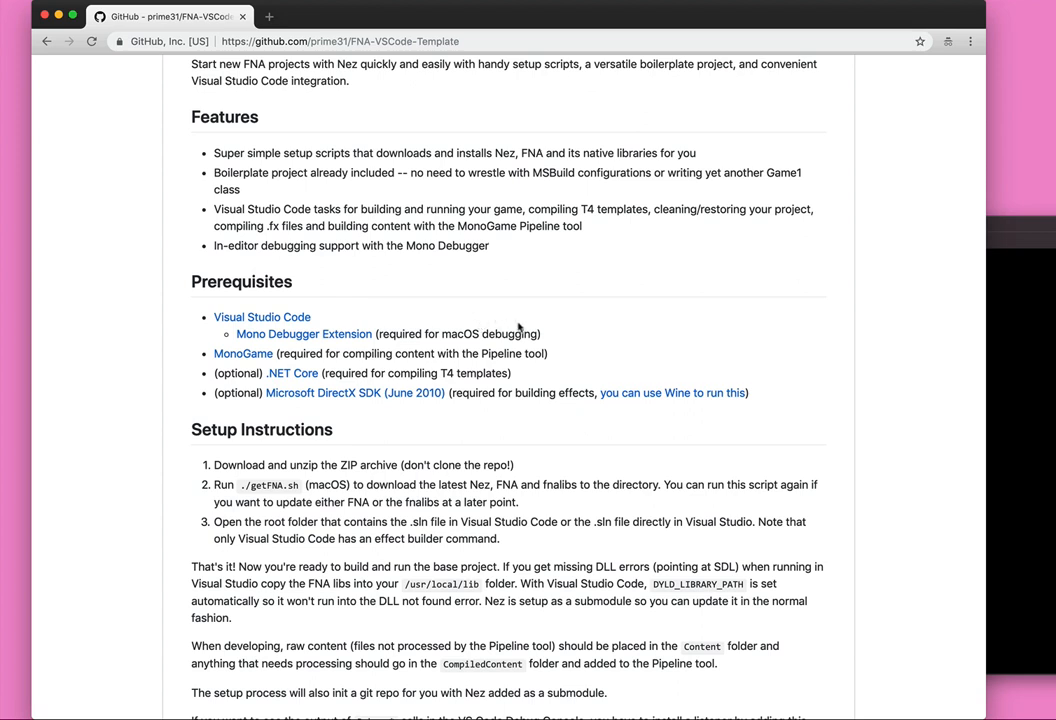
mouse_move(531, 326)
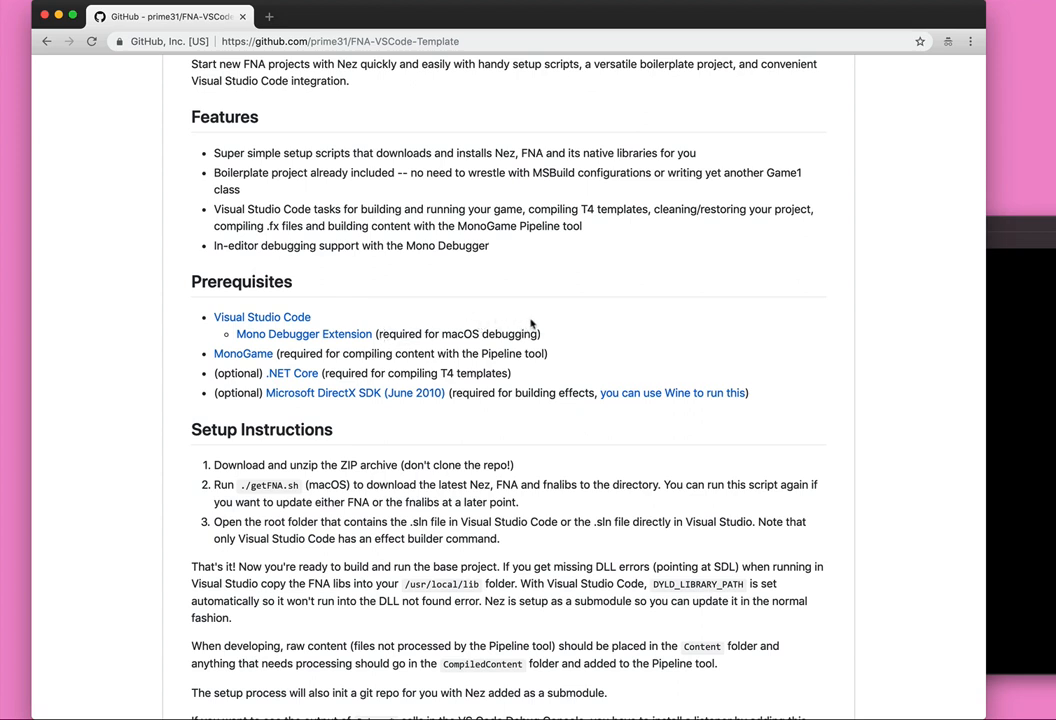
mouse_move(496, 327)
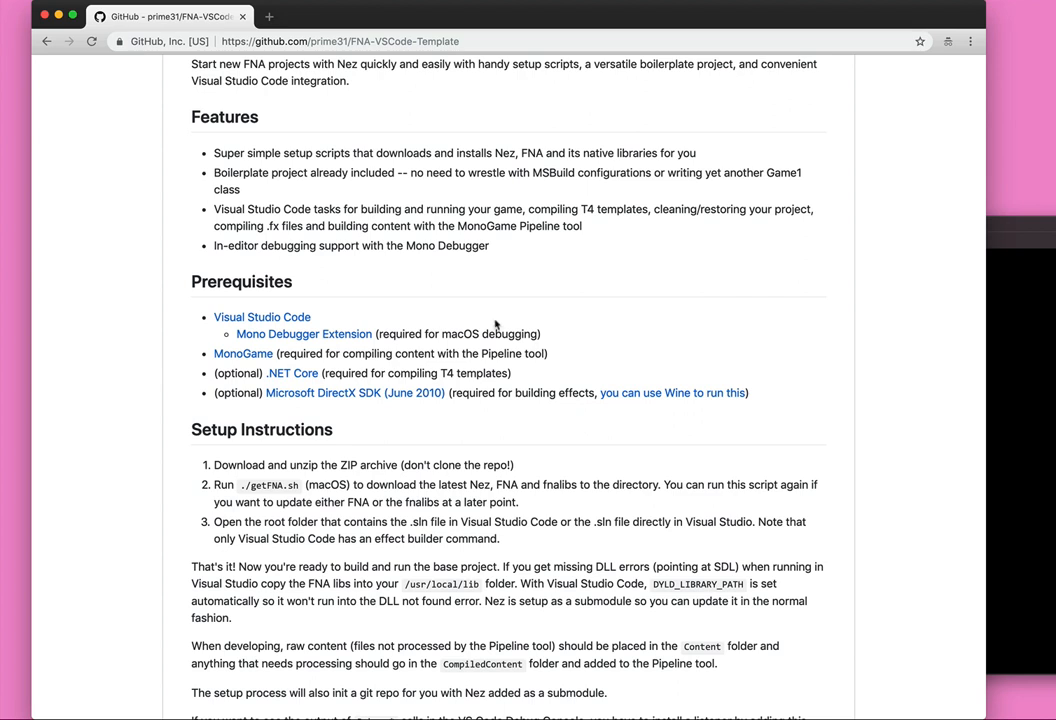
scroll("down", 3)
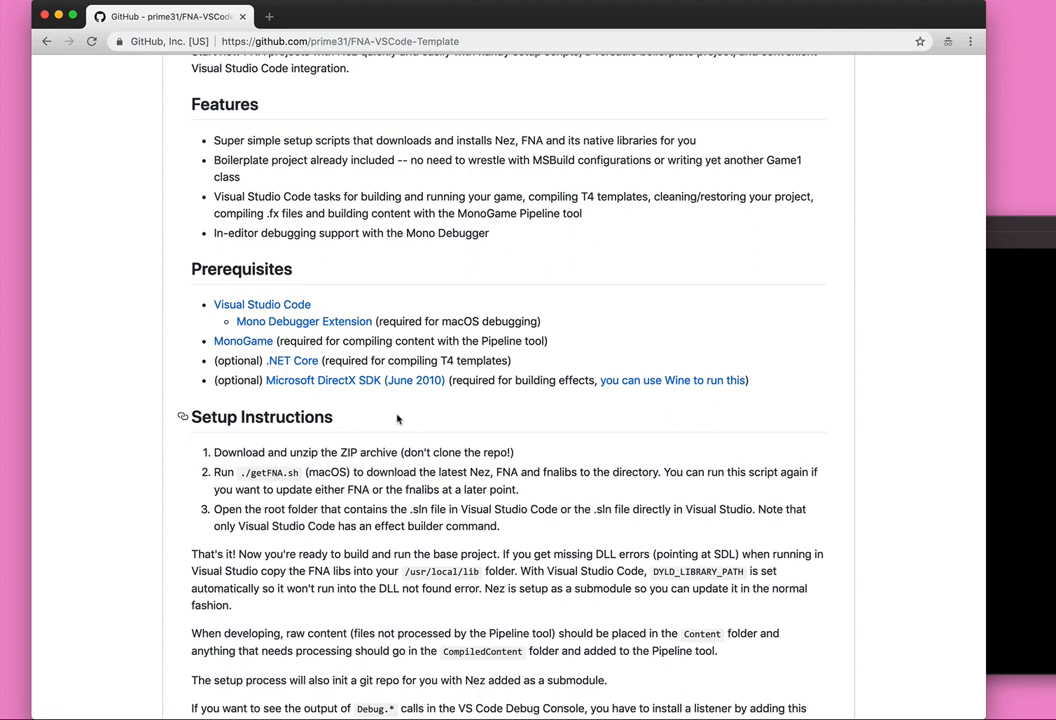
mouse_move(340, 398)
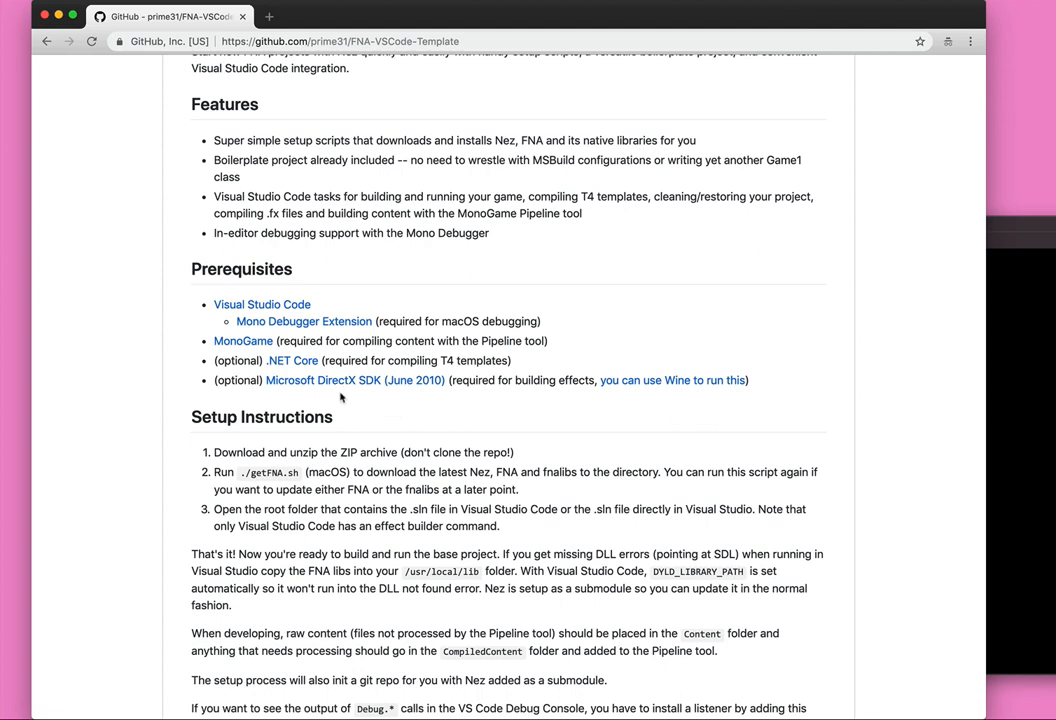
mouse_move(355, 380)
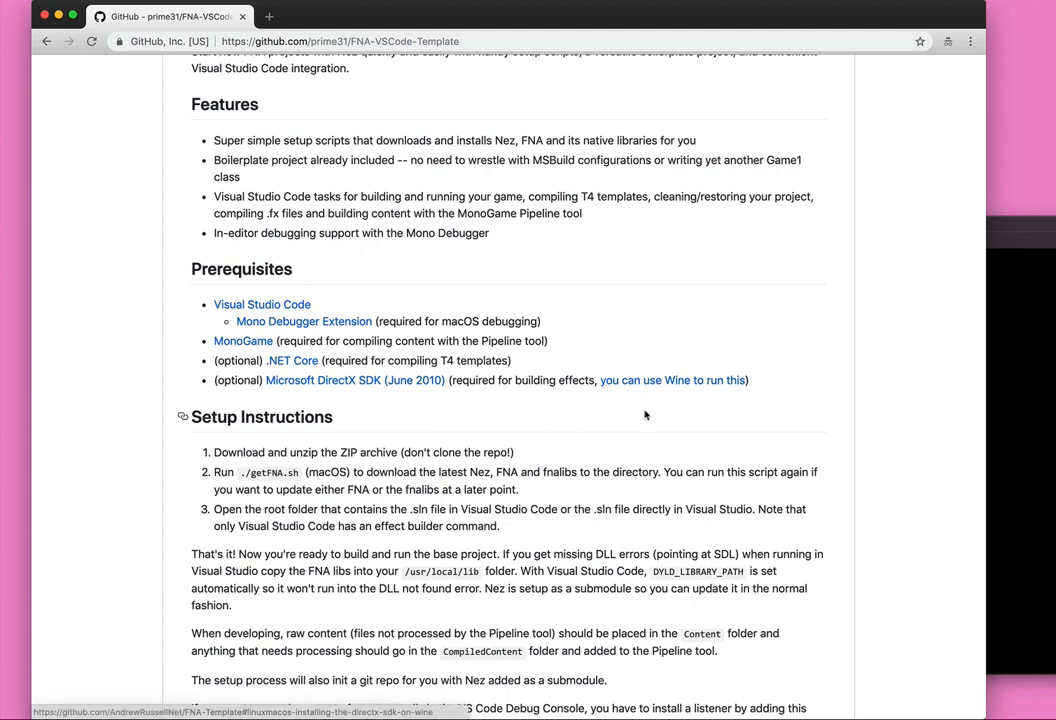
mouse_move(546, 453)
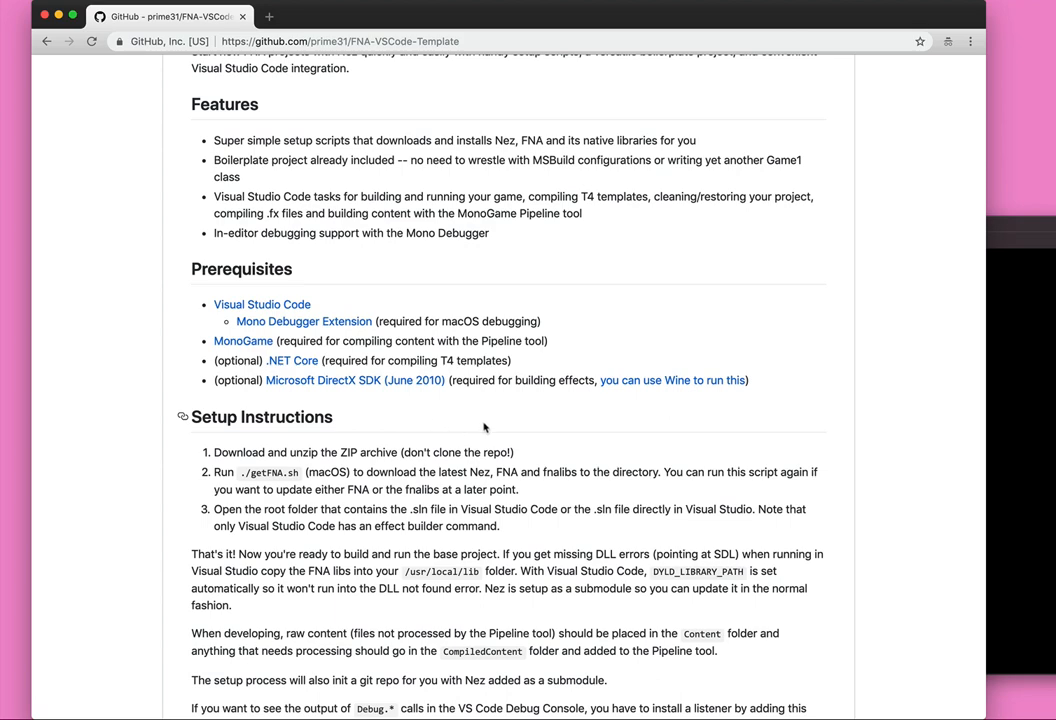
scroll("up", 3)
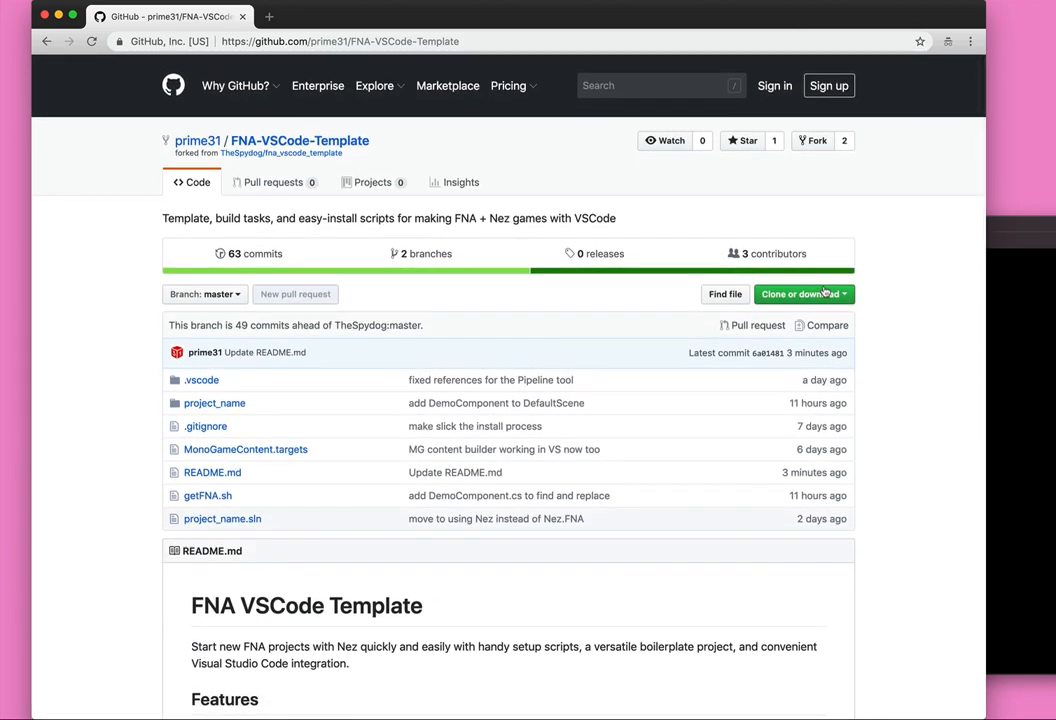
left_click(799, 293)
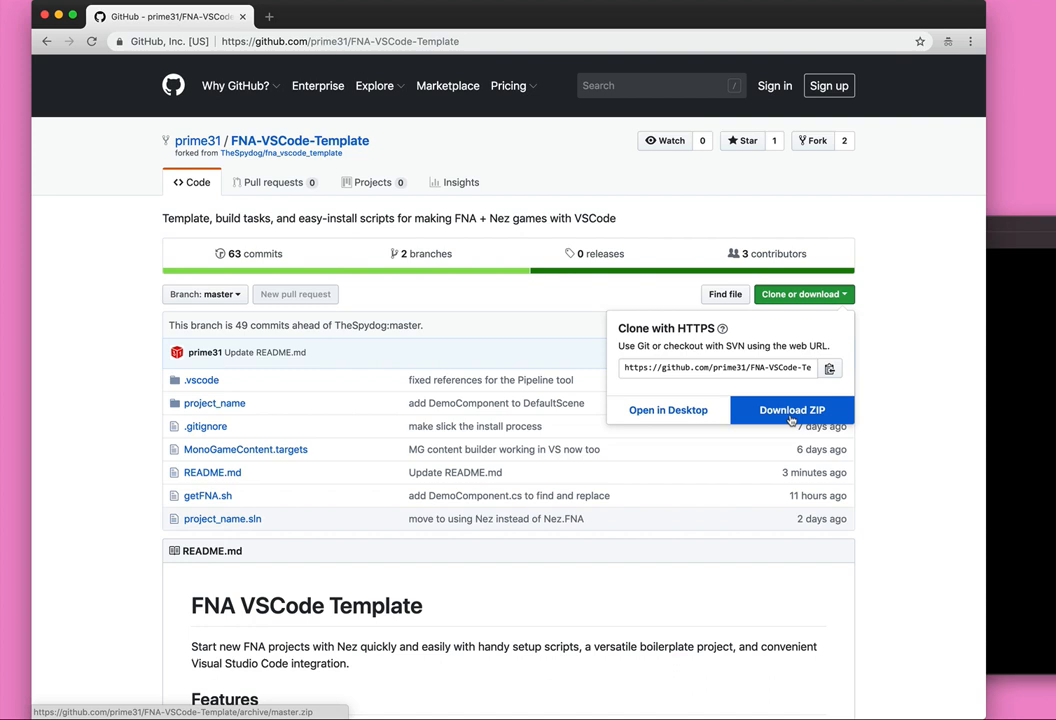
left_click(792, 410)
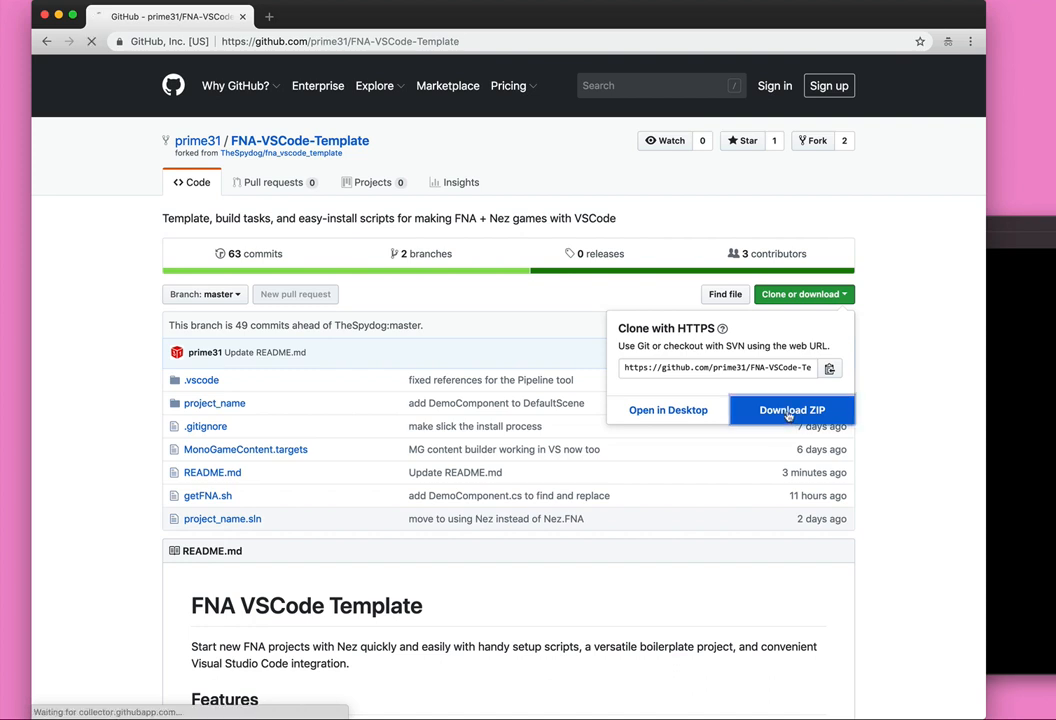
left_click(792, 410)
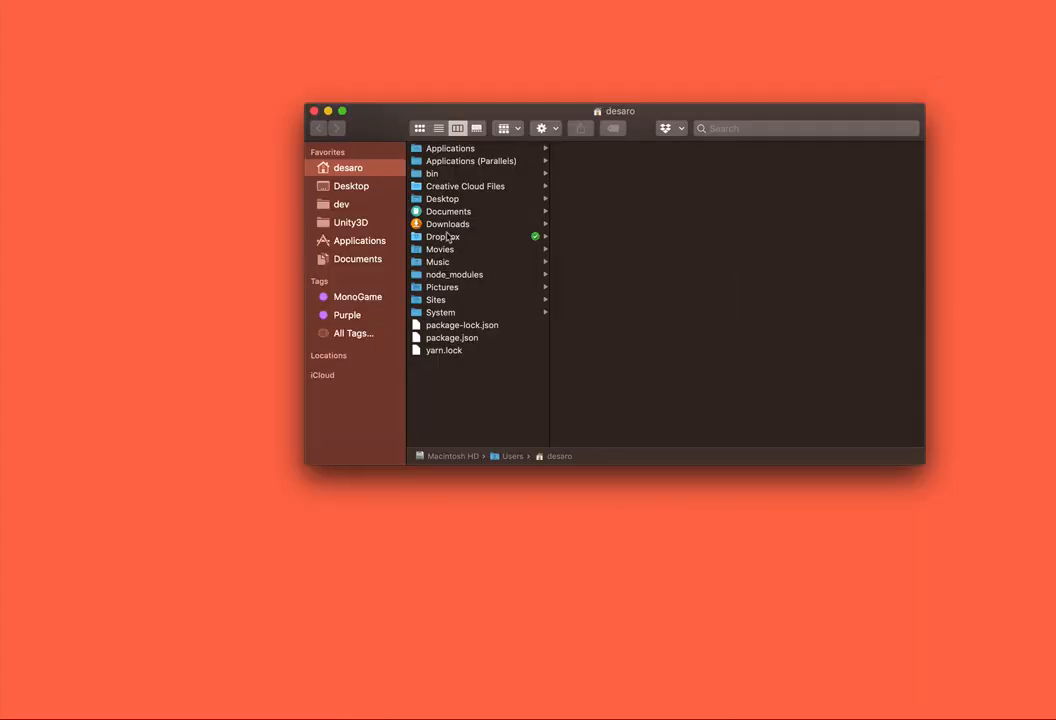
Show the Desktop folder contents in Finder to reach FNA-VSCode.
left_click(441, 198)
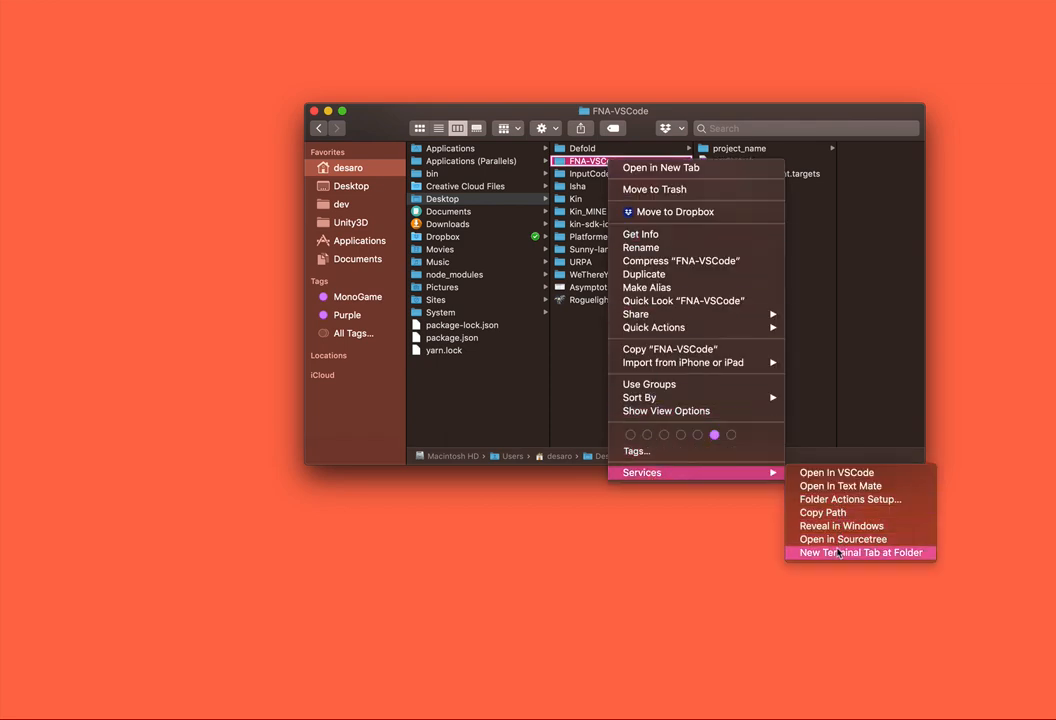
Run ./getFNA.sh in a terminal at FNA-VSCode, answering y to both download prompts.
left_click(860, 552)
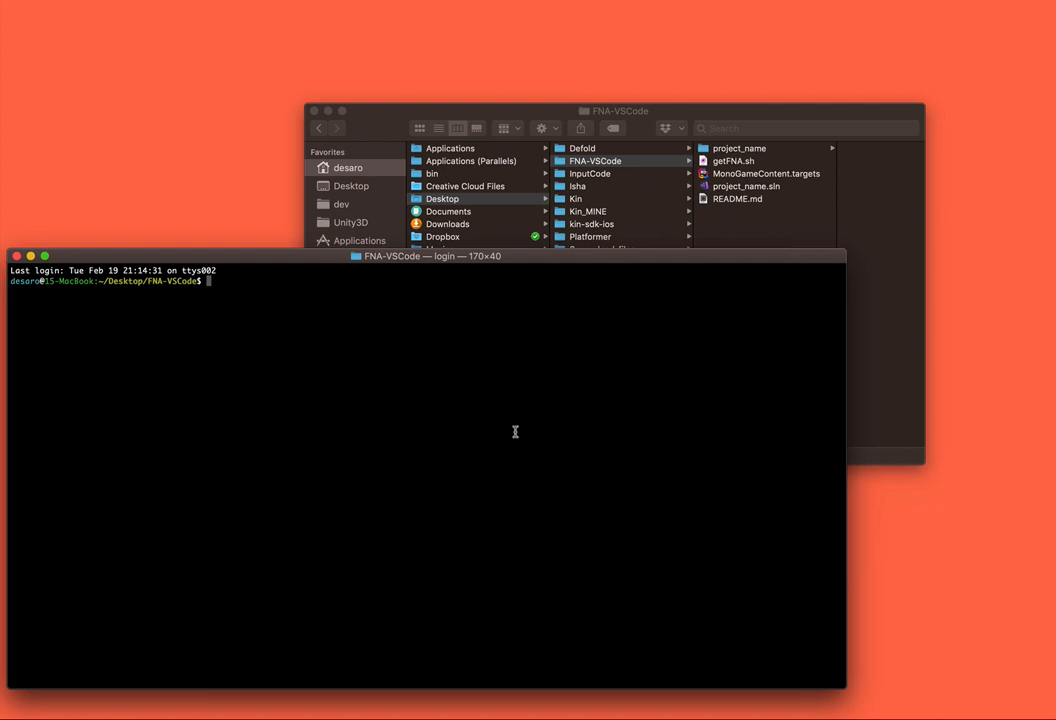
type("./getFNA.sh")
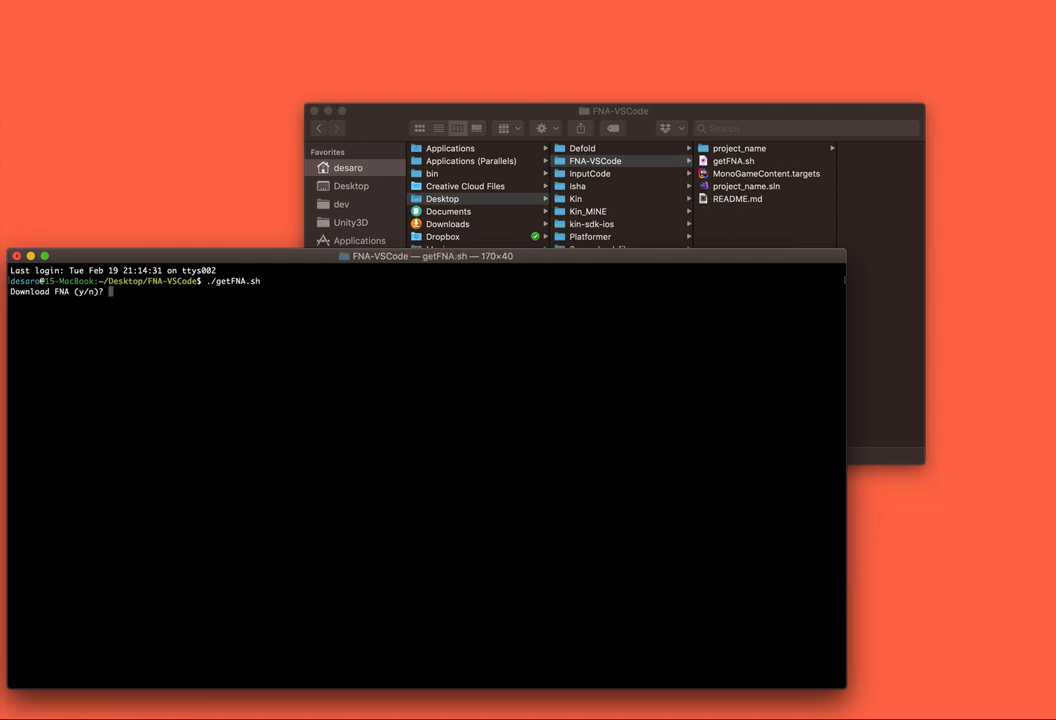
type("y")
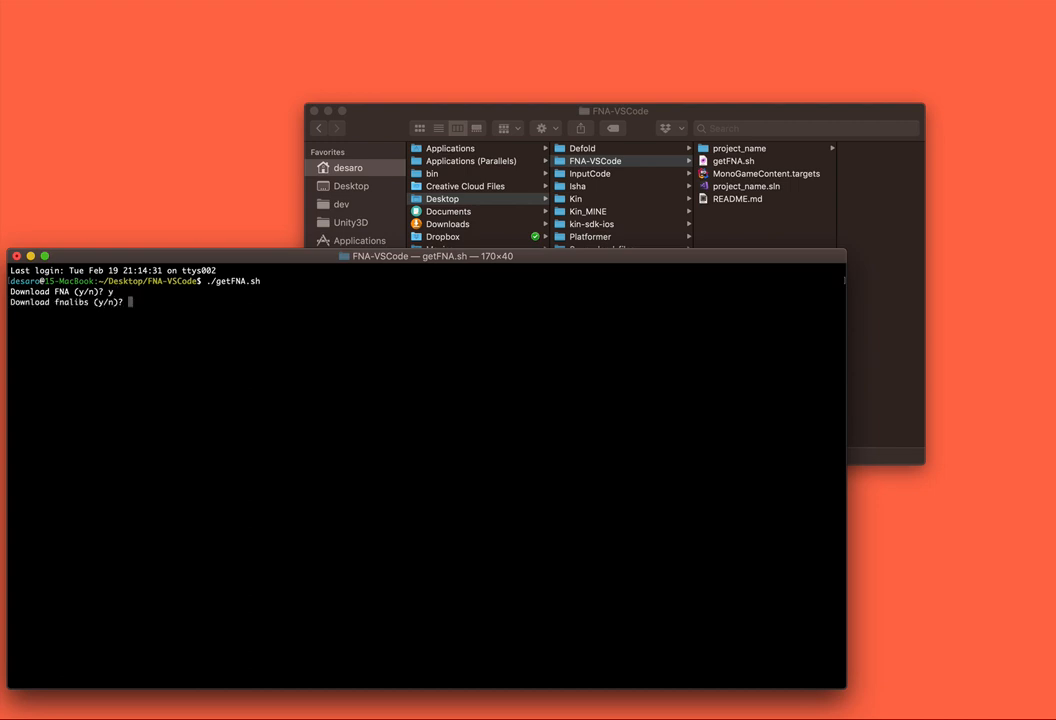
type("y")
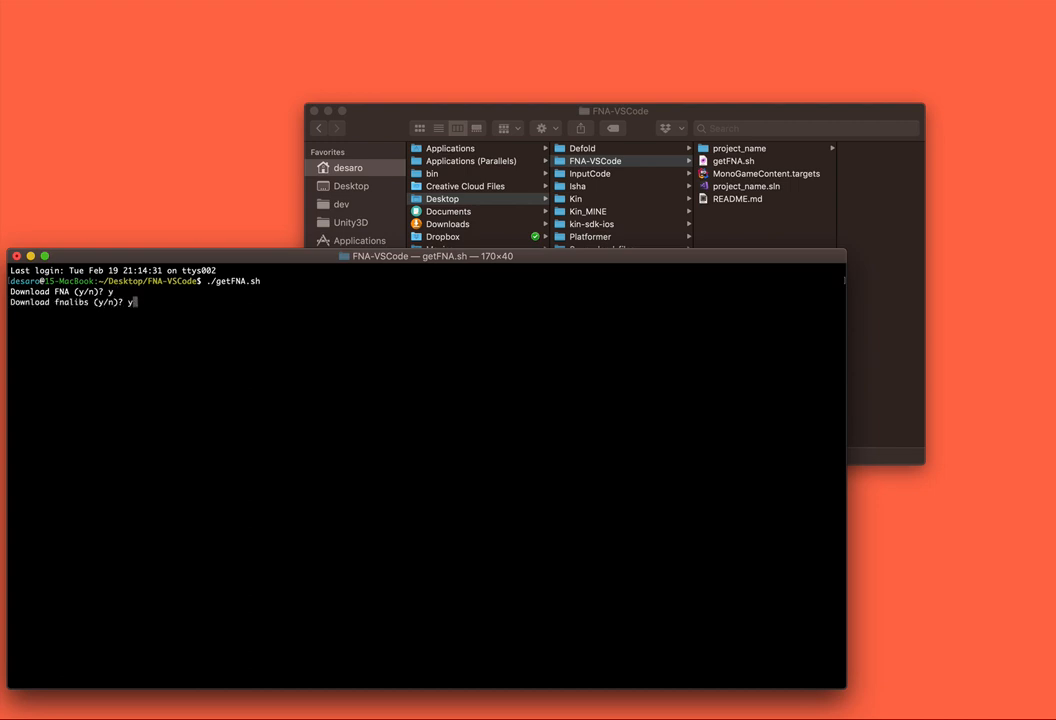
key("enter")
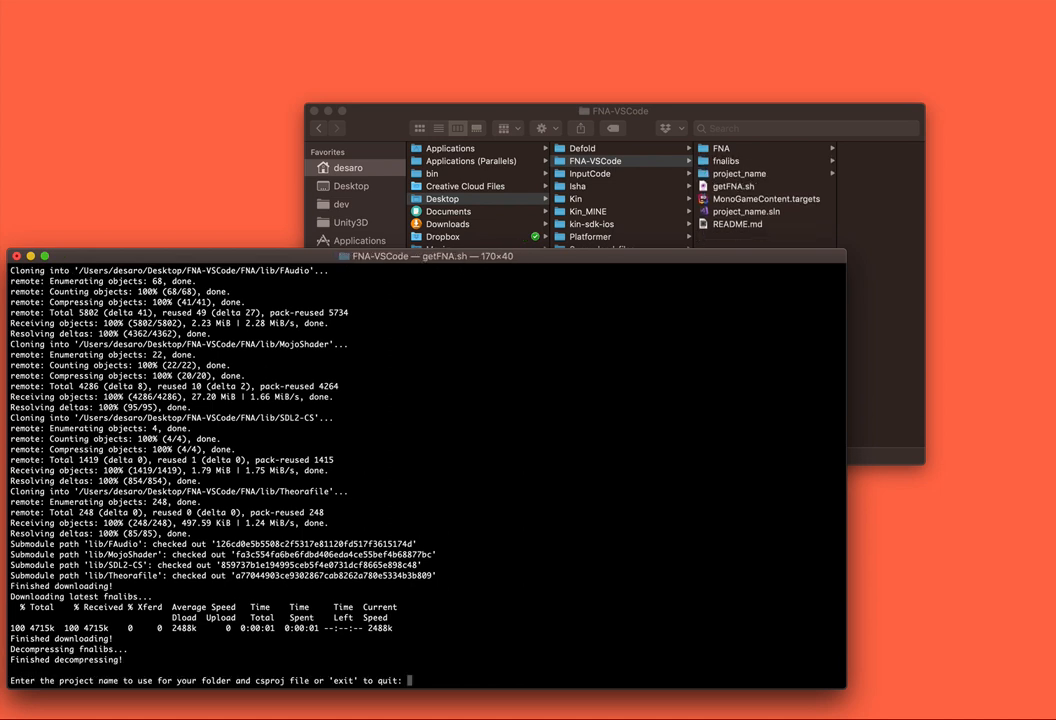
mouse_move(110, 677)
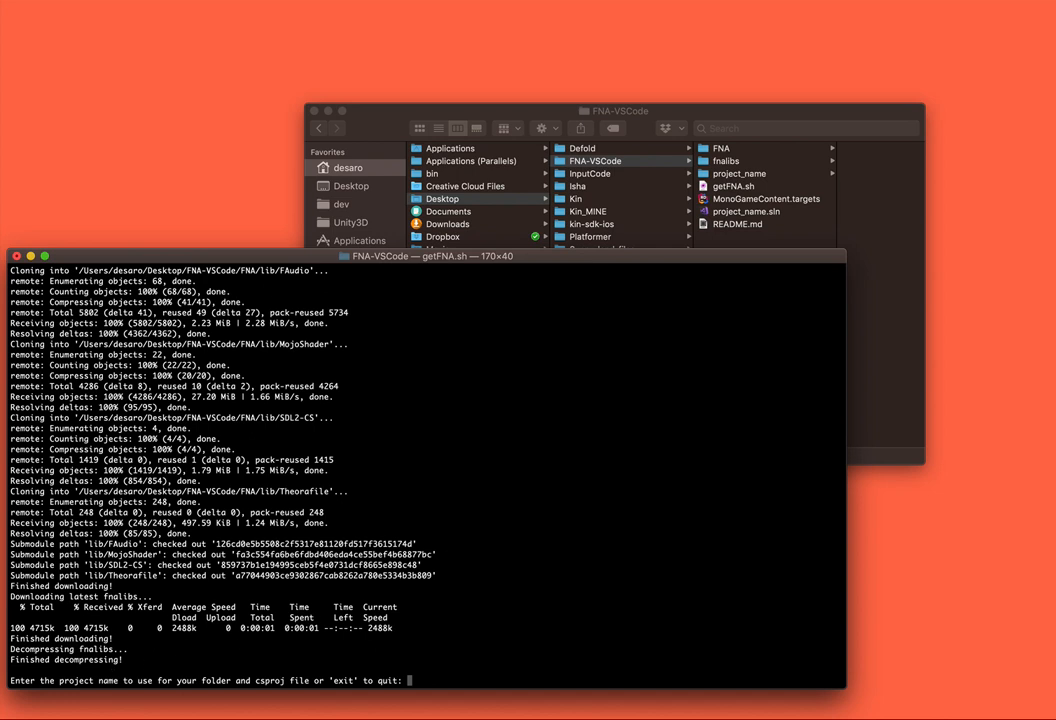
Name the project TestProject and run the nuget restore and msbuild command.
type("TestProject")
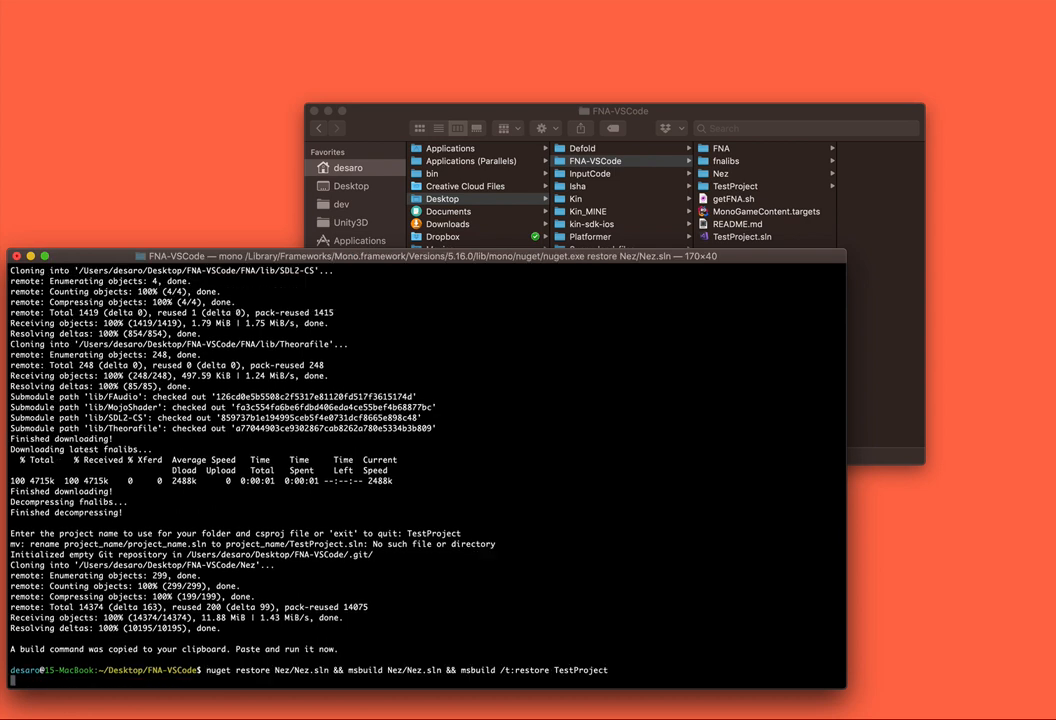
key("Return")
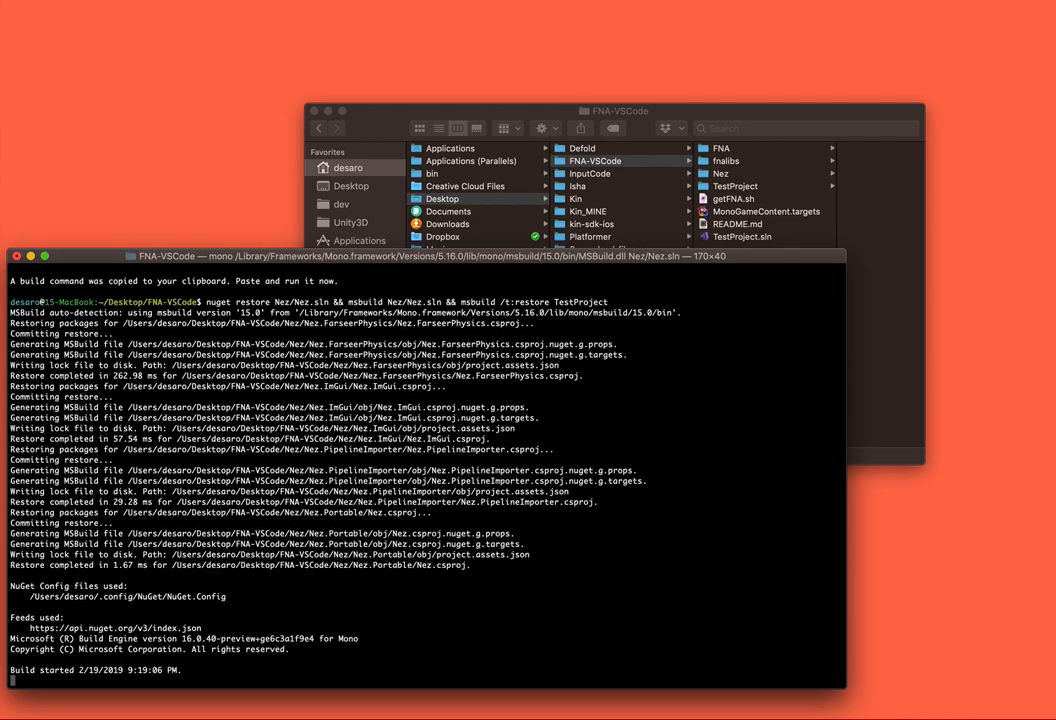
key("Return")
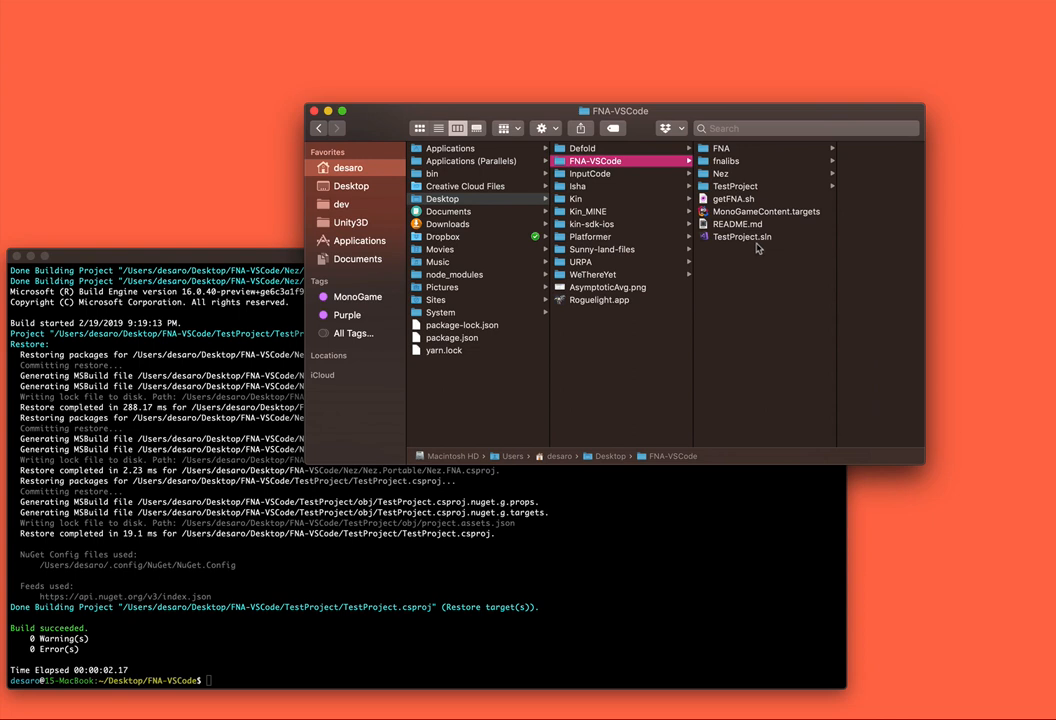
mouse_move(753, 247)
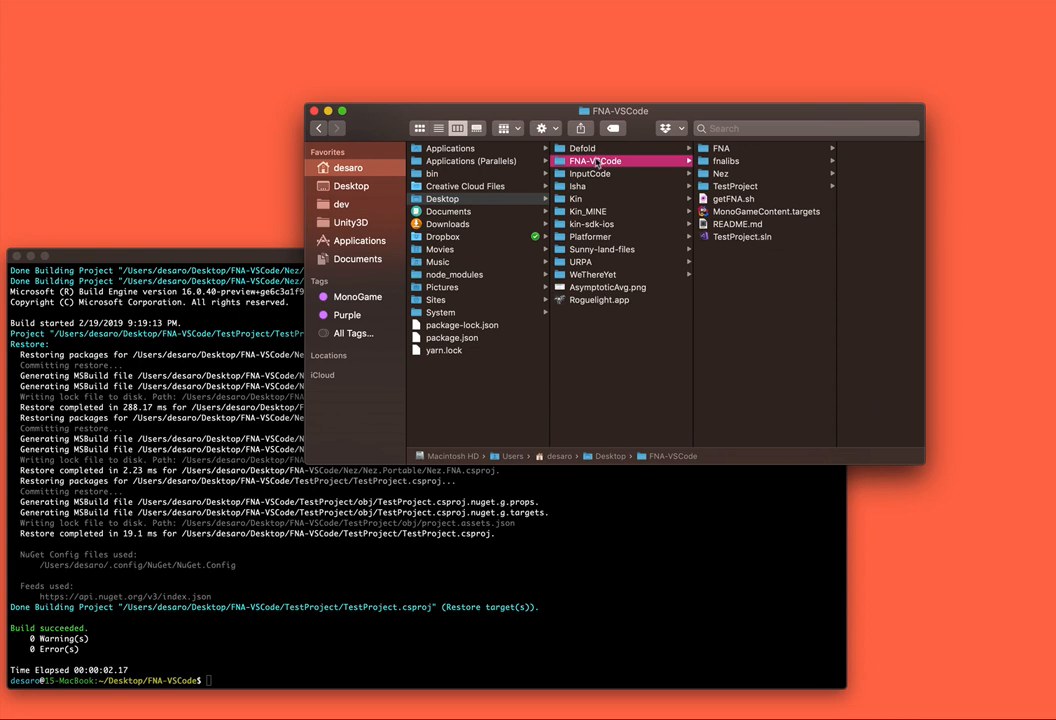
Open the FNA-VSCode folder with Visual Studio Code from Finder's context menu.
right_click(595, 161)
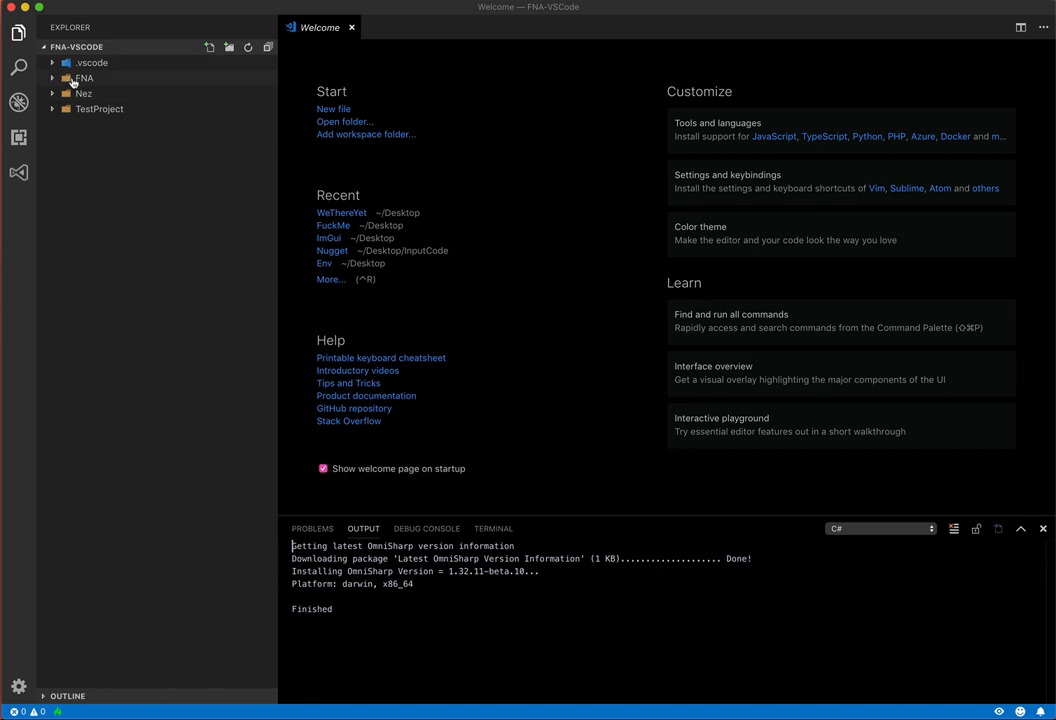
Expand and collapse Nez, then expand TestProject to reveal Game1.cs and Program.cs.
left_click(84, 78)
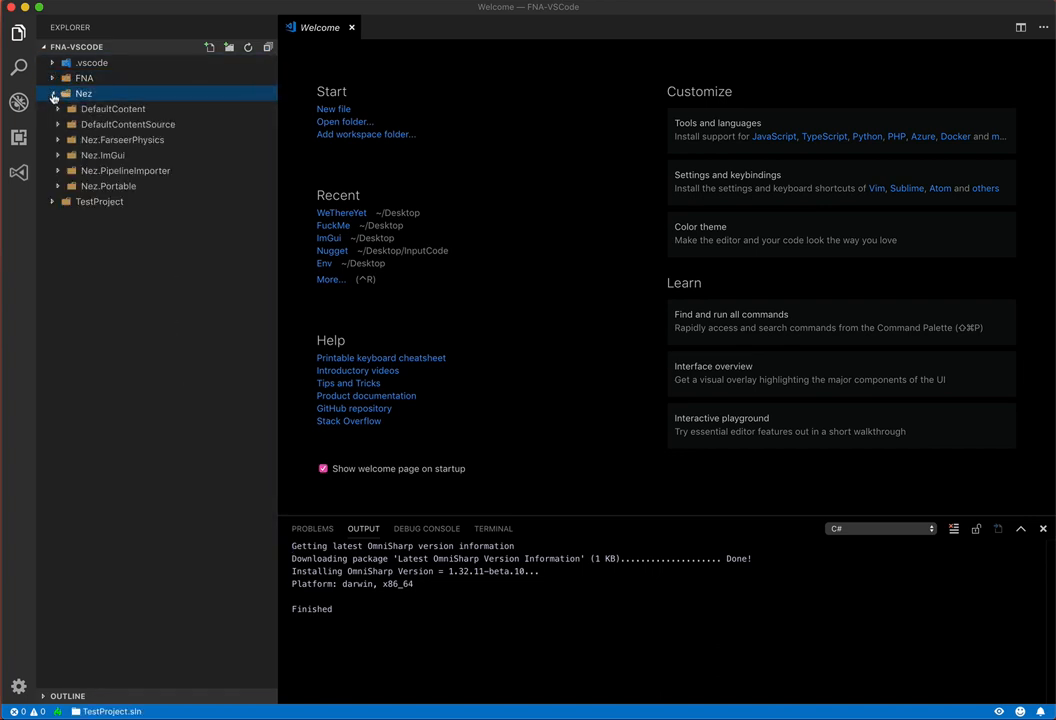
left_click(53, 93)
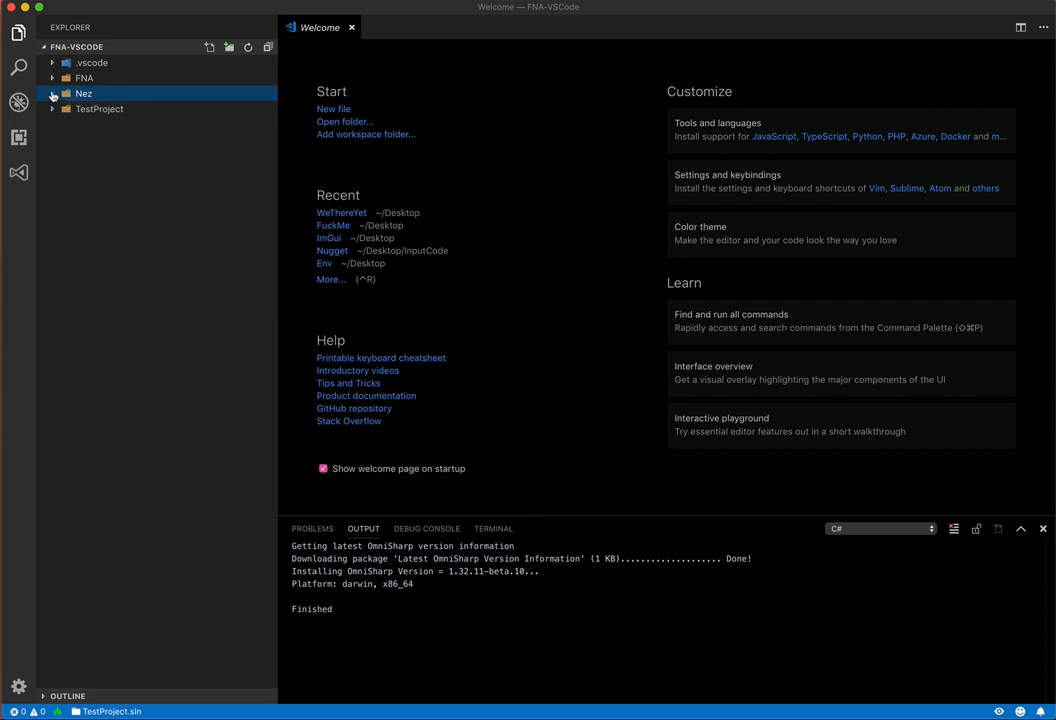
left_click(99, 108)
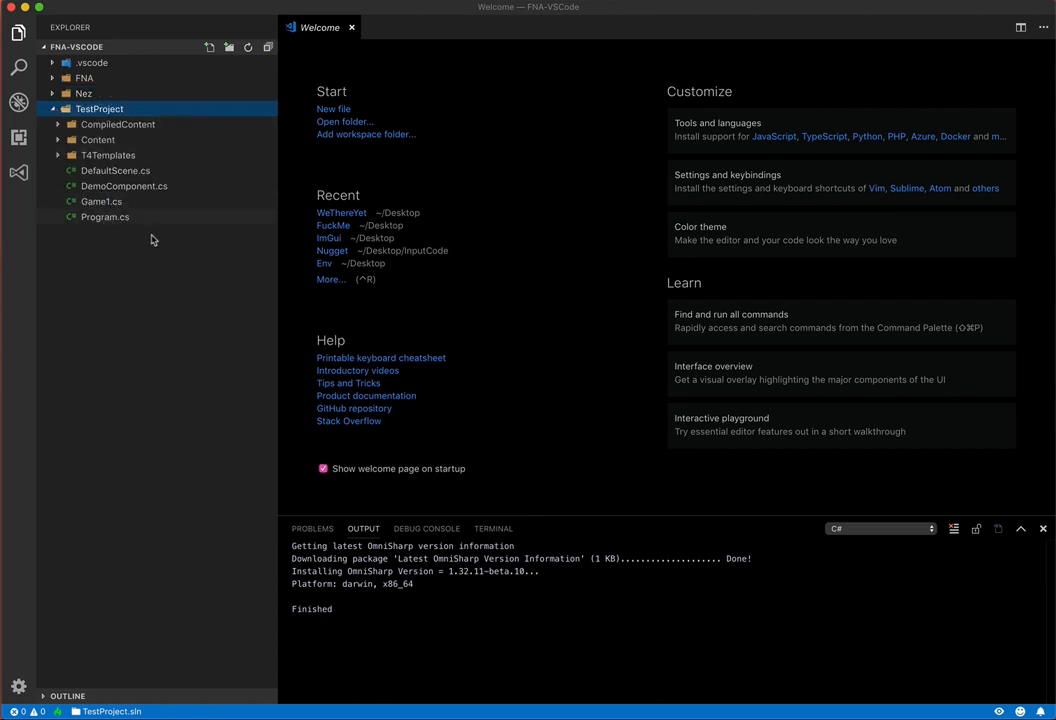
mouse_move(533, 397)
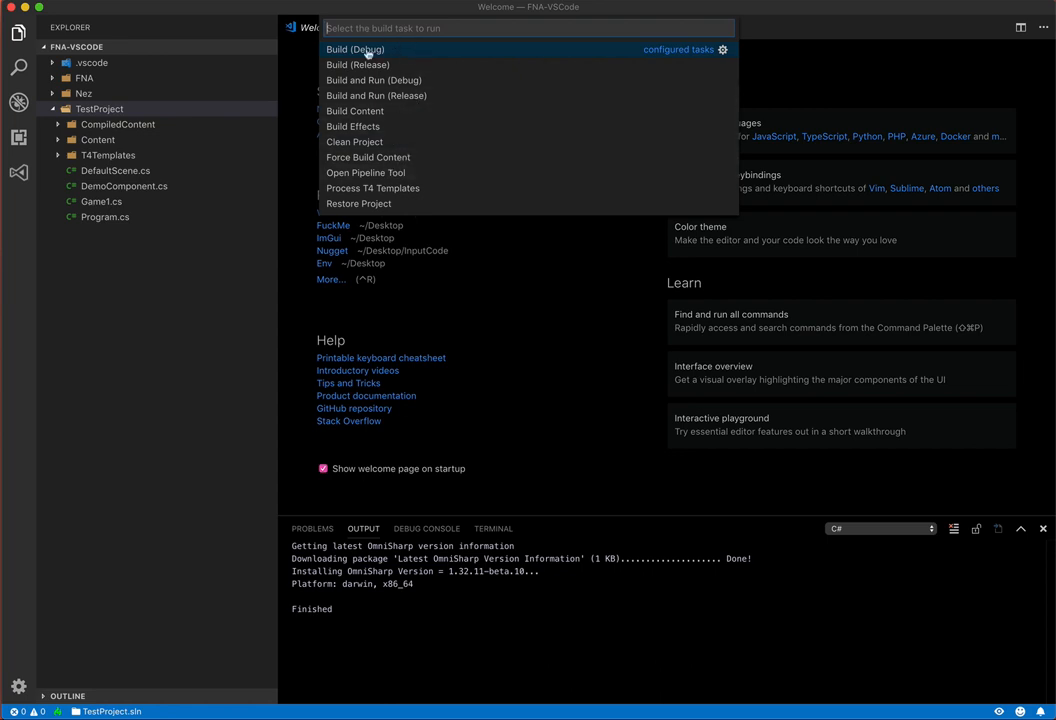
Run the Build (Debug) task from the build task list.
left_click(355, 110)
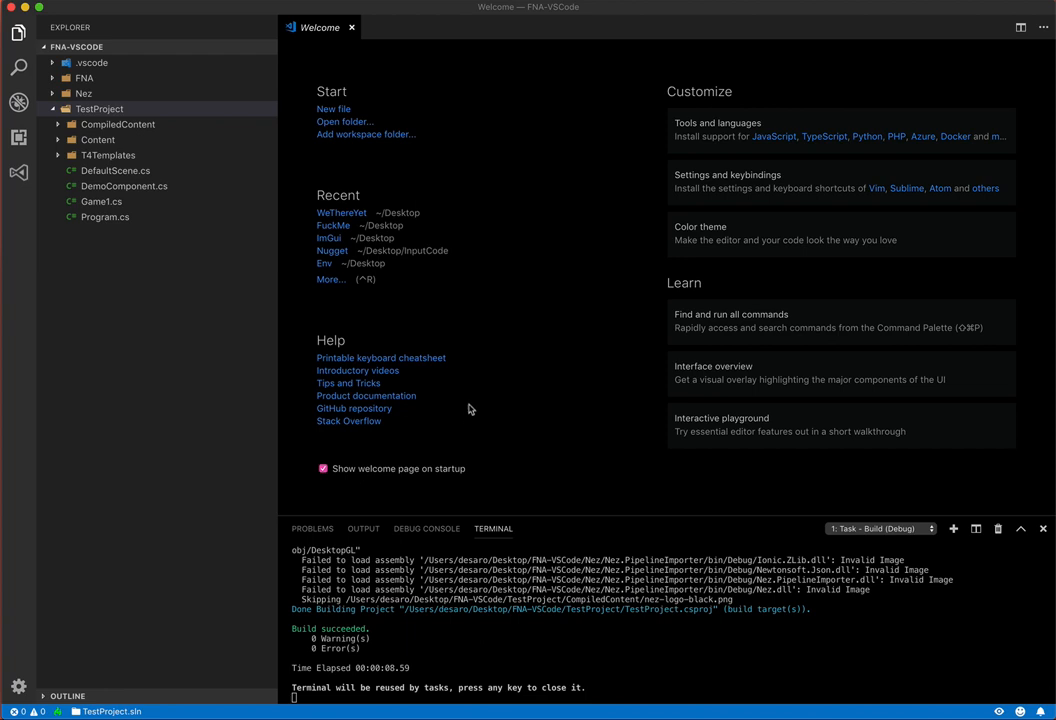
mouse_move(483, 440)
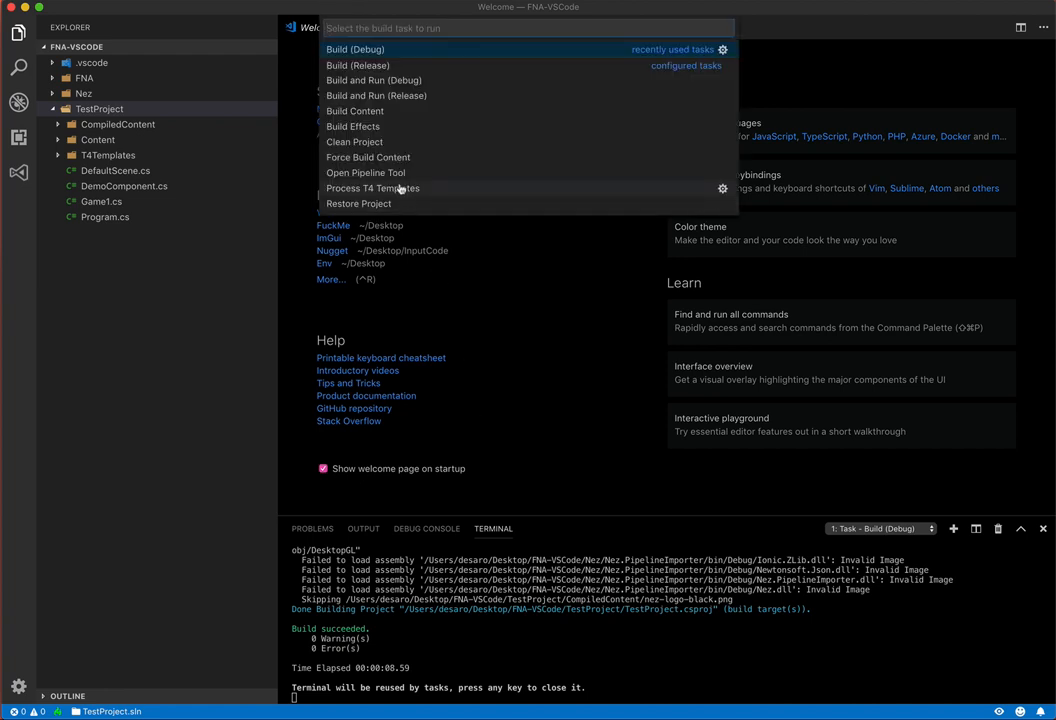
Run the Process T4 Templates build task.
left_click(372, 188)
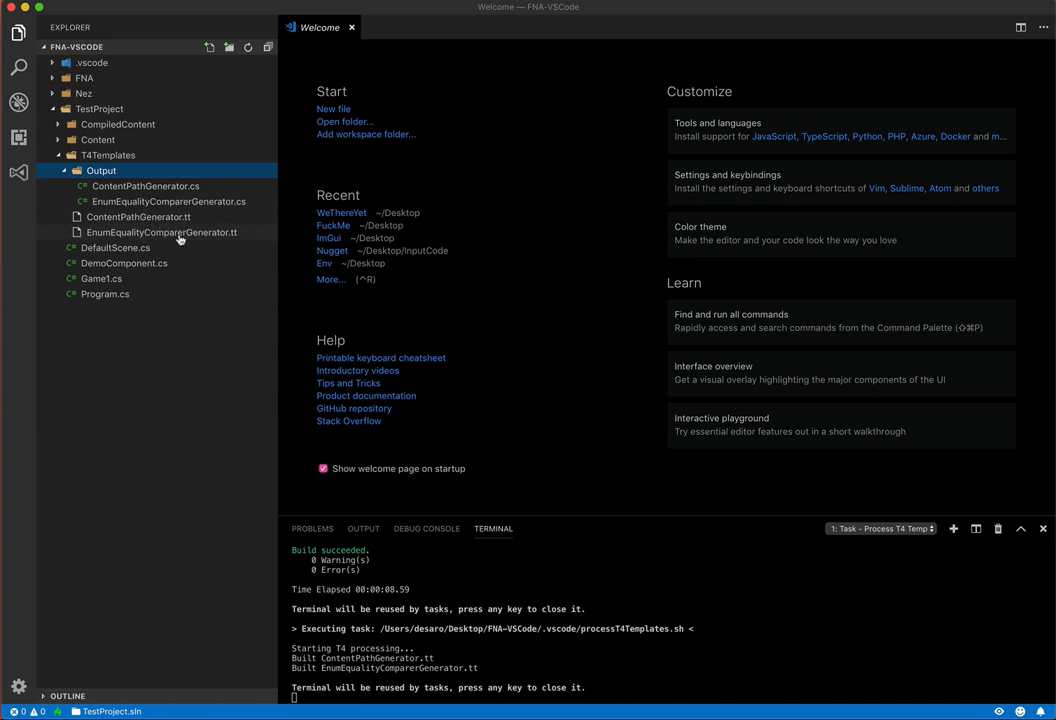
mouse_move(161, 232)
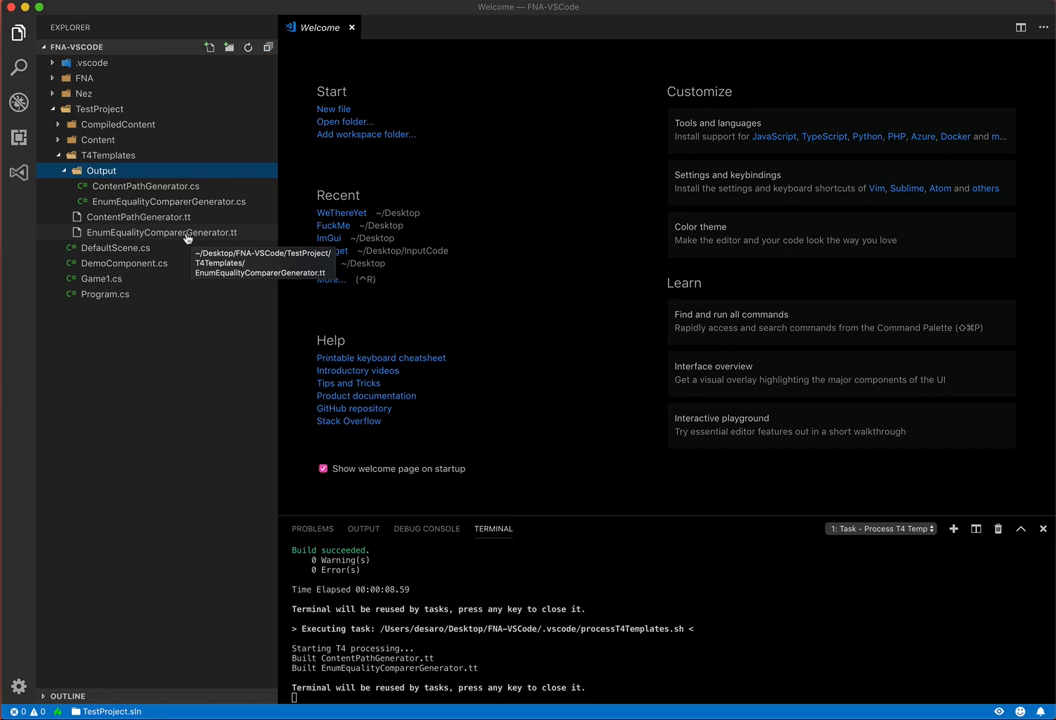
mouse_move(163, 232)
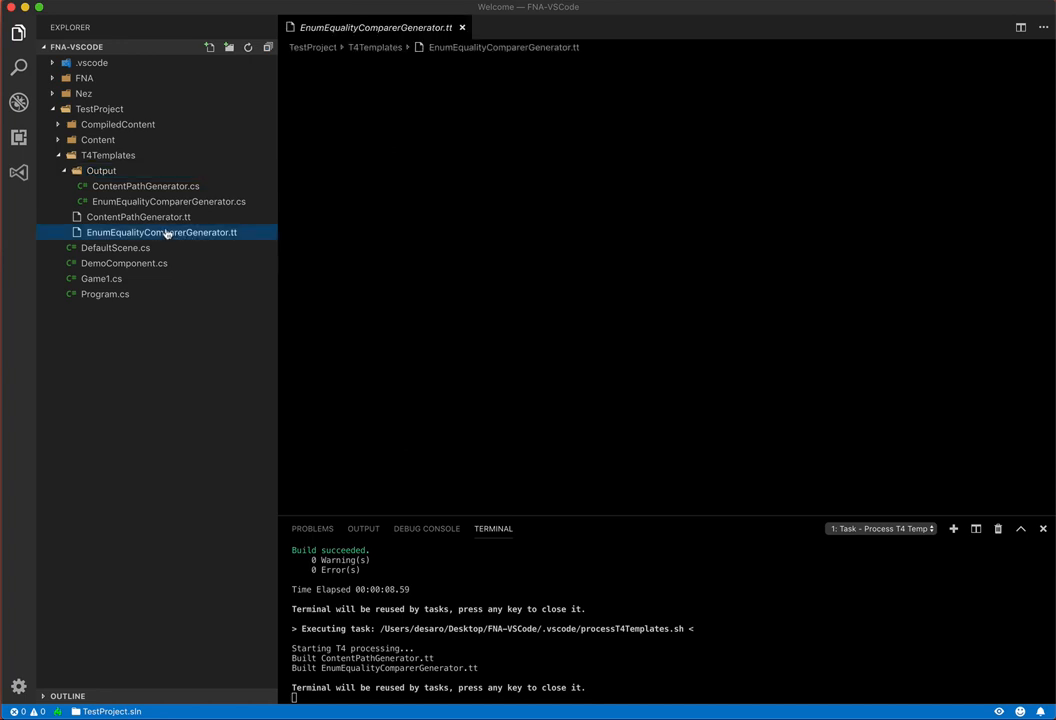
Open EnumEqualityComparerGenerator.tt and its generated EnumEqualityComparerGenerator.cs output.
left_click(160, 232)
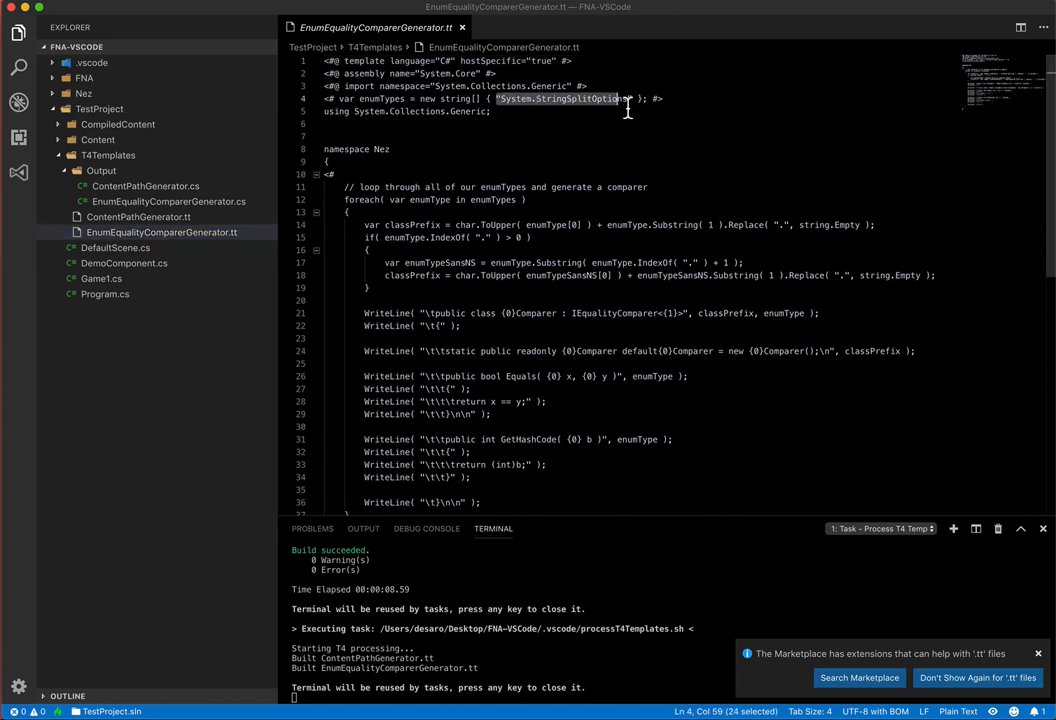
left_click(632, 98)
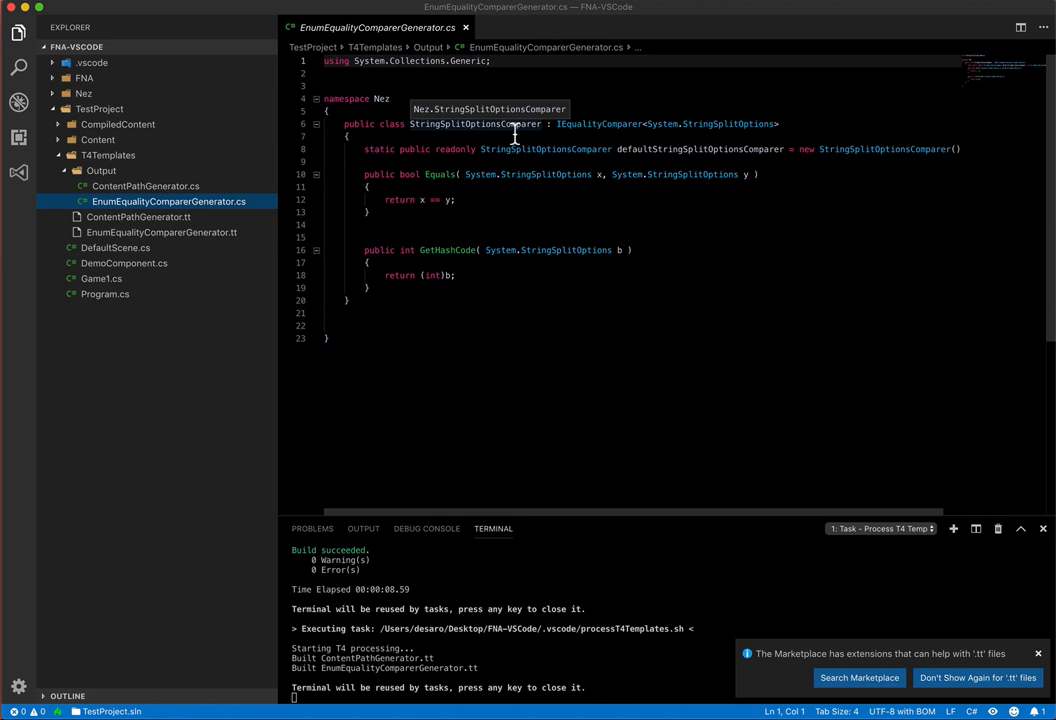
mouse_move(568, 220)
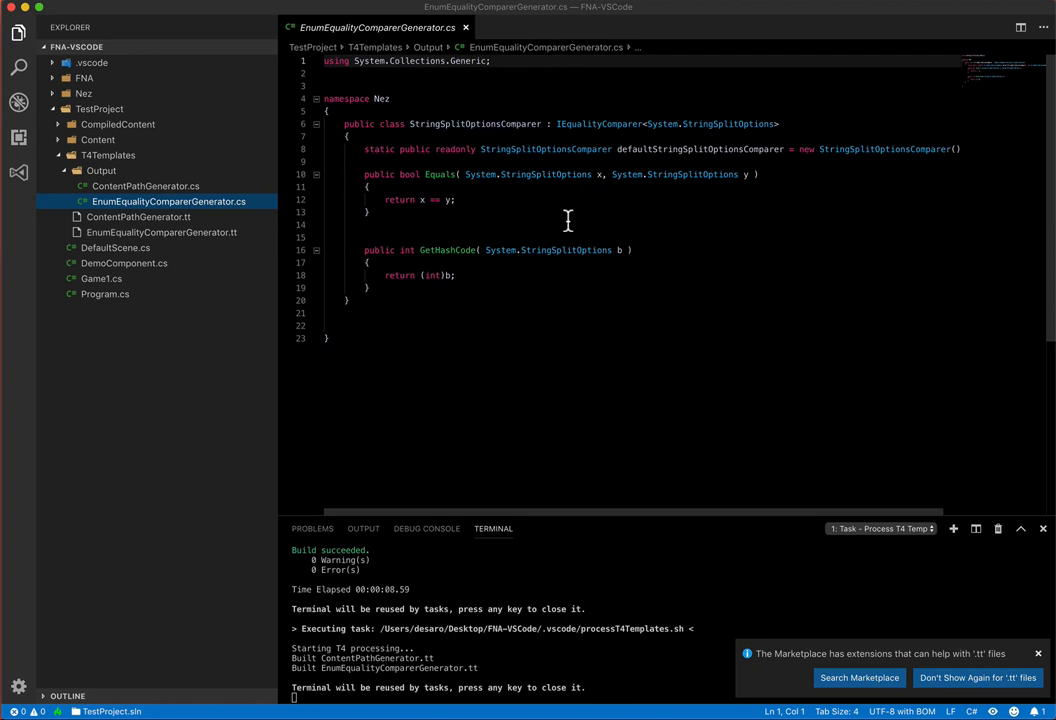
mouse_move(548, 223)
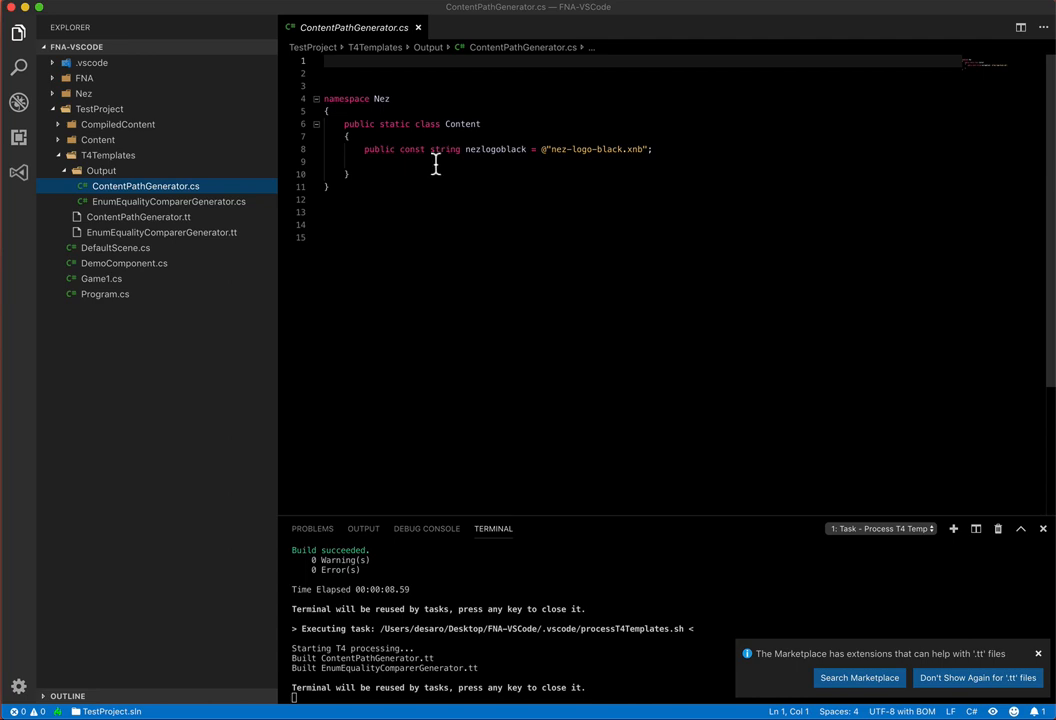
mouse_move(503, 166)
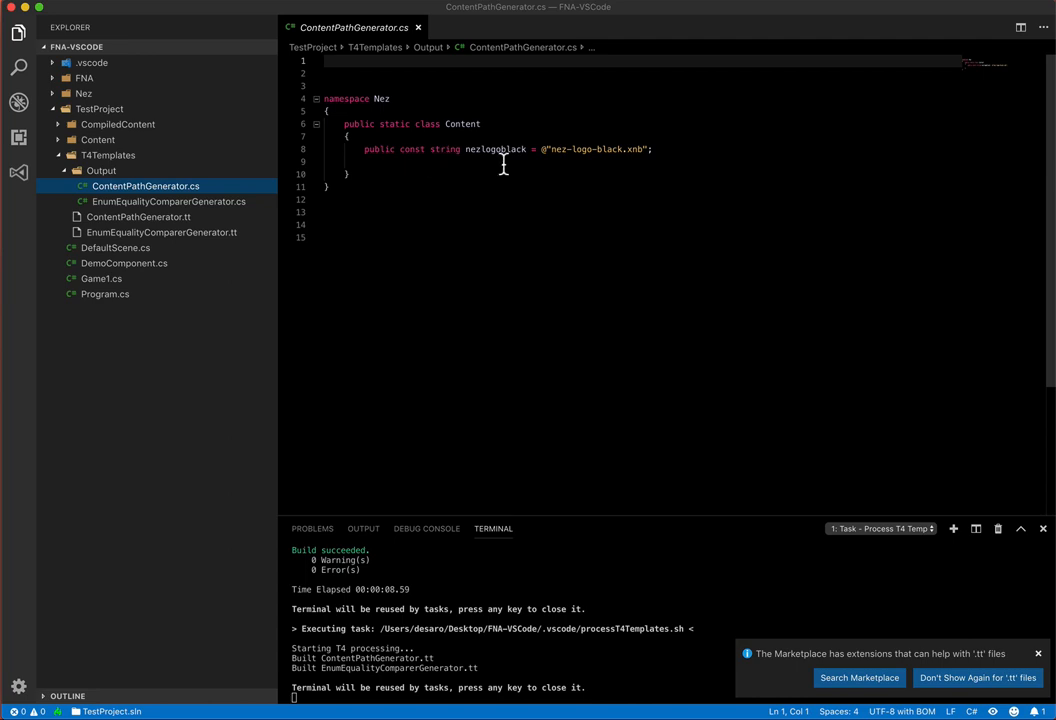
mouse_move(490, 190)
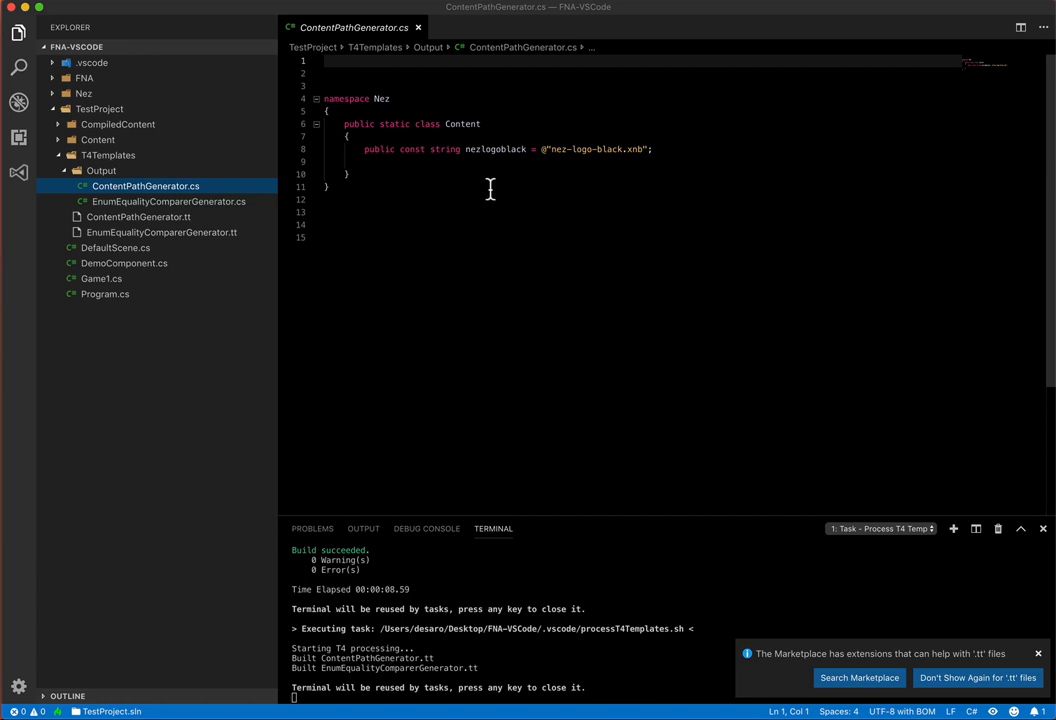
mouse_move(496, 149)
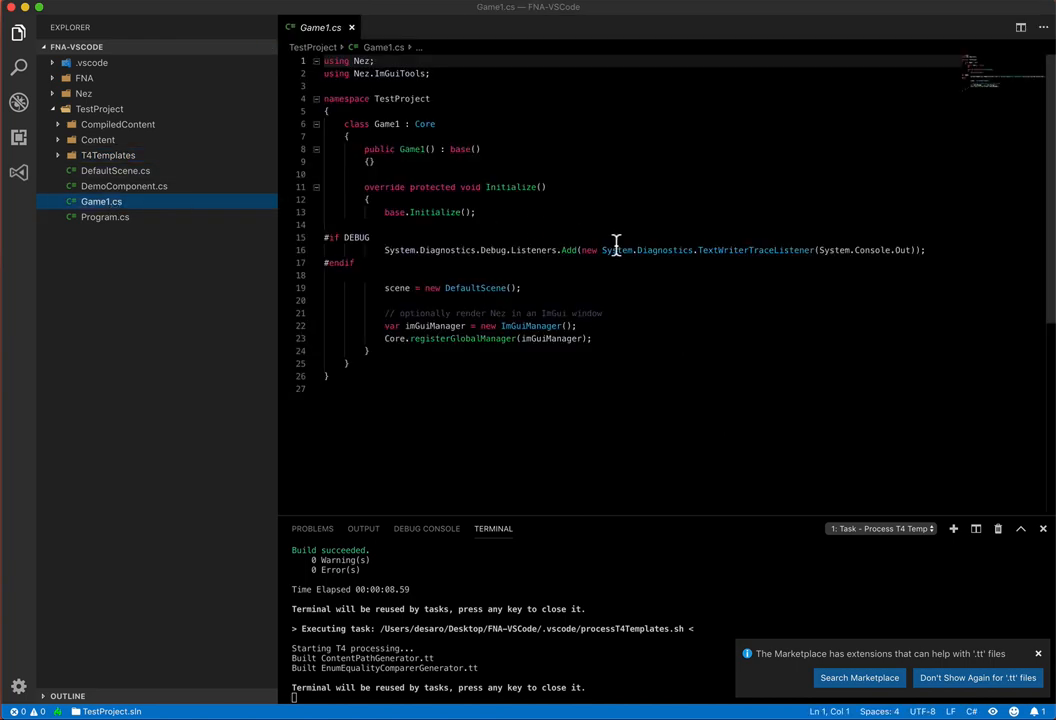
mouse_move(612, 245)
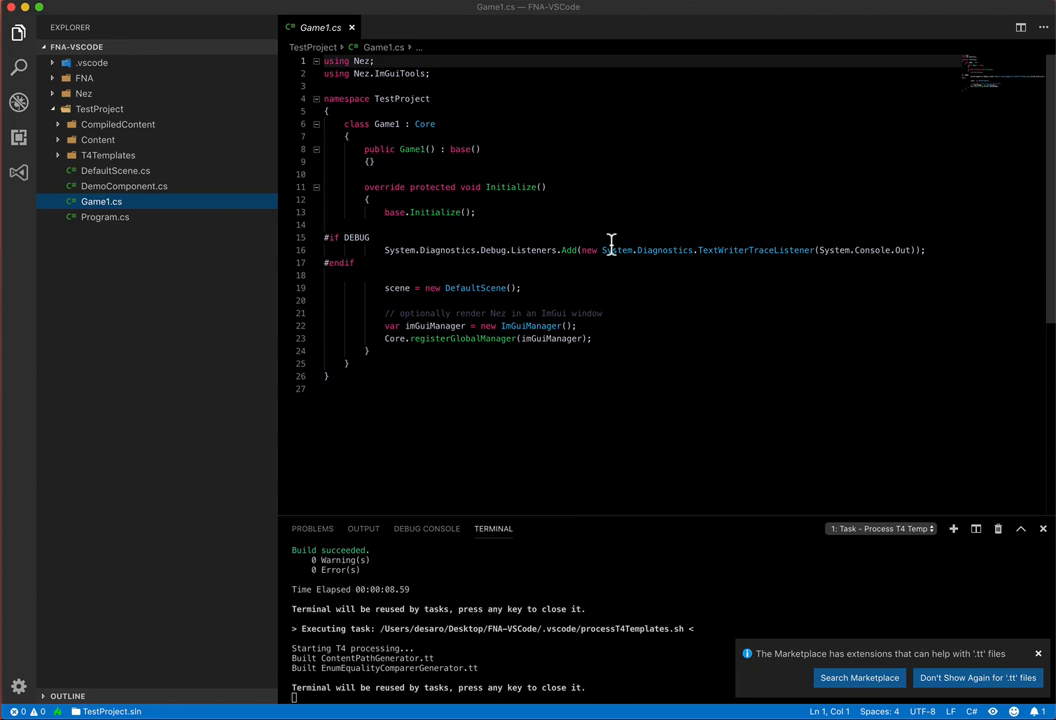
mouse_move(490, 256)
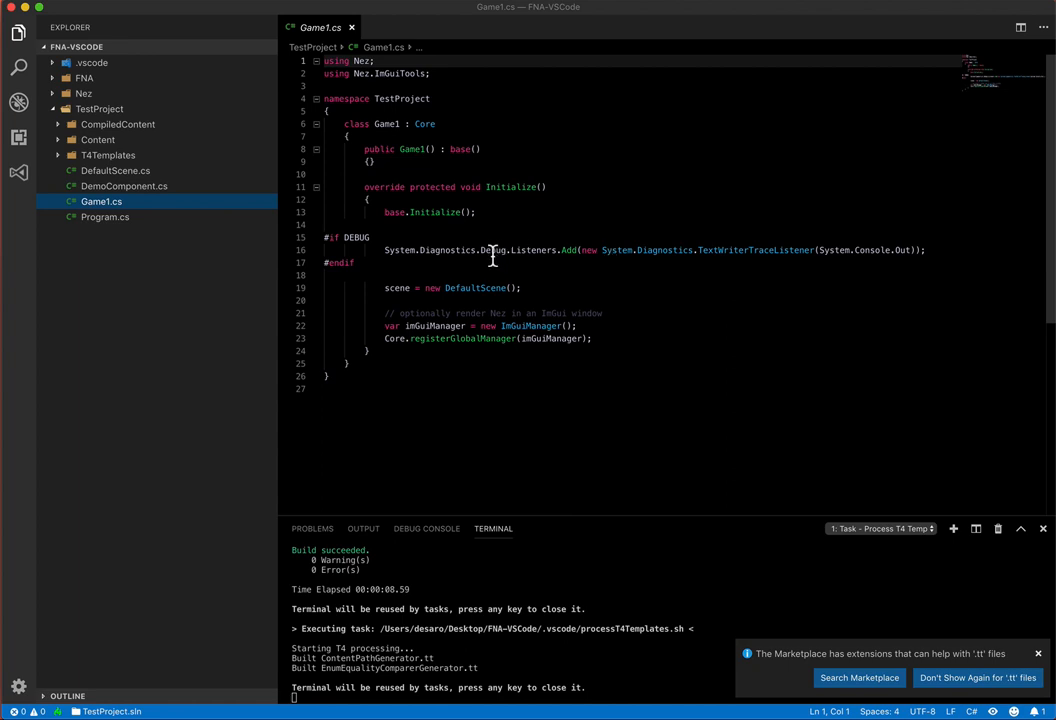
Open Game1.cs to view the Nez Core setup and ImGui manager registration.
left_click(556, 250)
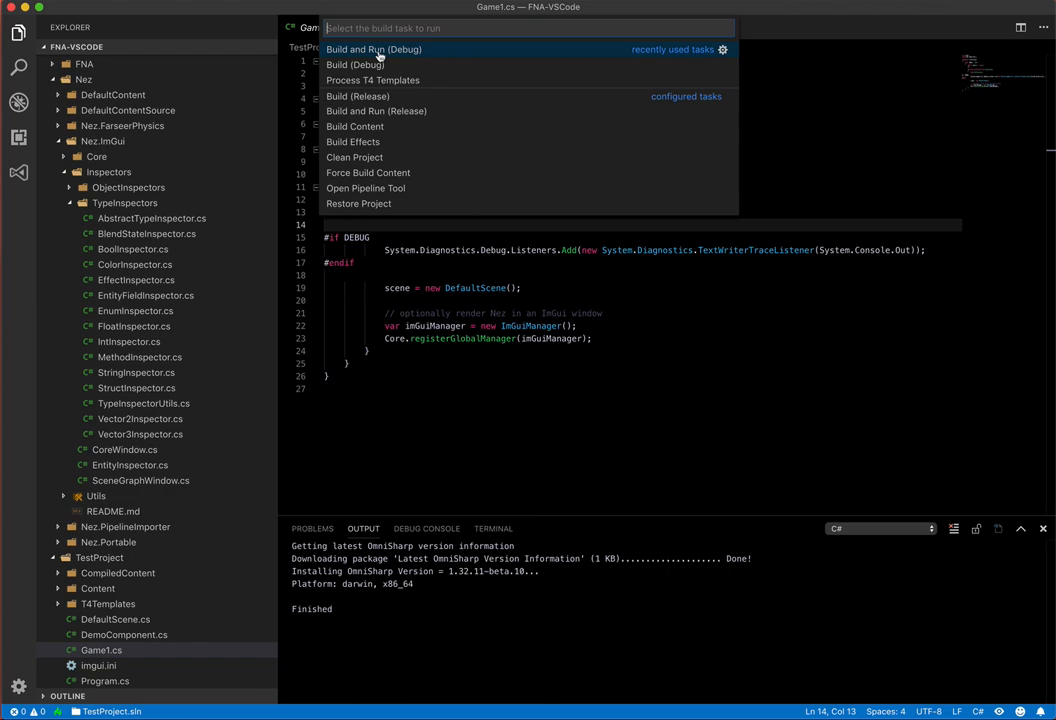
left_click(355, 126)
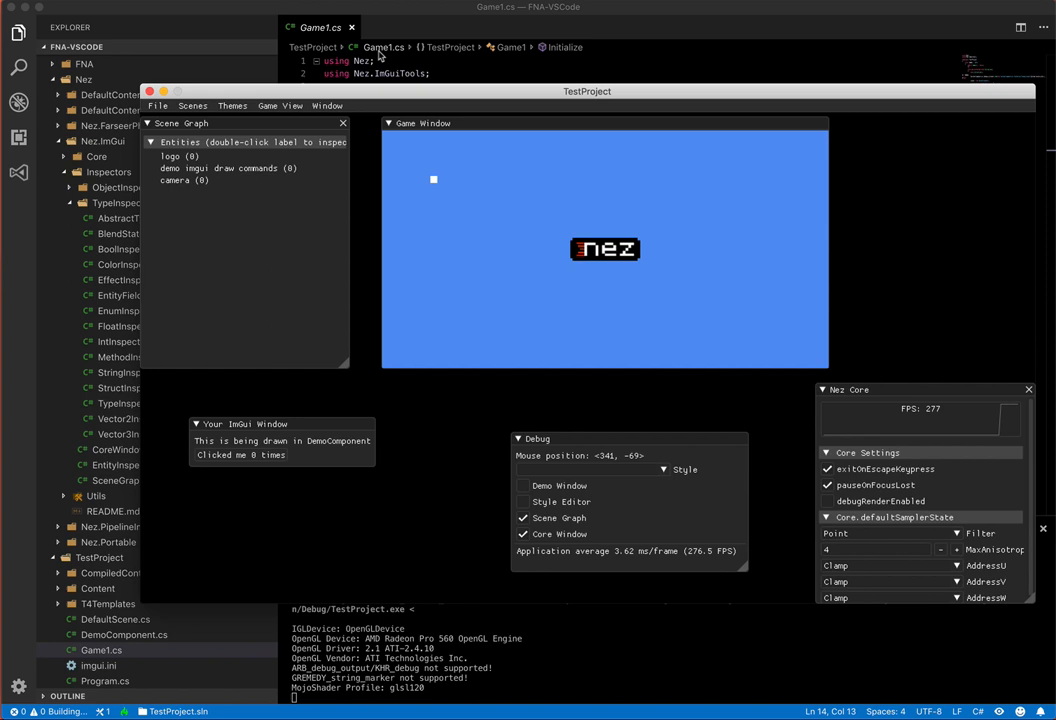
mouse_move(485, 158)
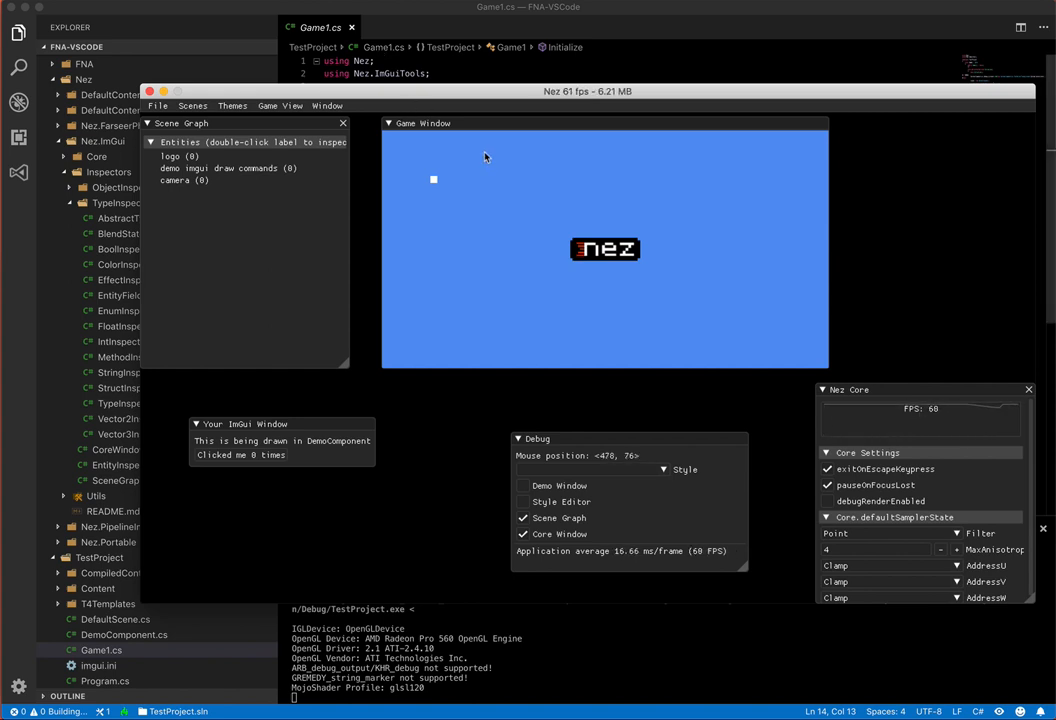
mouse_move(531, 197)
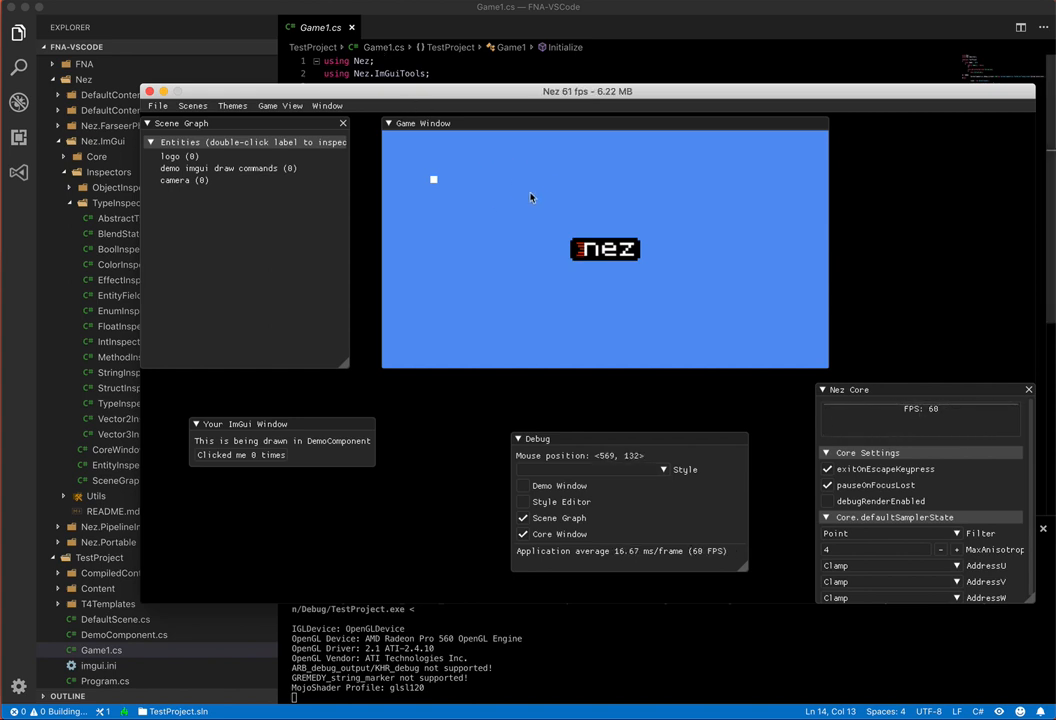
mouse_move(323, 264)
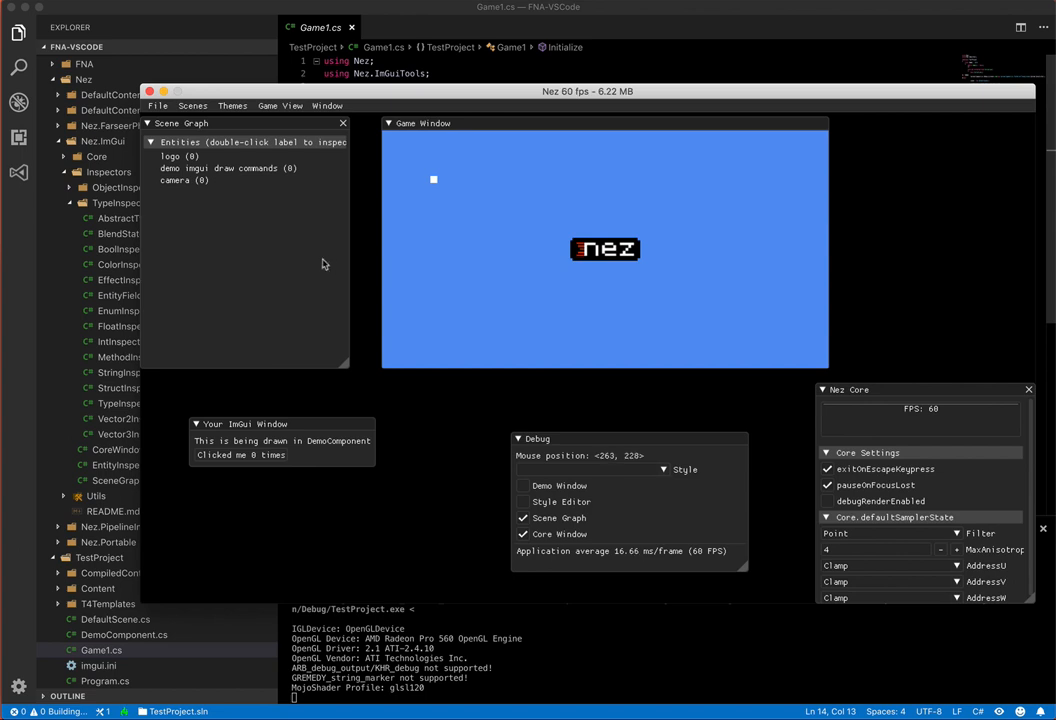
mouse_move(267, 186)
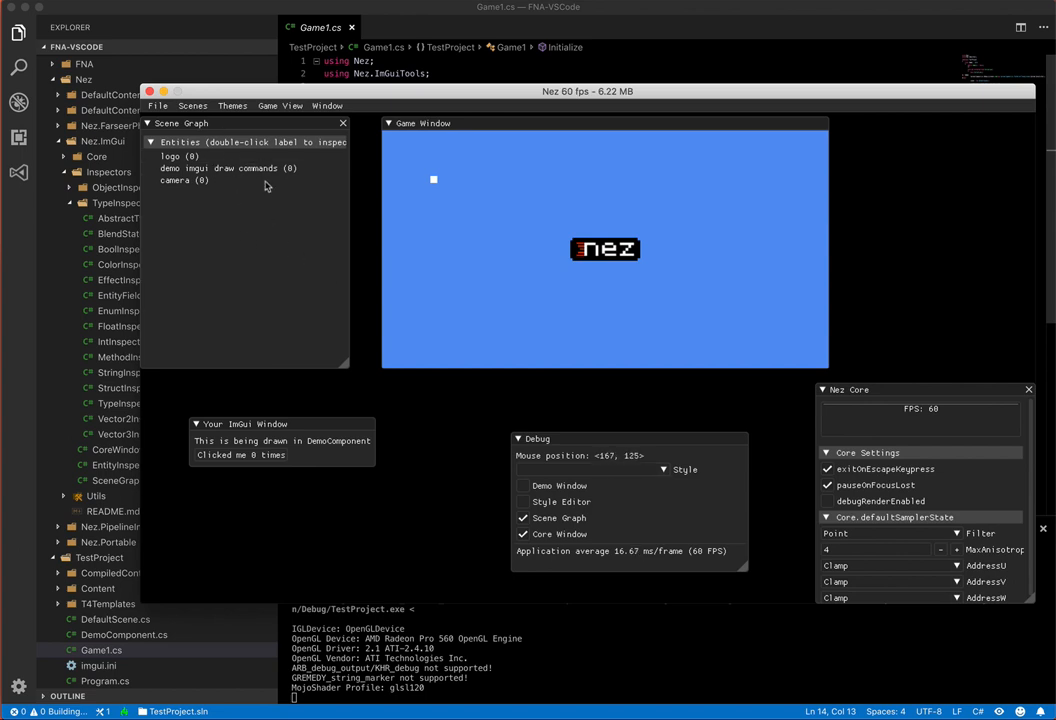
mouse_move(255, 196)
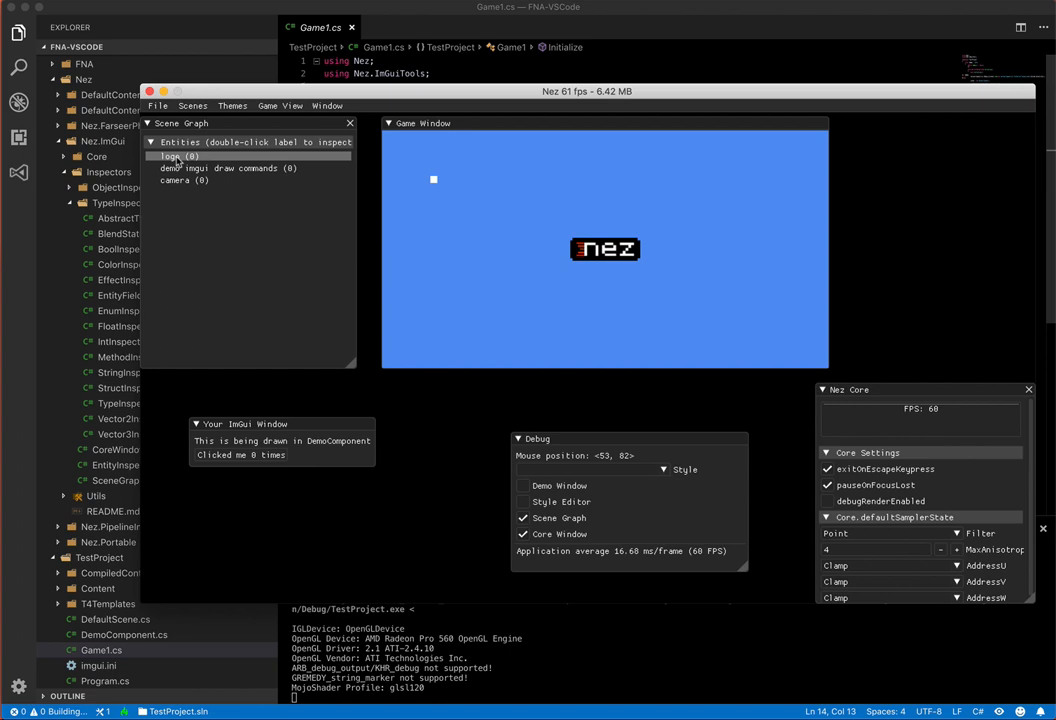
mouse_move(220, 167)
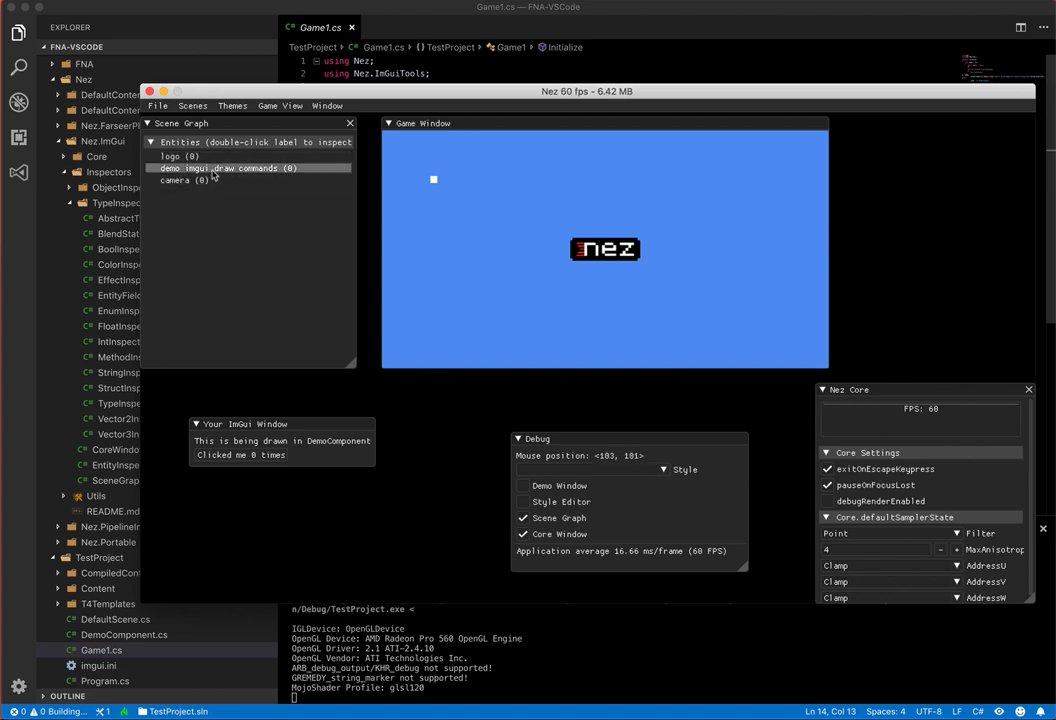
mouse_move(228, 240)
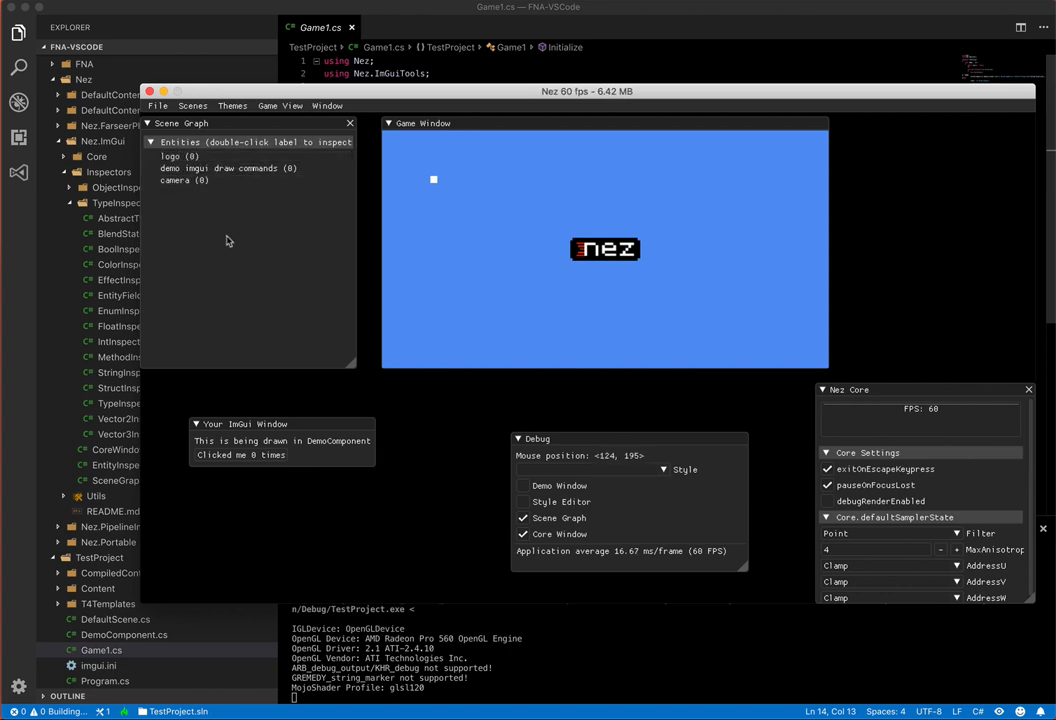
Open the logo entity's inspector, drag its position lower, and view the sprite colour.
left_click(178, 157)
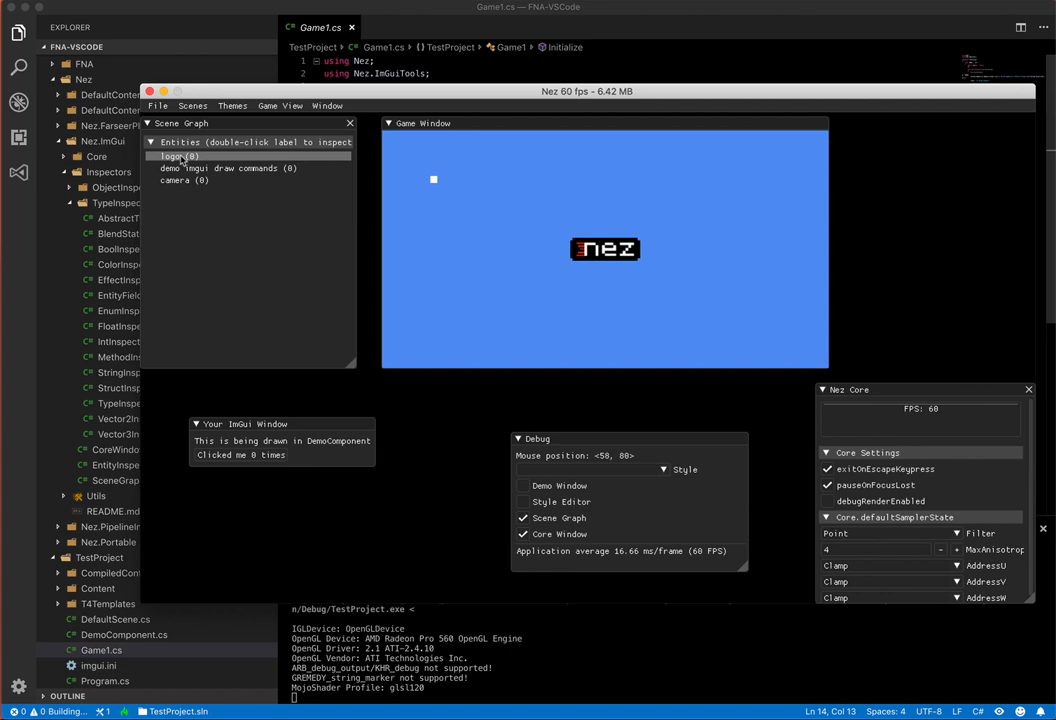
double_click(179, 156)
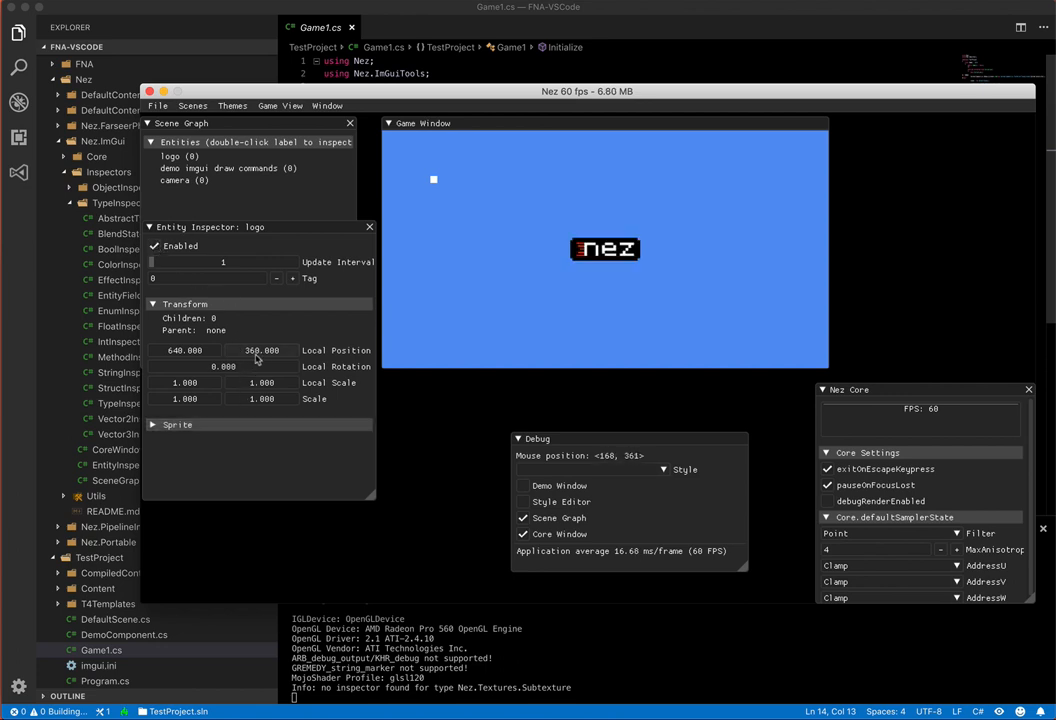
left_click_drag(185, 350, 215, 350)
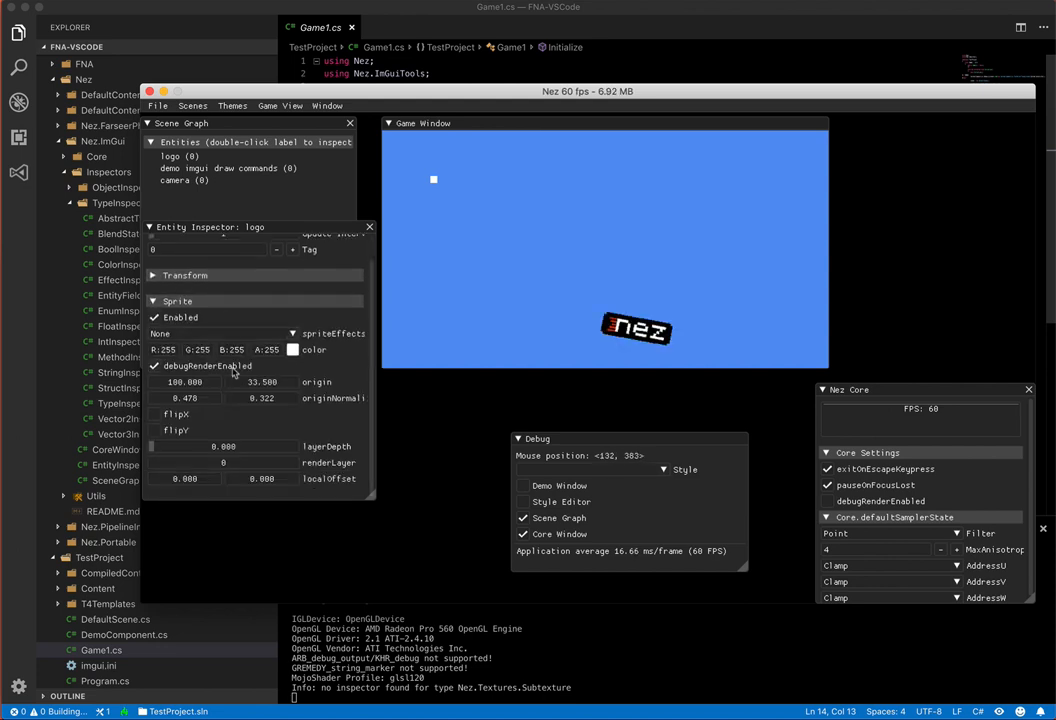
left_click(155, 414)
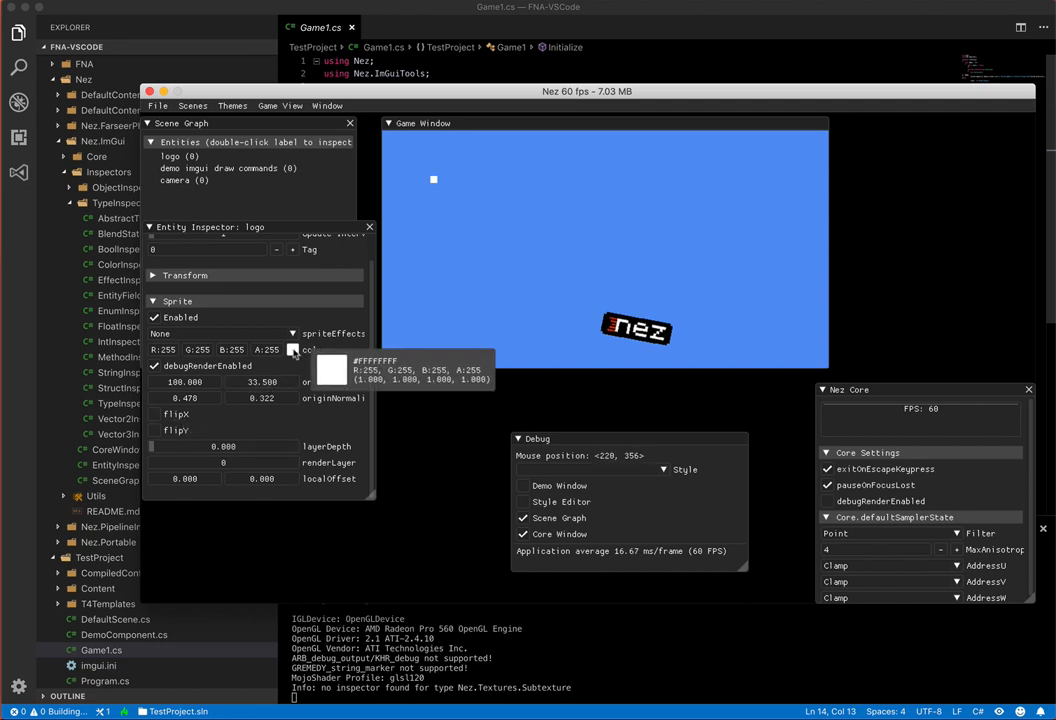
left_click(293, 349)
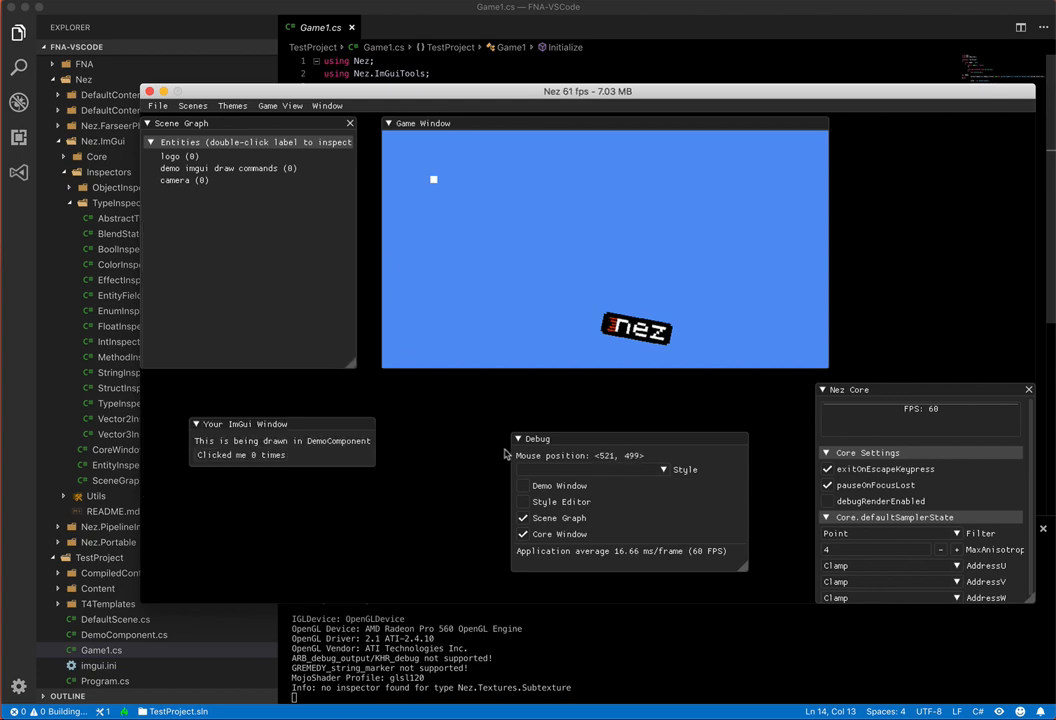
mouse_move(930, 397)
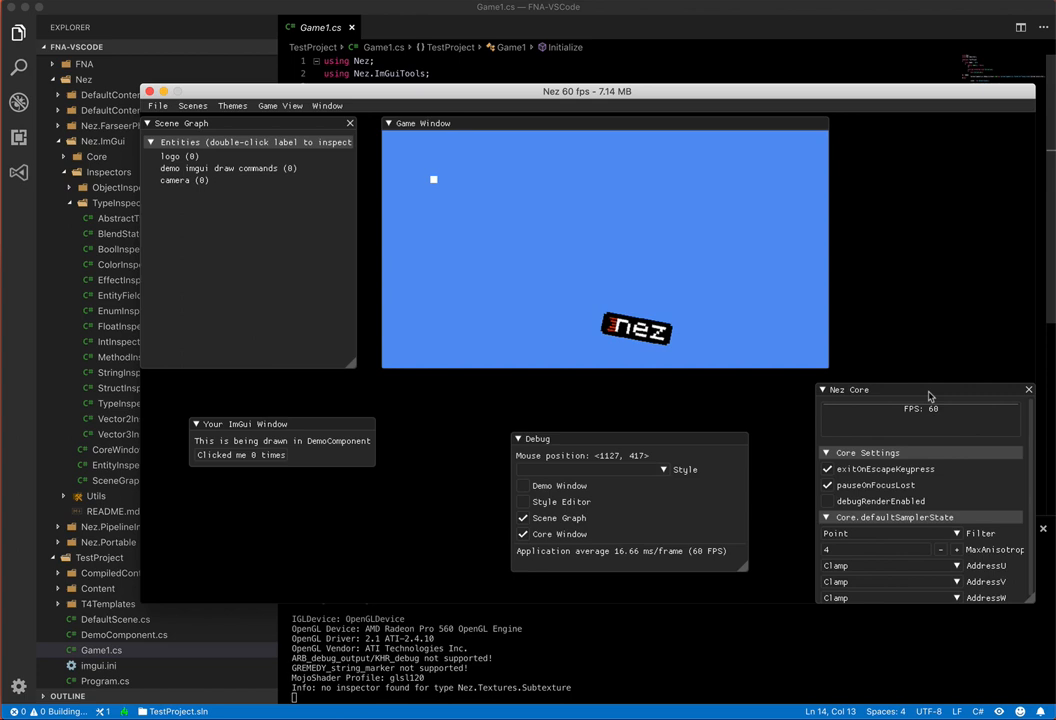
mouse_move(1028, 600)
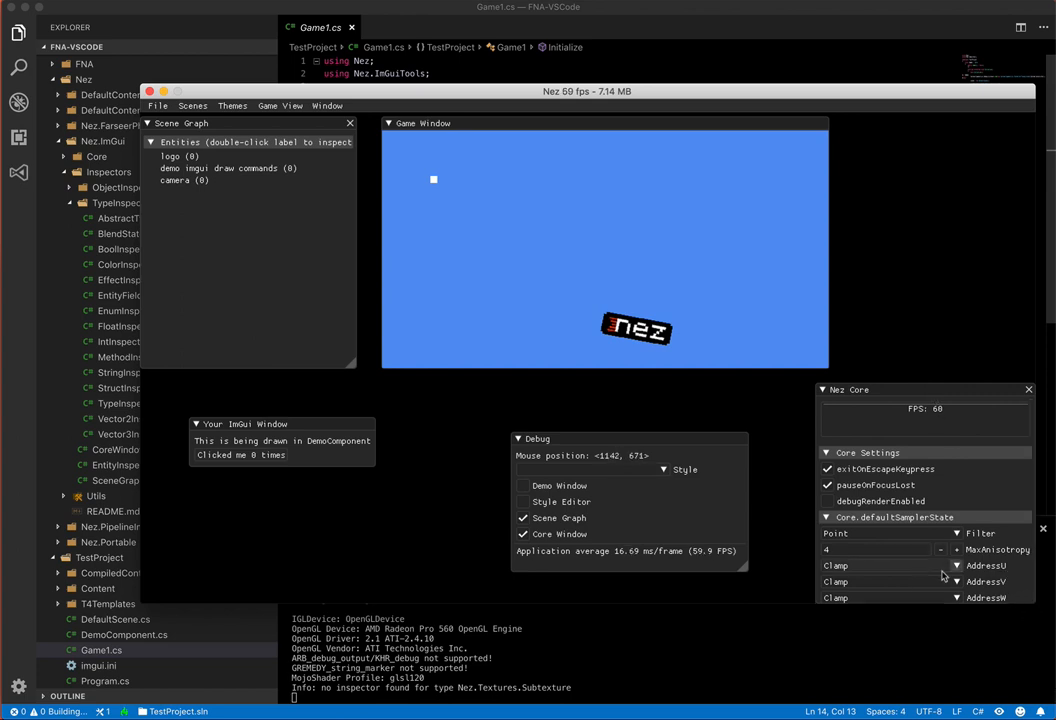
mouse_move(967, 490)
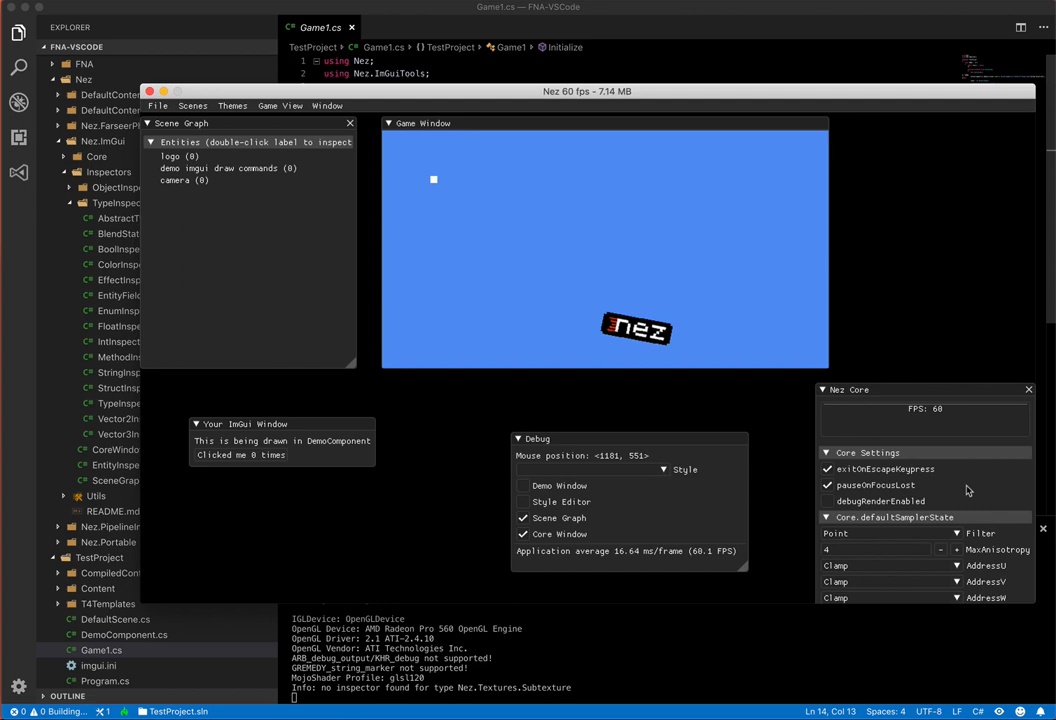
mouse_move(912, 520)
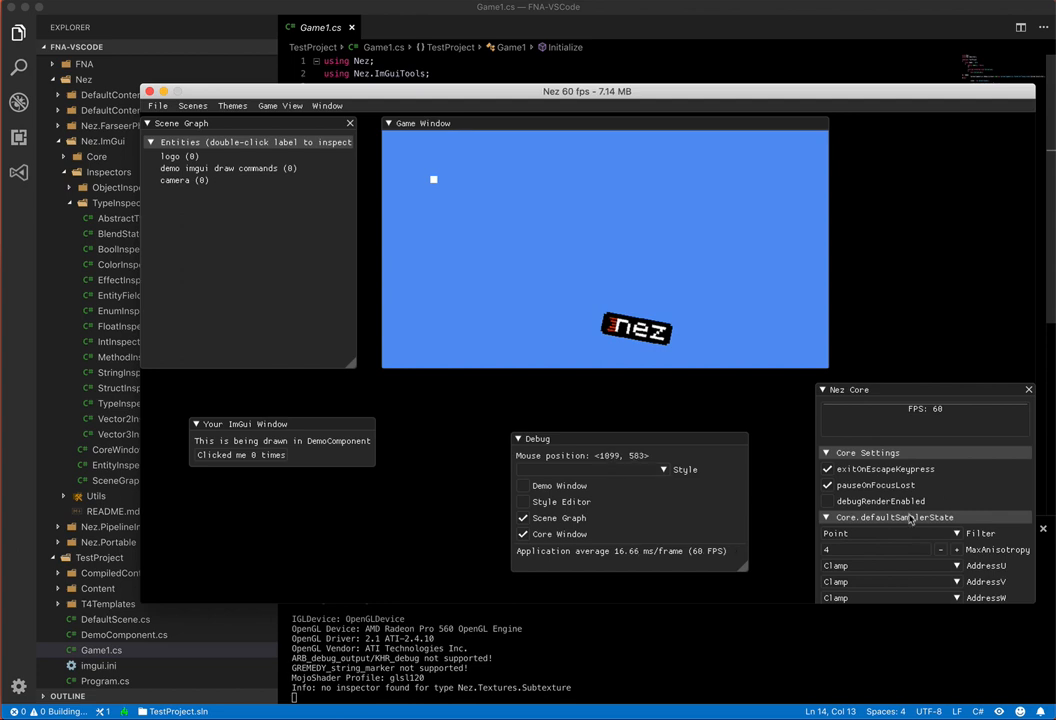
left_click(827, 501)
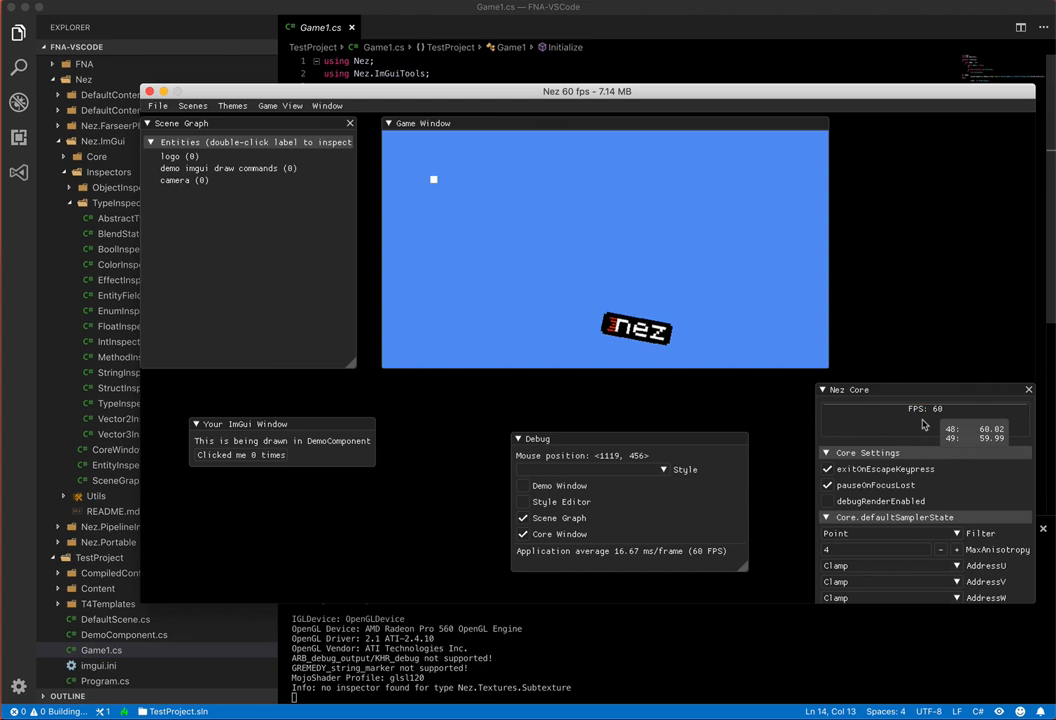
mouse_move(980, 420)
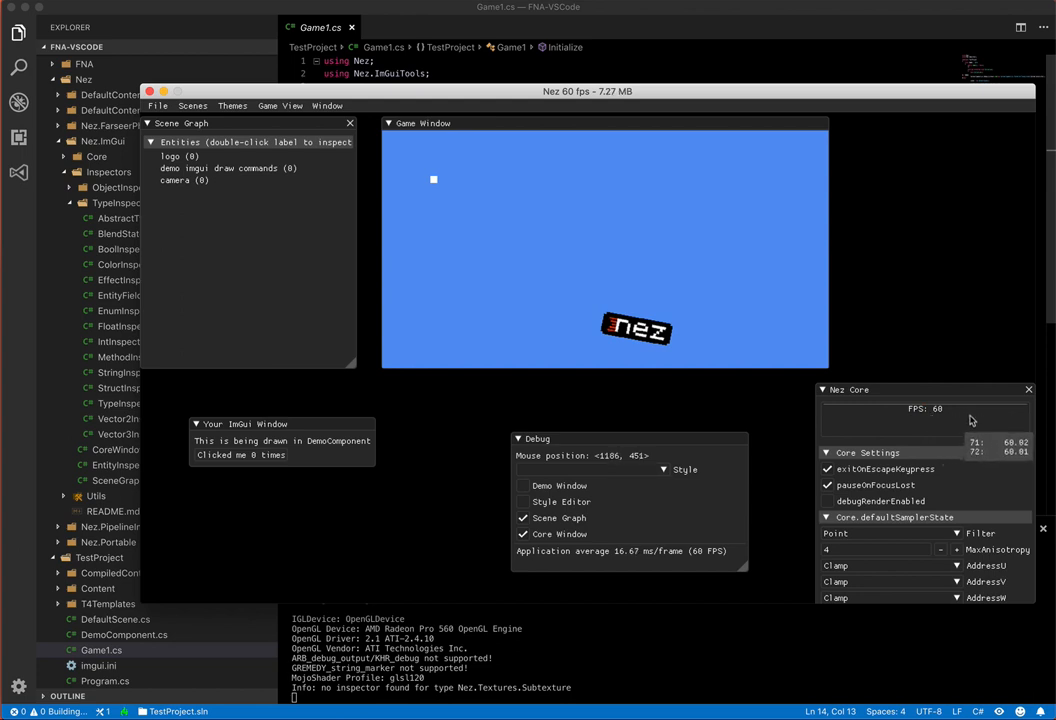
mouse_move(459, 222)
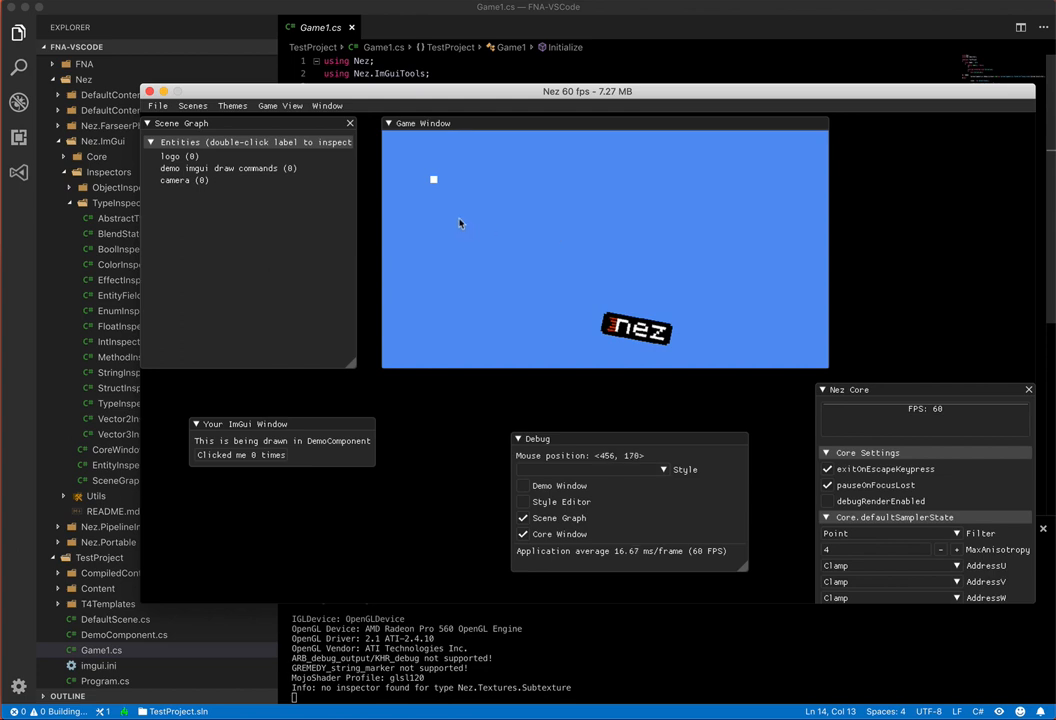
mouse_move(289, 394)
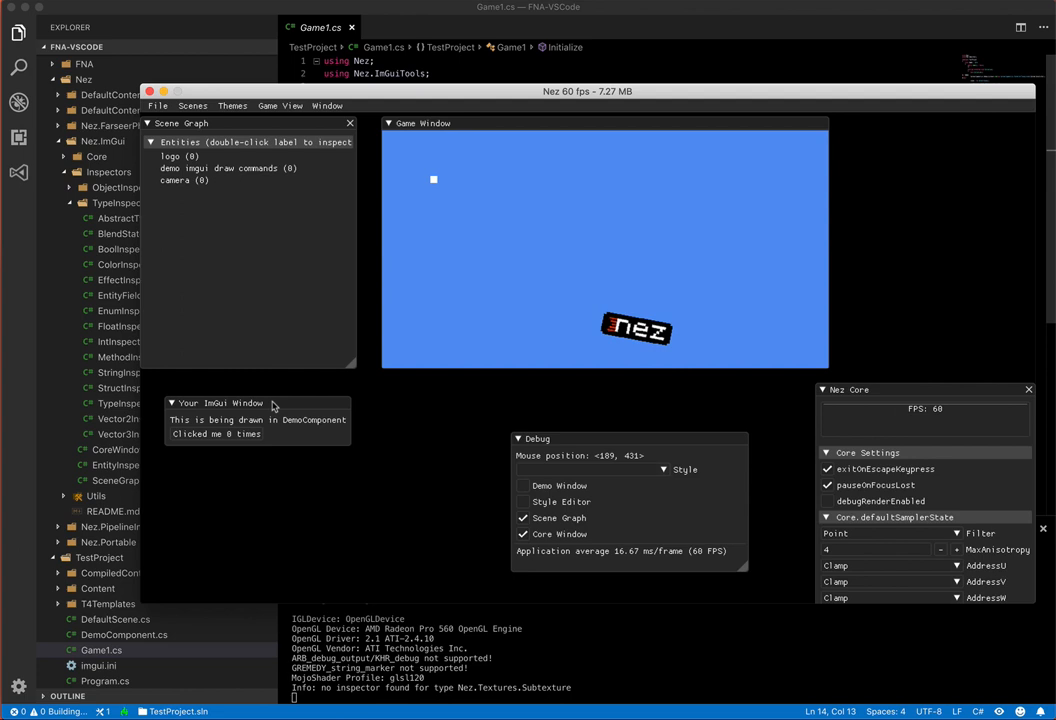
Raise the click counter to 4, skew the demo entity's white square, and close its inspector.
left_click(218, 434)
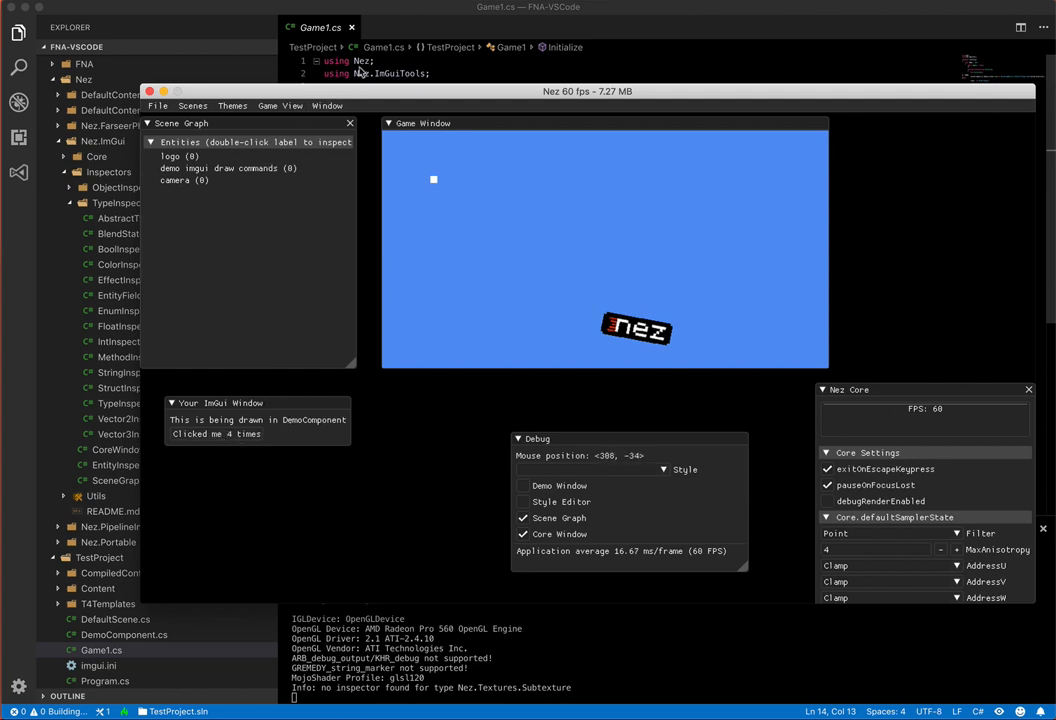
left_click(184, 180)
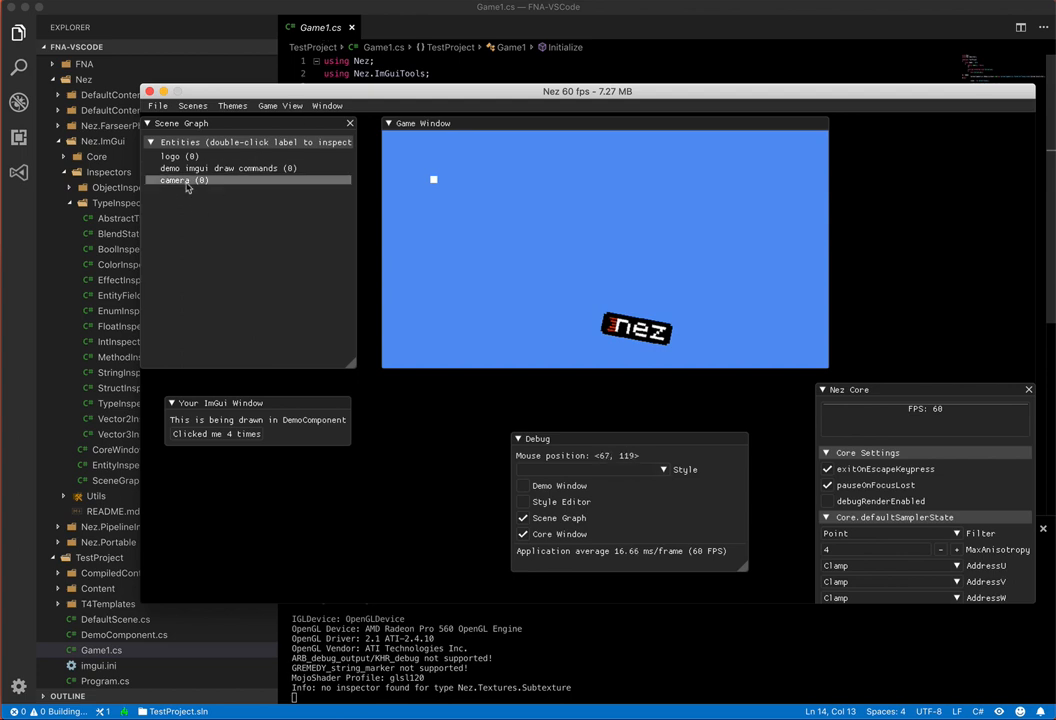
mouse_move(240, 168)
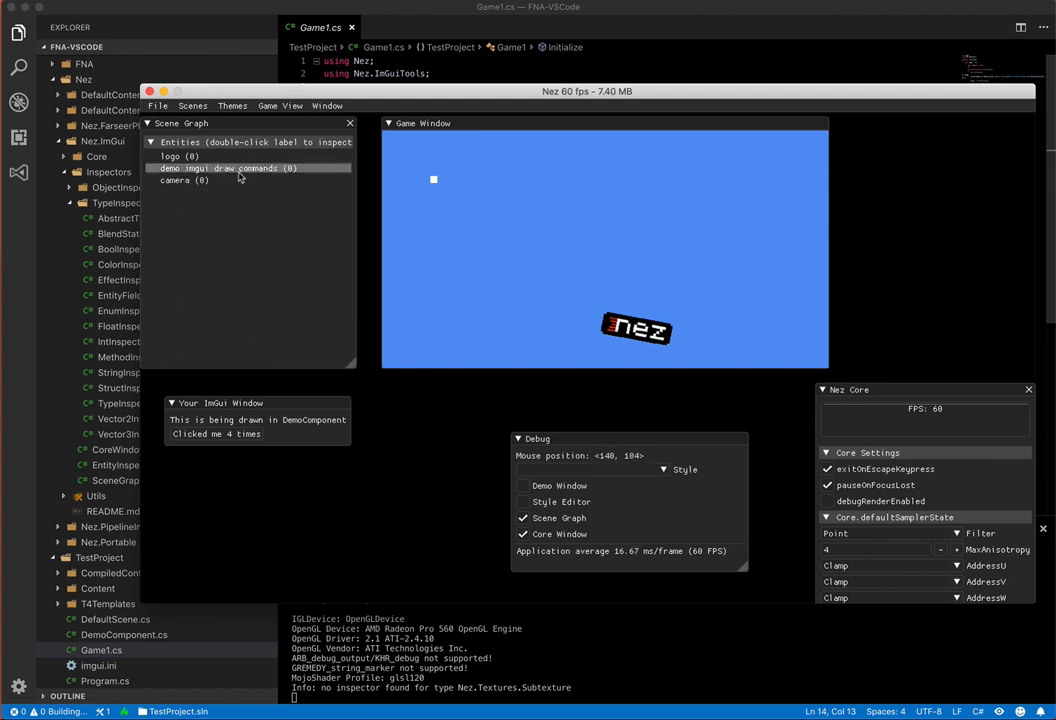
double_click(218, 168)
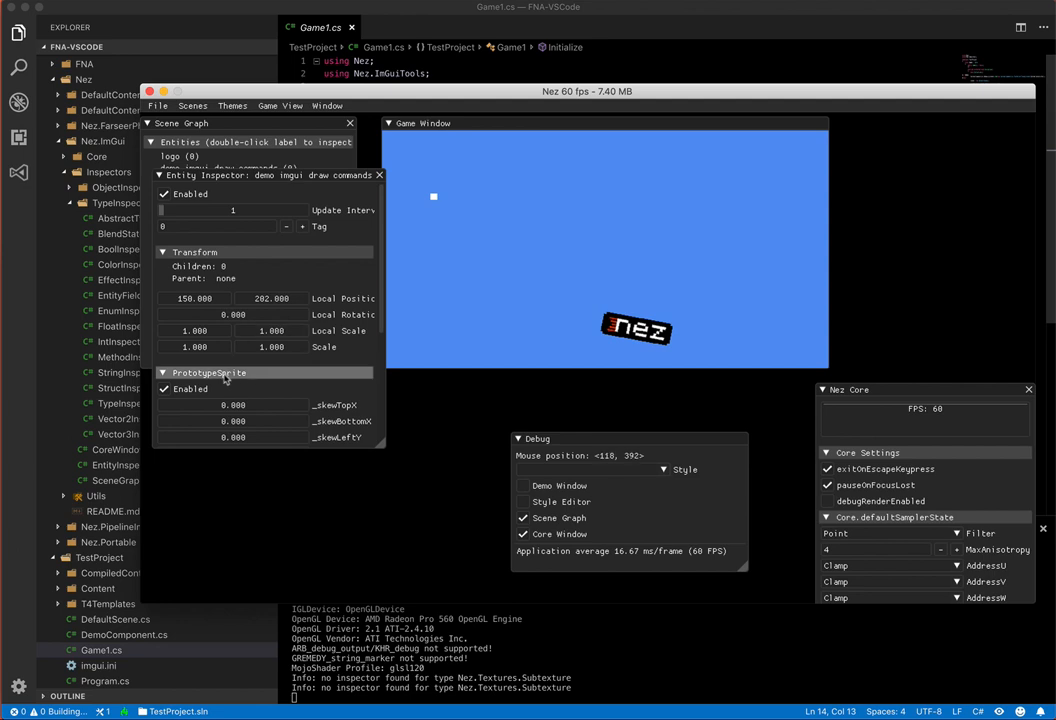
mouse_move(267, 383)
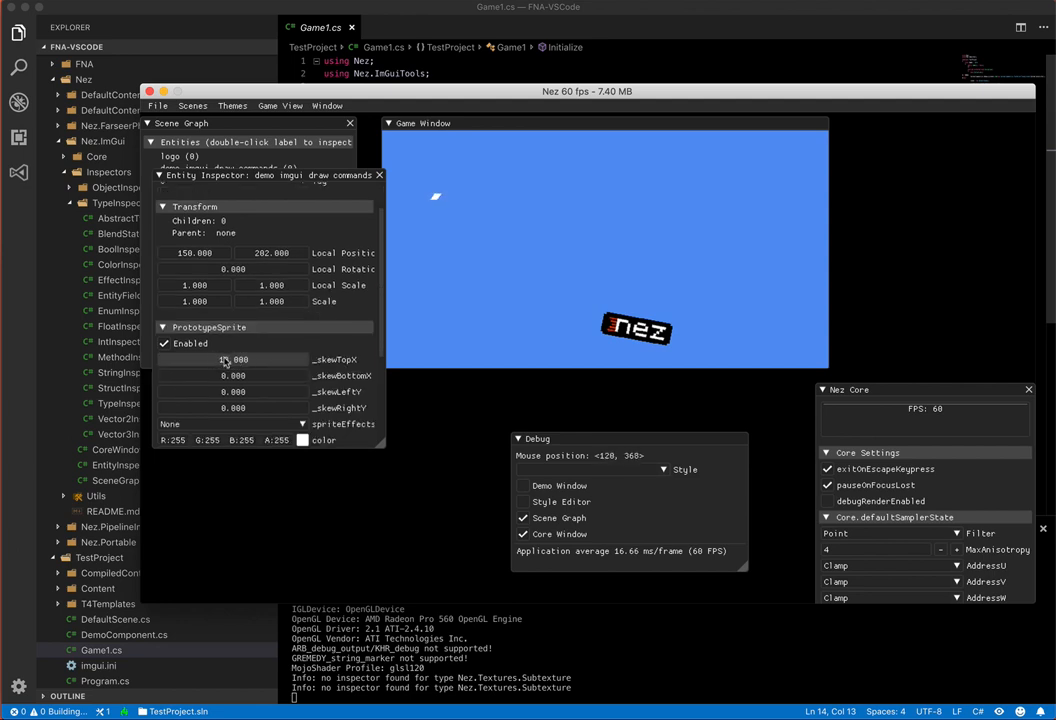
left_click_drag(220, 359, 240, 359)
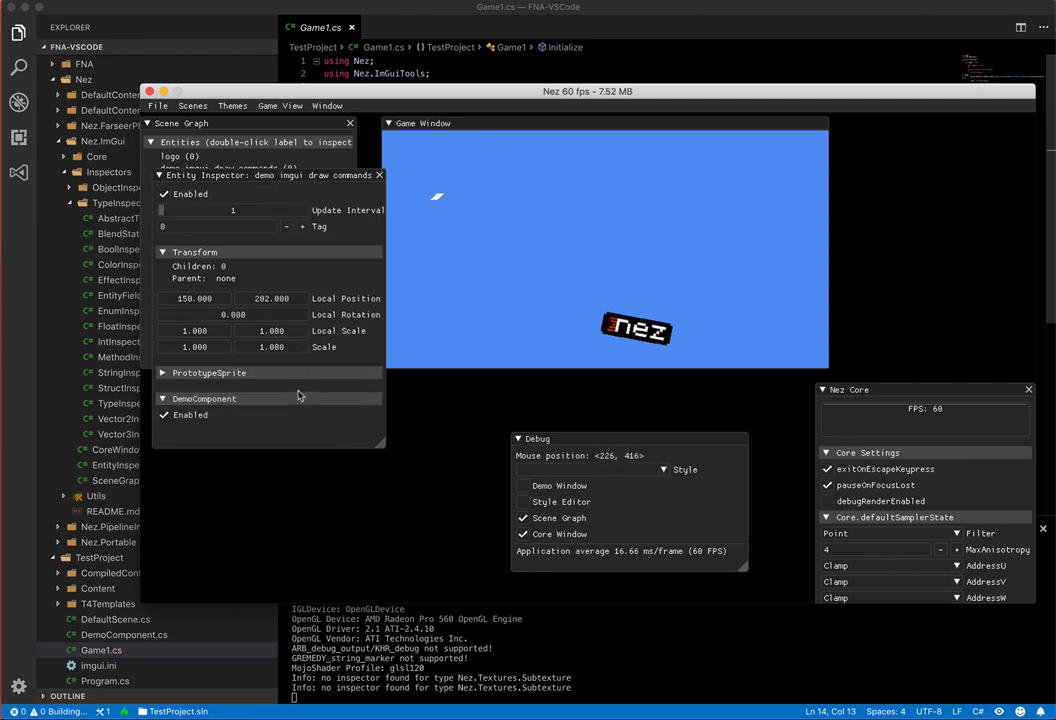
left_click(379, 175)
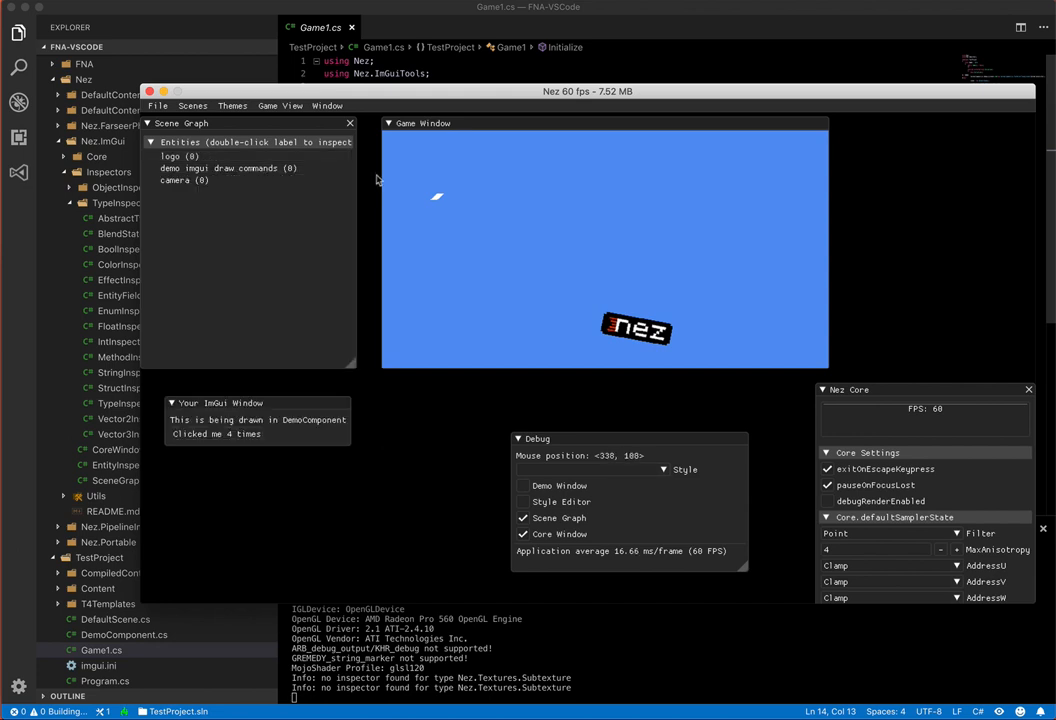
mouse_move(386, 10)
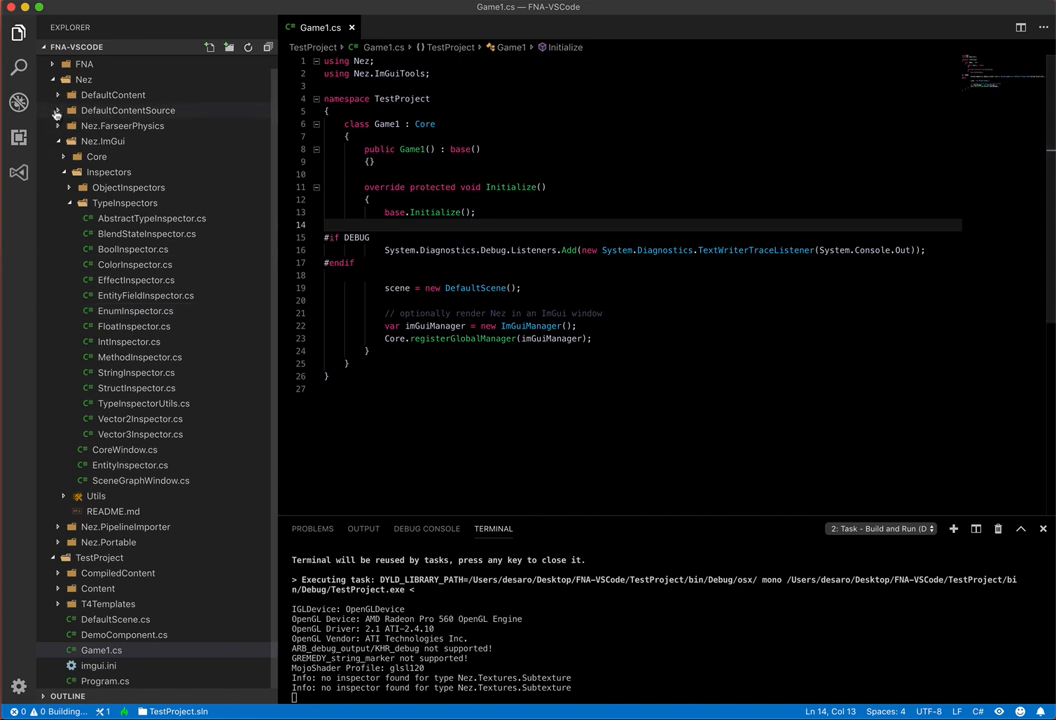
Collapse the Nez folder and open DefaultScene.cs.
left_click(84, 93)
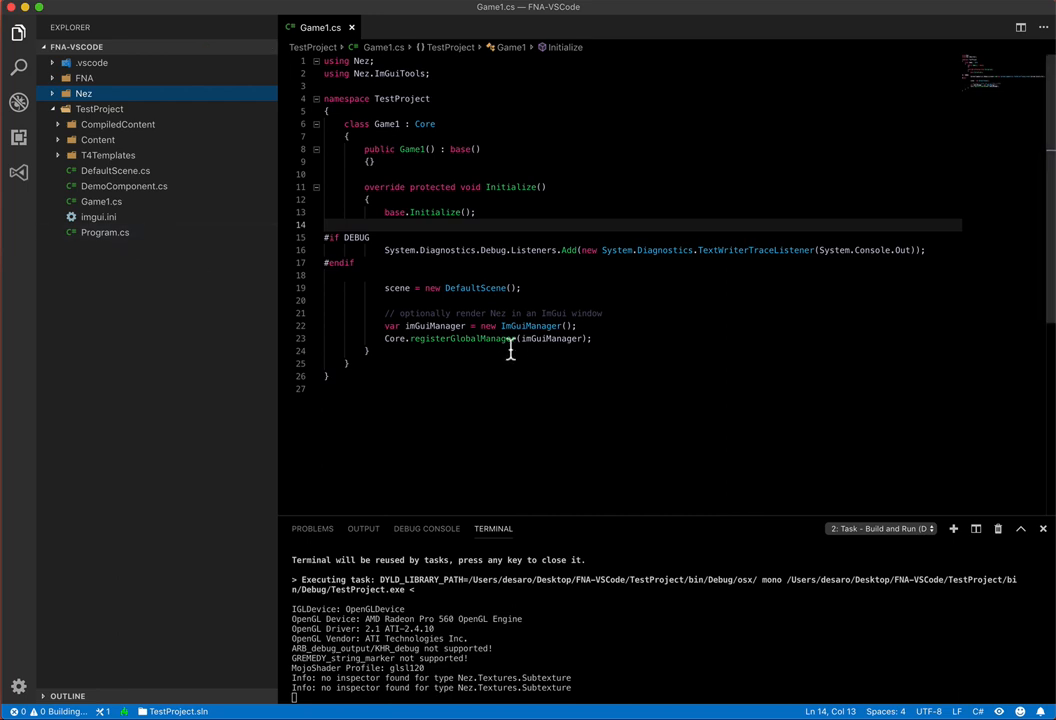
left_click(115, 170)
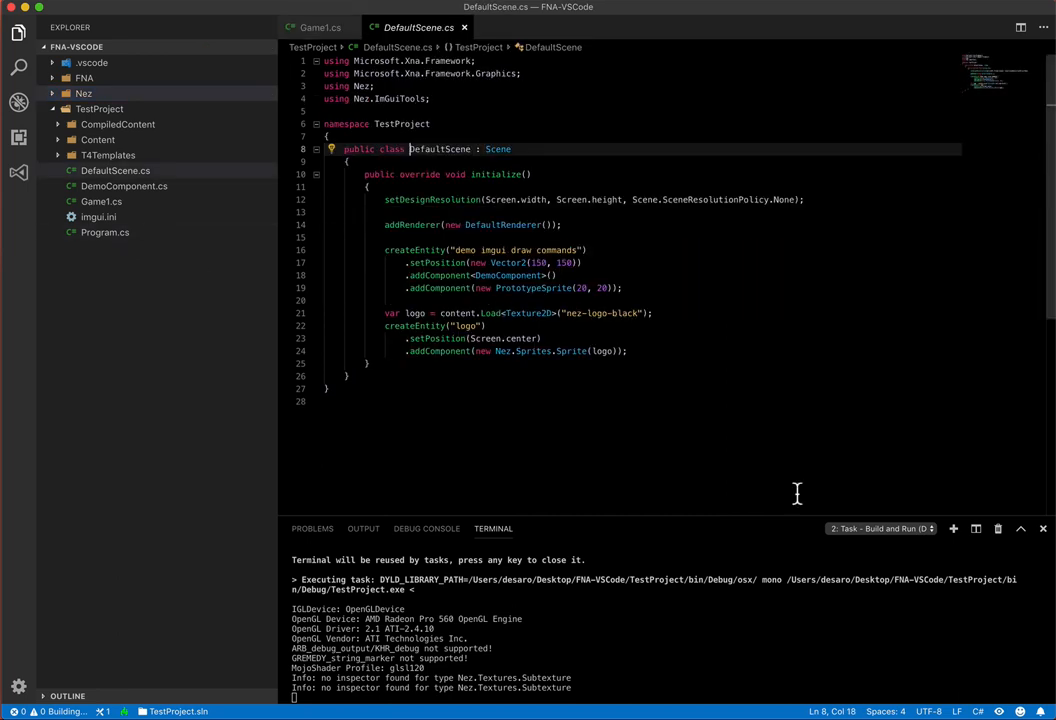
mouse_move(539, 467)
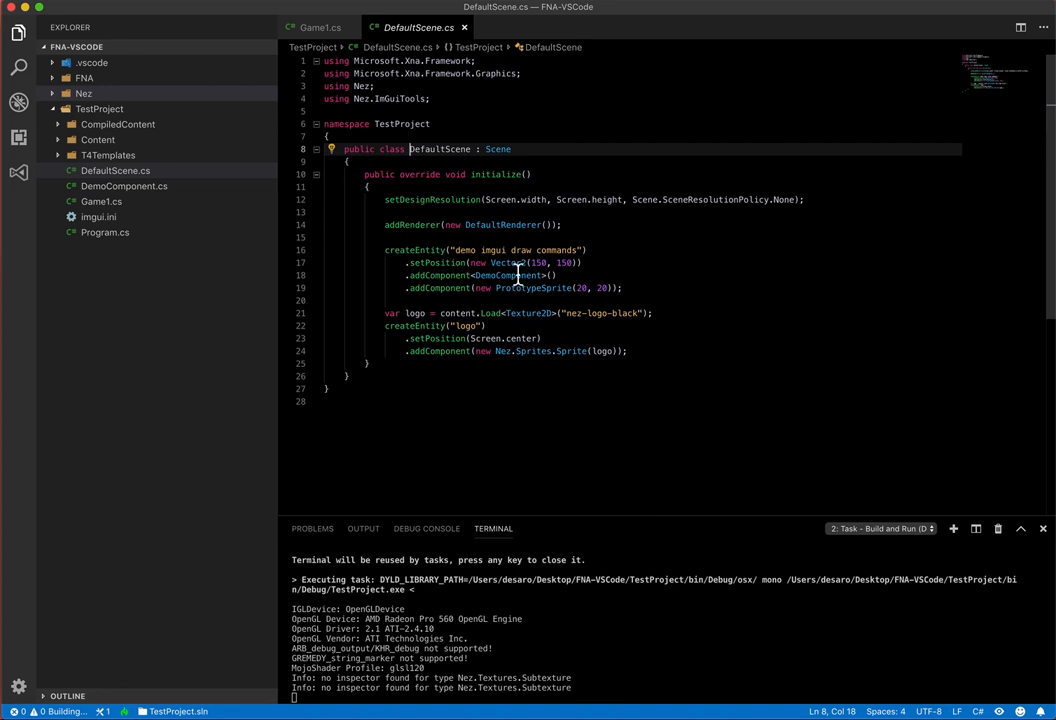
mouse_move(646, 361)
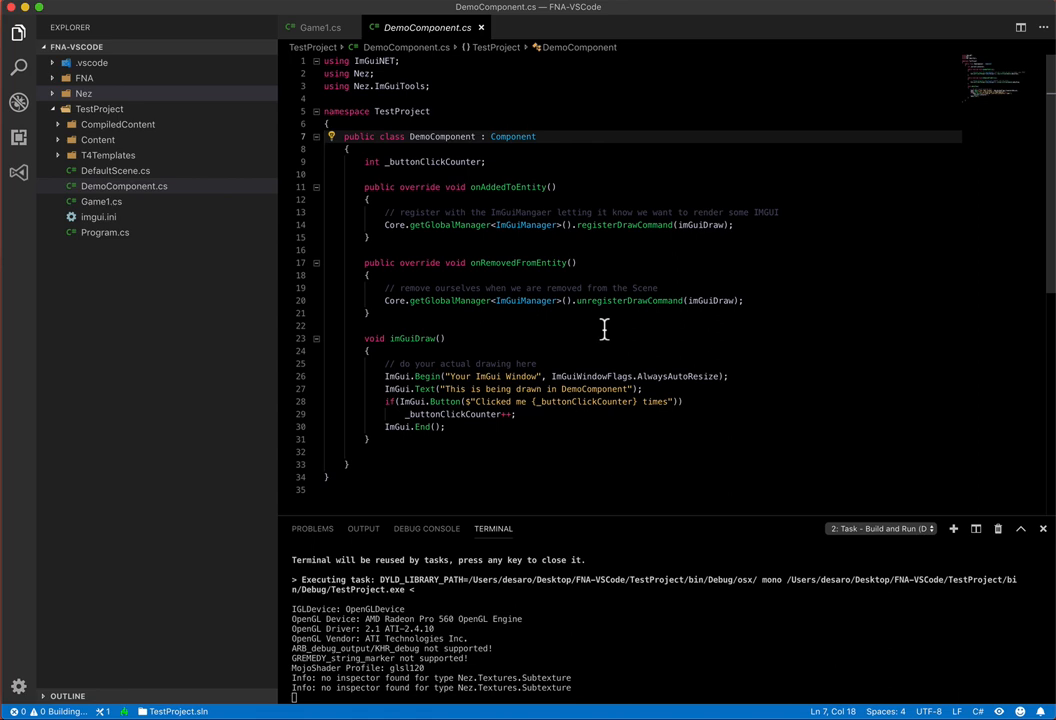
double_click(507, 187)
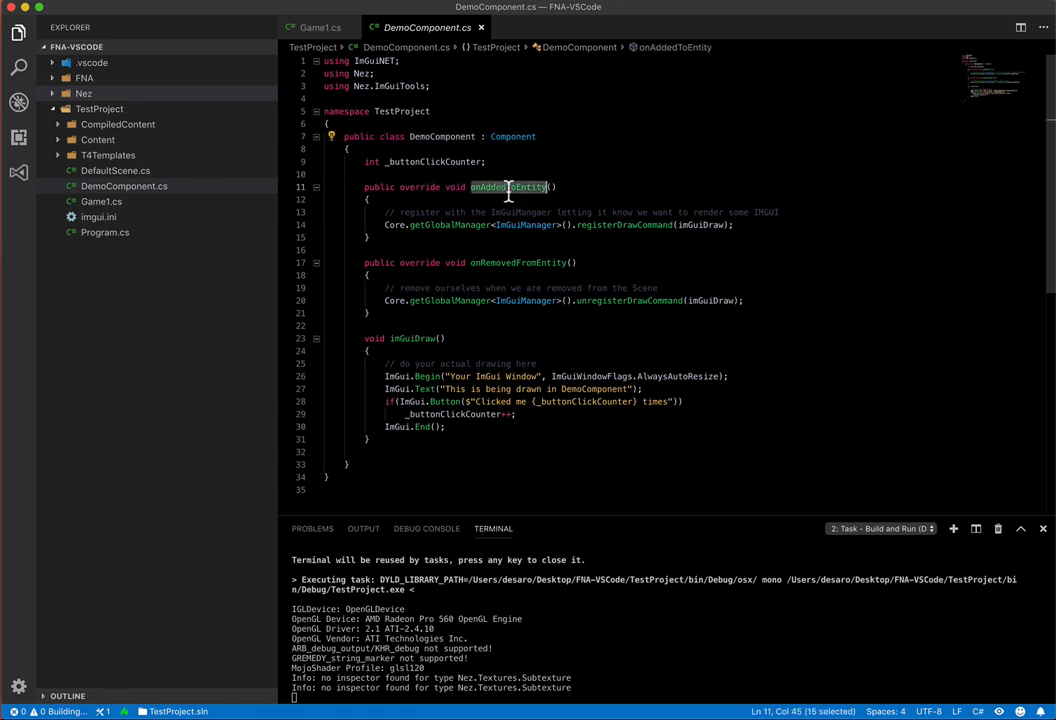
mouse_move(520, 230)
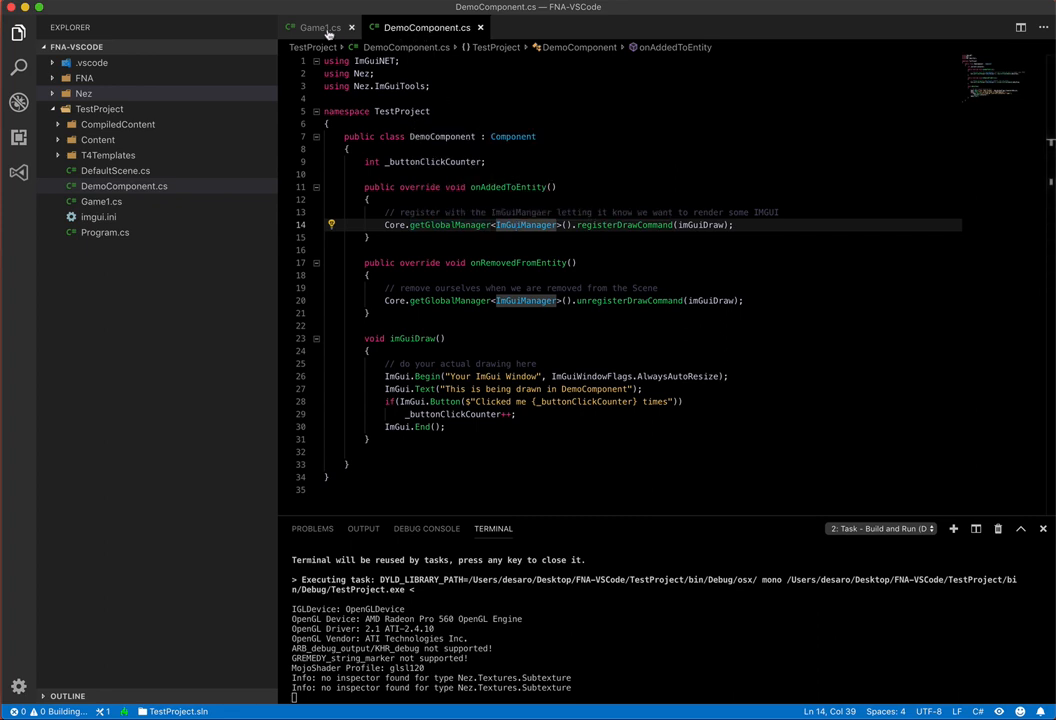
left_click(312, 27)
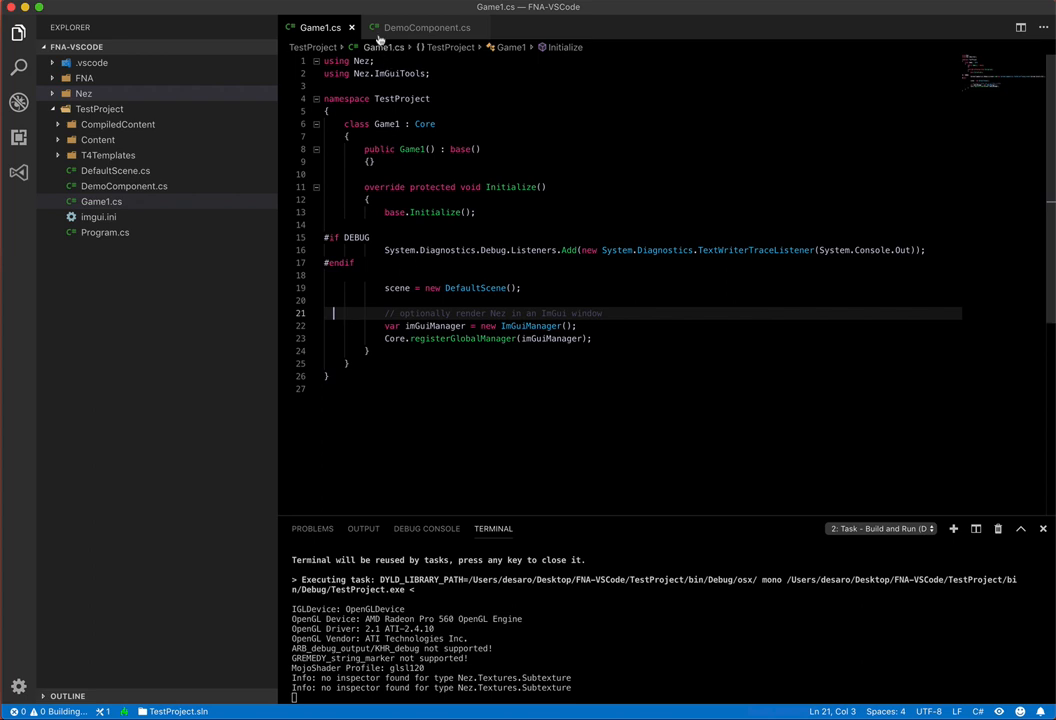
left_click(421, 27)
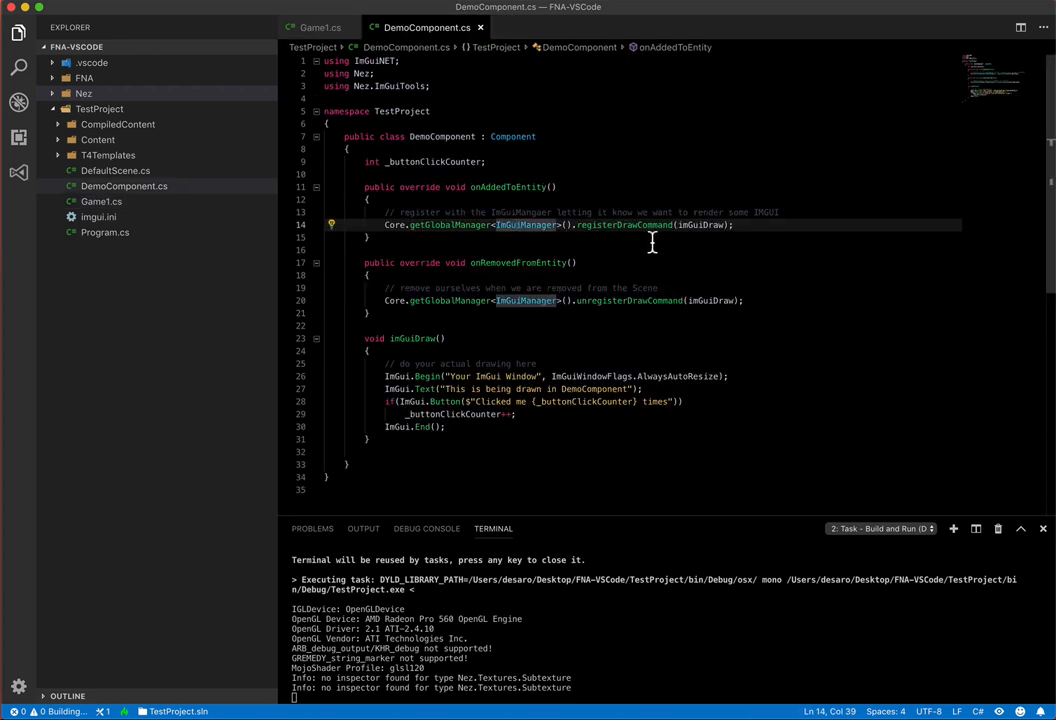
mouse_move(707, 224)
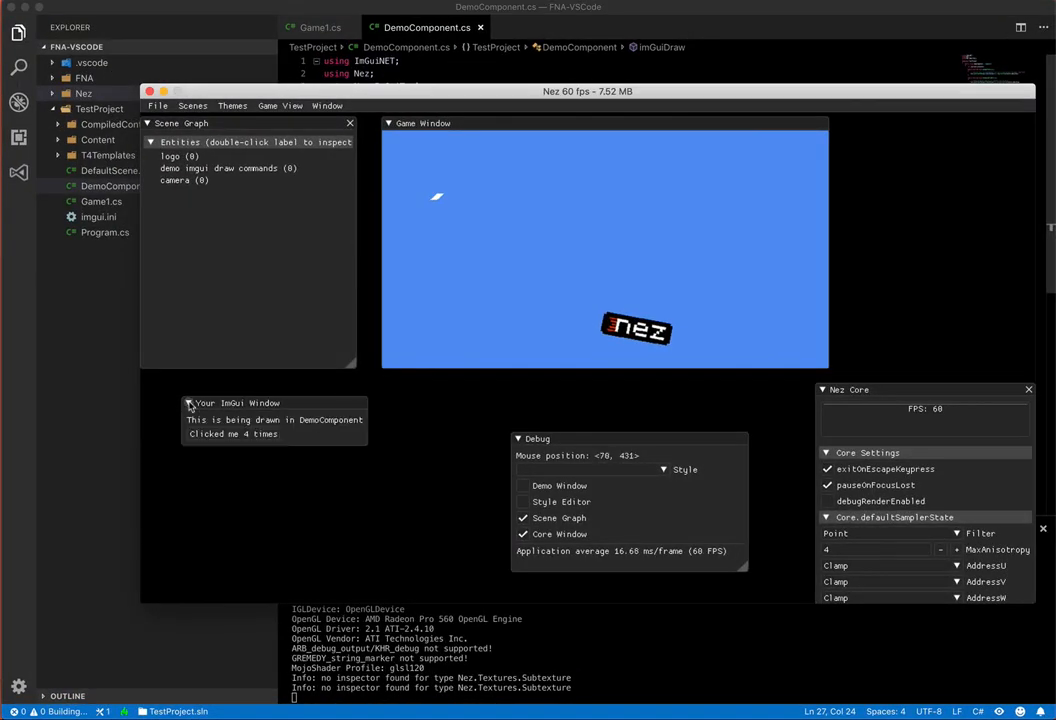
mouse_move(335, 358)
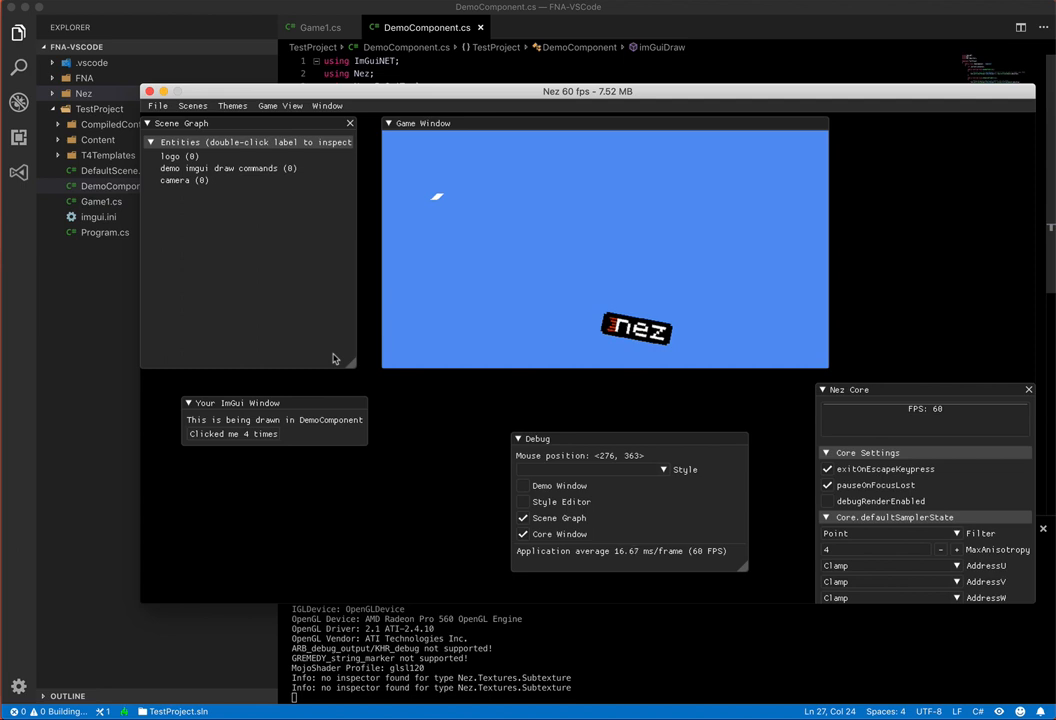
mouse_move(287, 151)
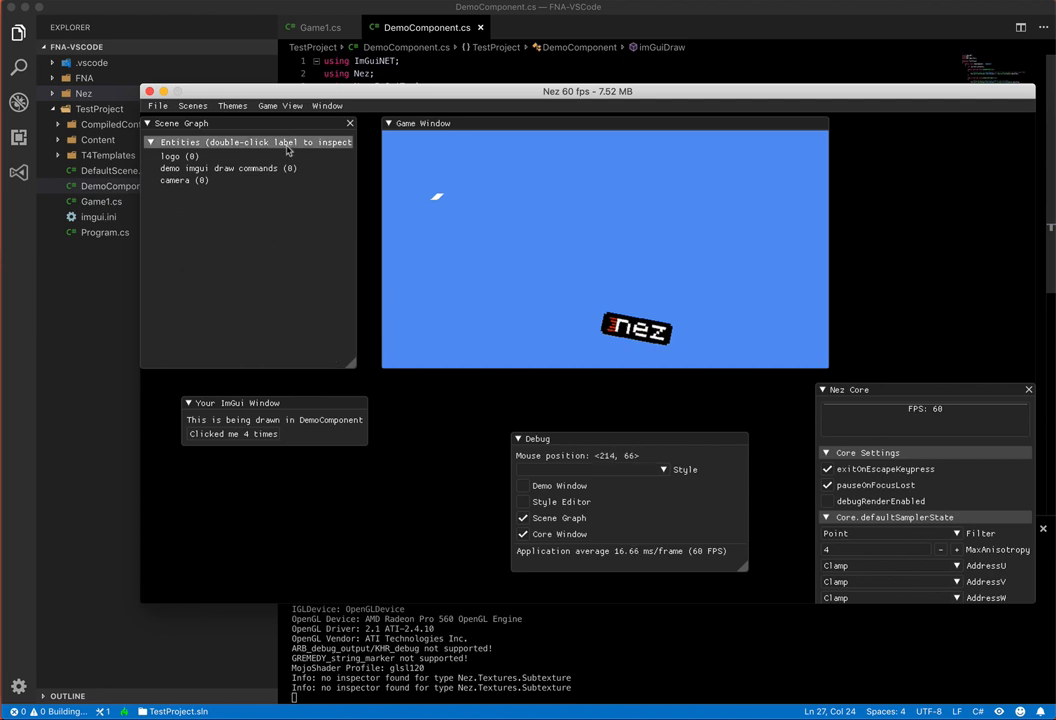
Shrink the game view to half size and move it to the top.
left_click(280, 105)
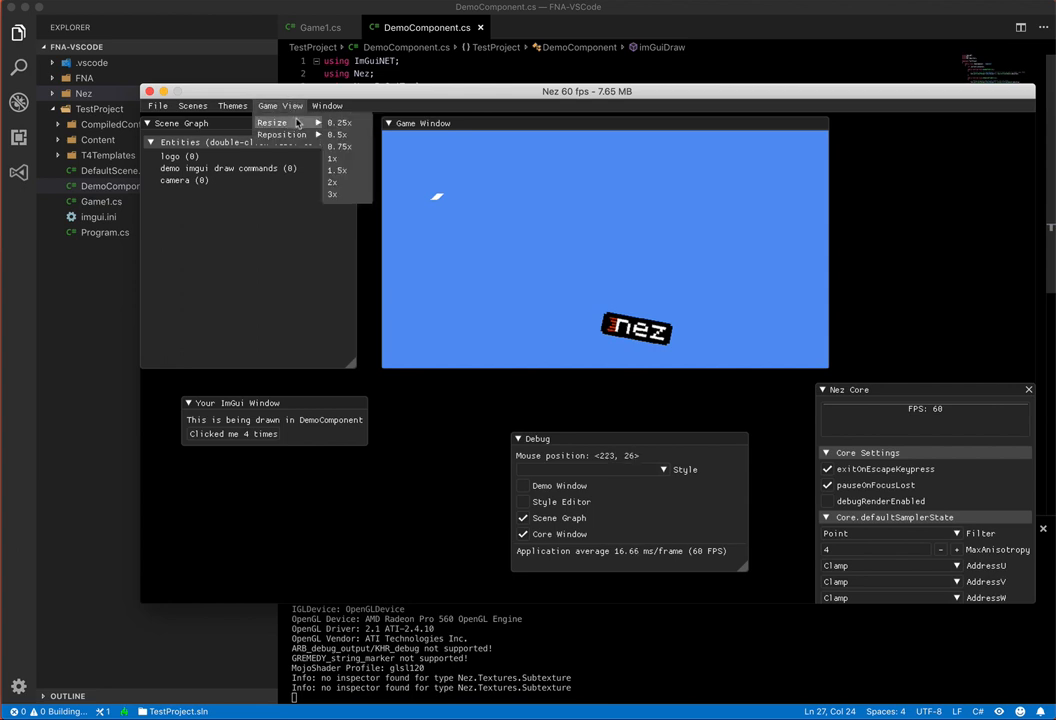
left_click(338, 122)
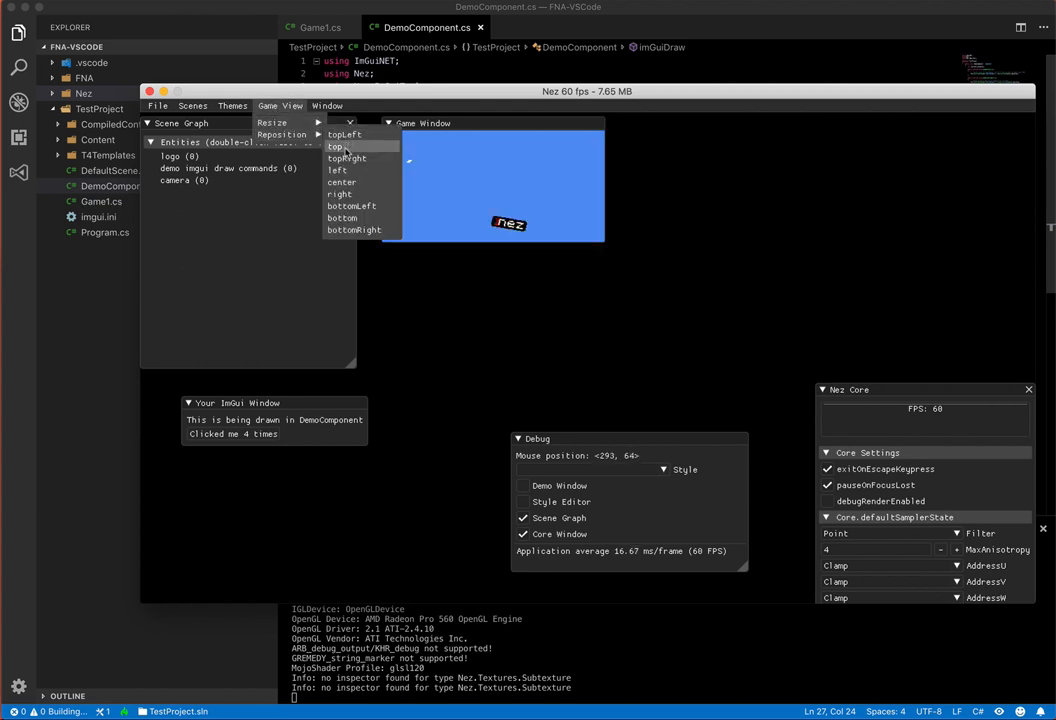
left_click(347, 158)
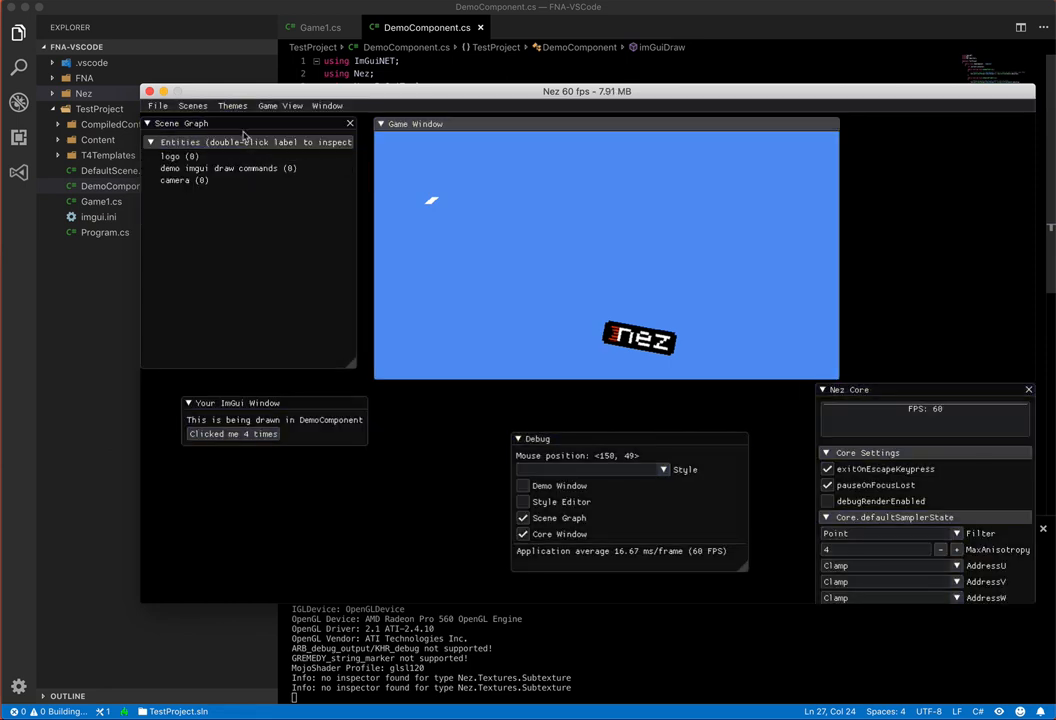
Switch the ImGui debug tools to a different theme and browse the Scenes menu.
left_click(232, 105)
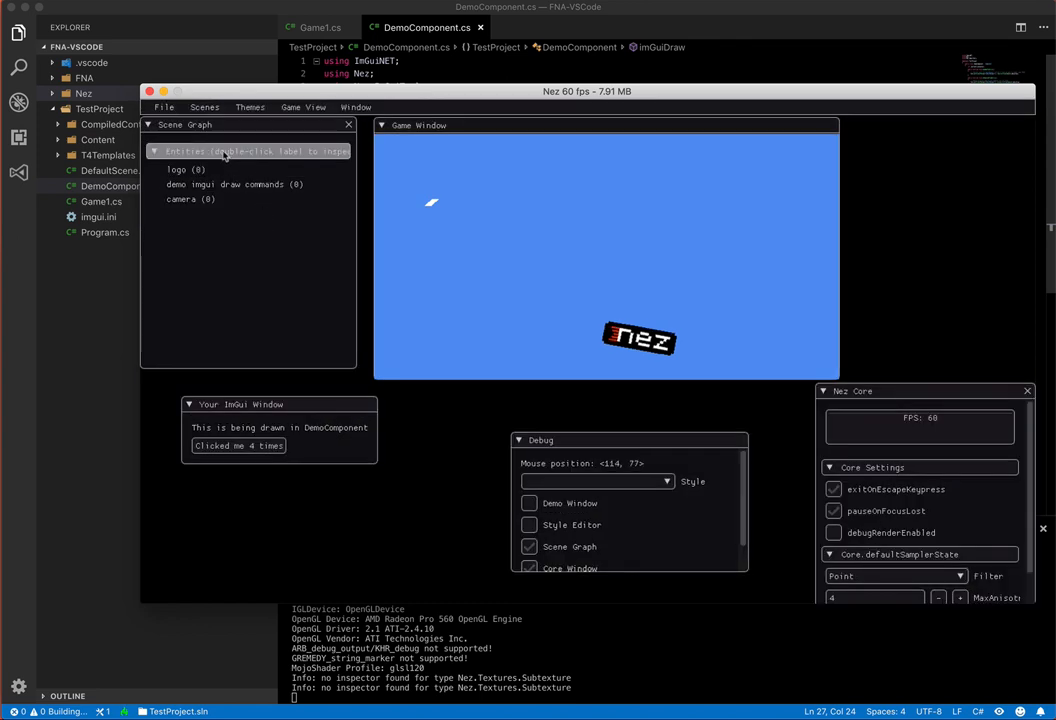
left_click(204, 107)
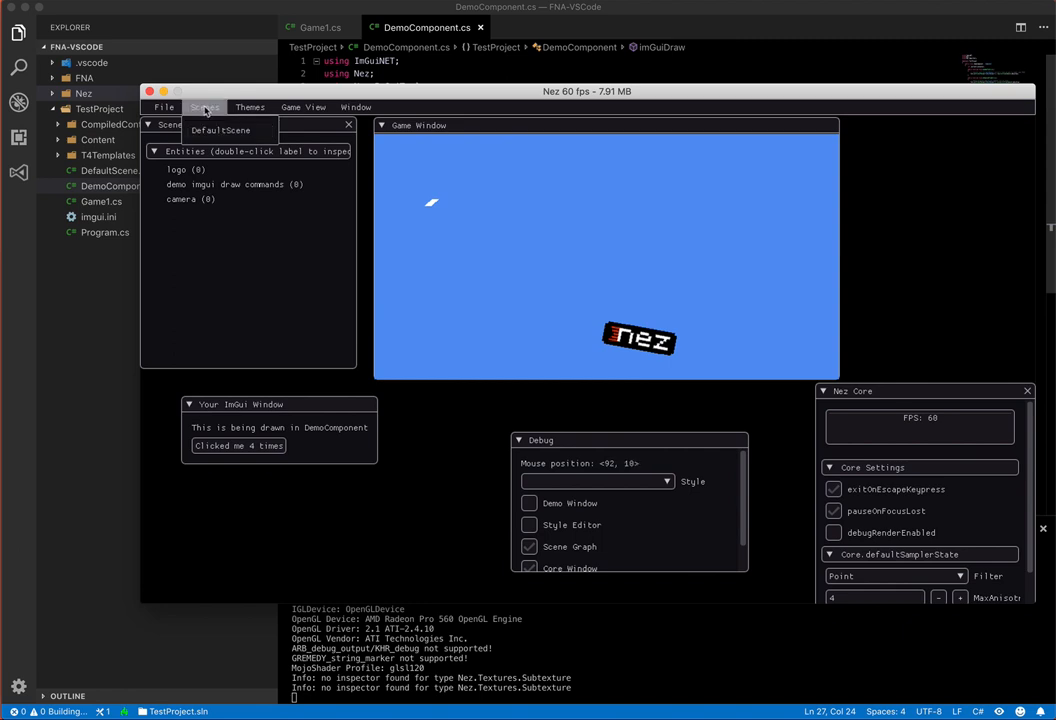
left_click(164, 107)
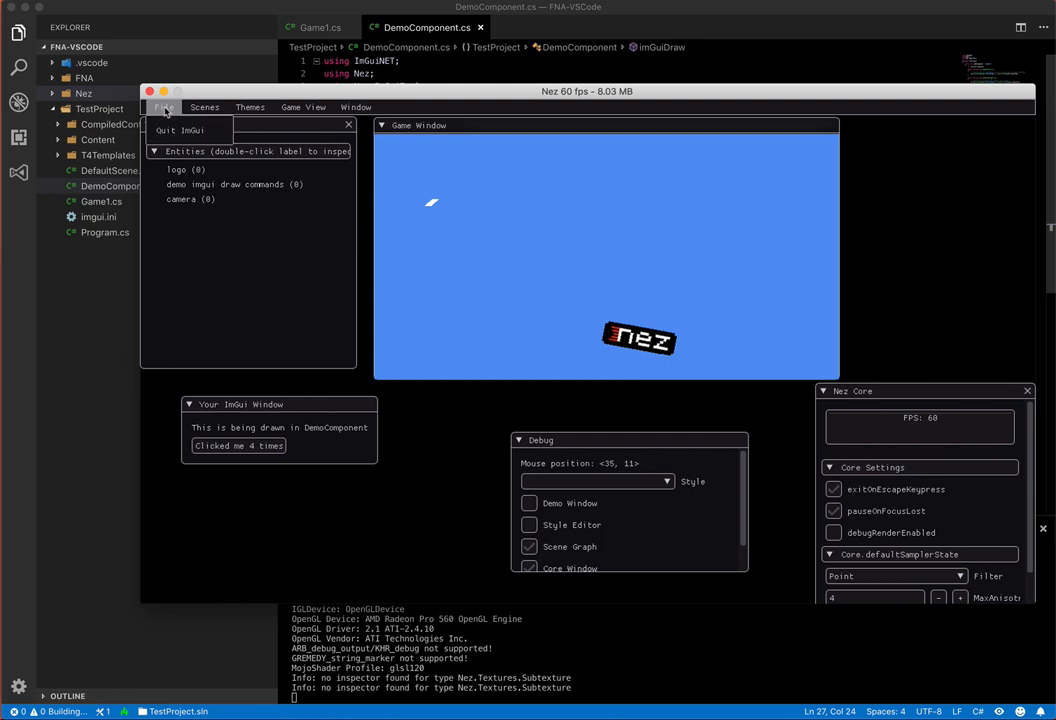
mouse_move(190, 130)
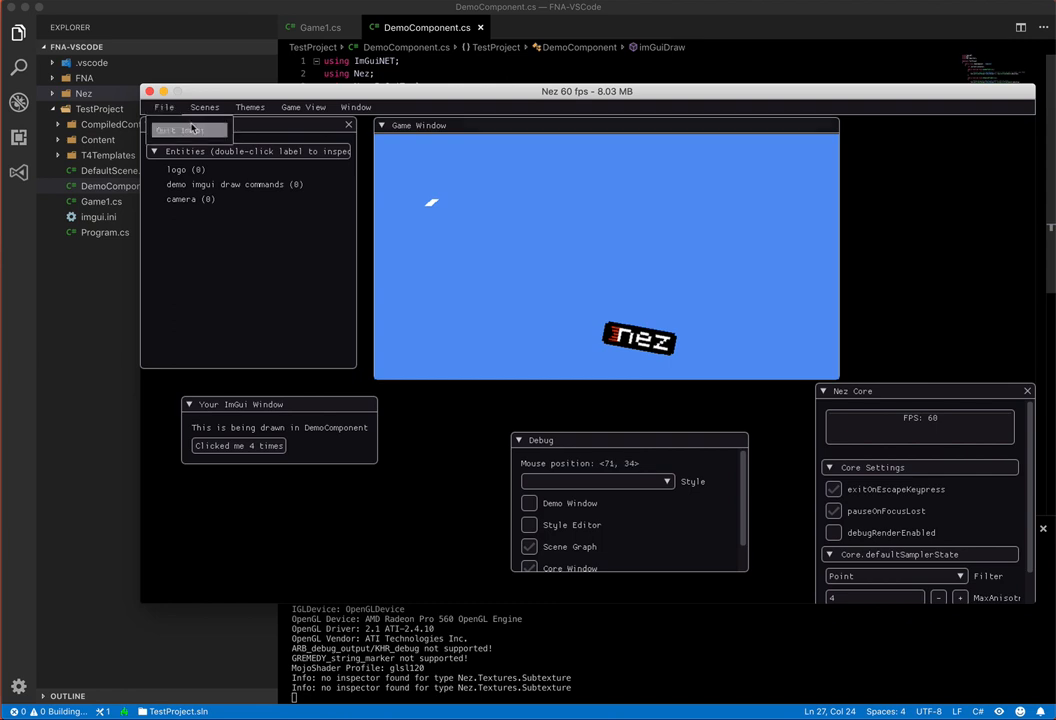
mouse_move(197, 130)
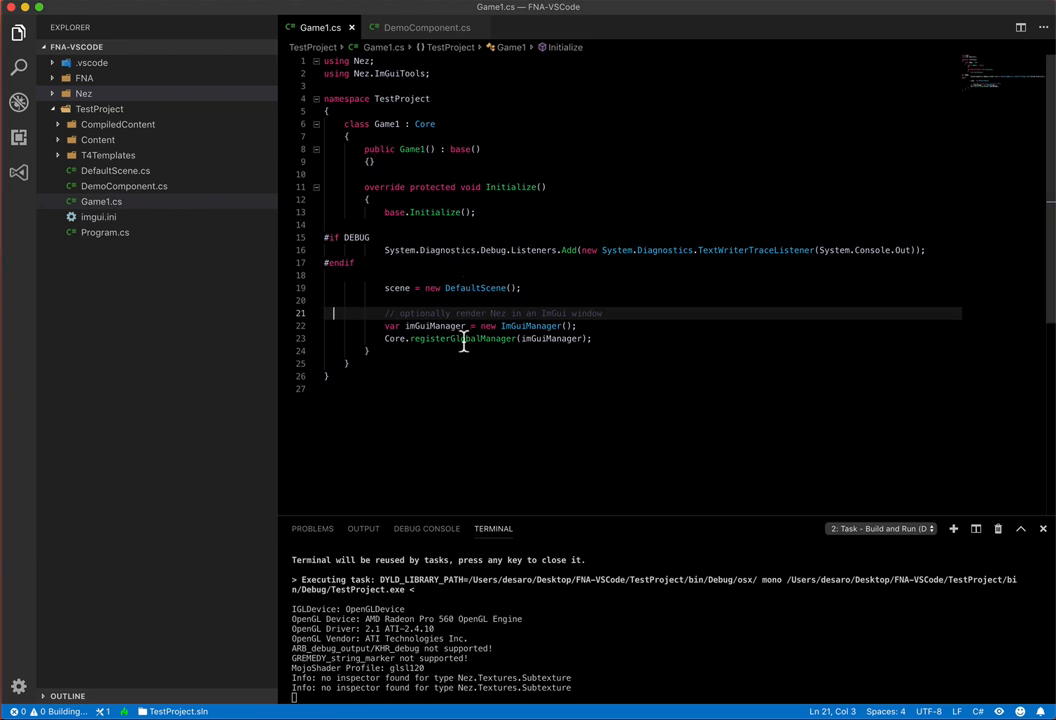
mouse_move(462, 338)
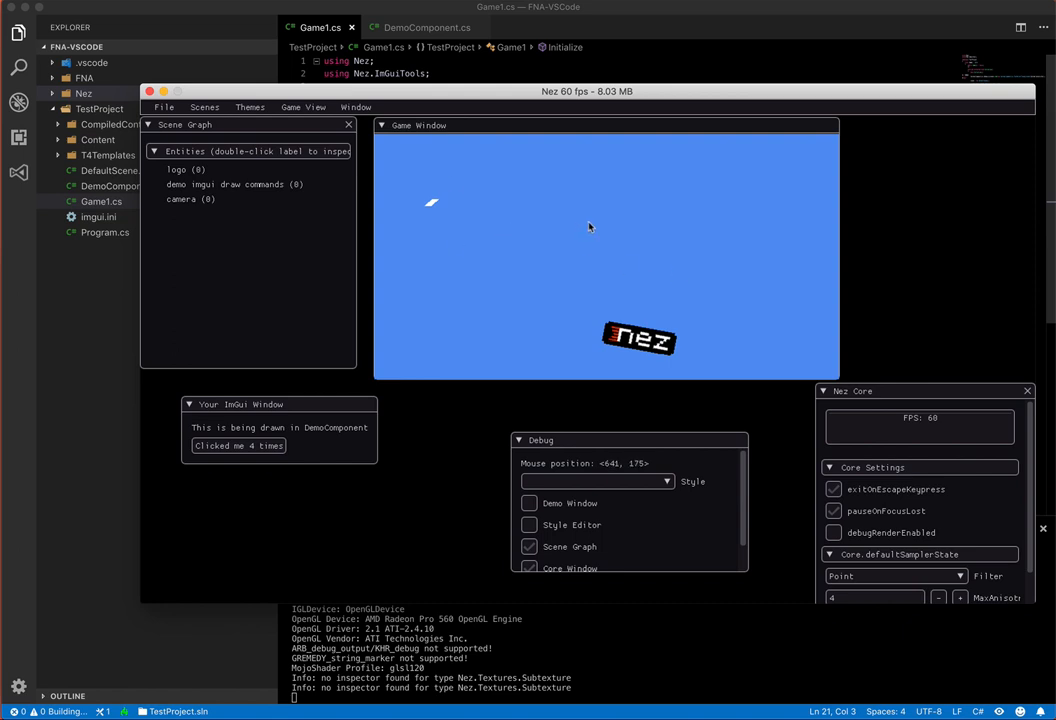
Toggle Separate Game Window off to fill the window, then back on.
left_click(302, 107)
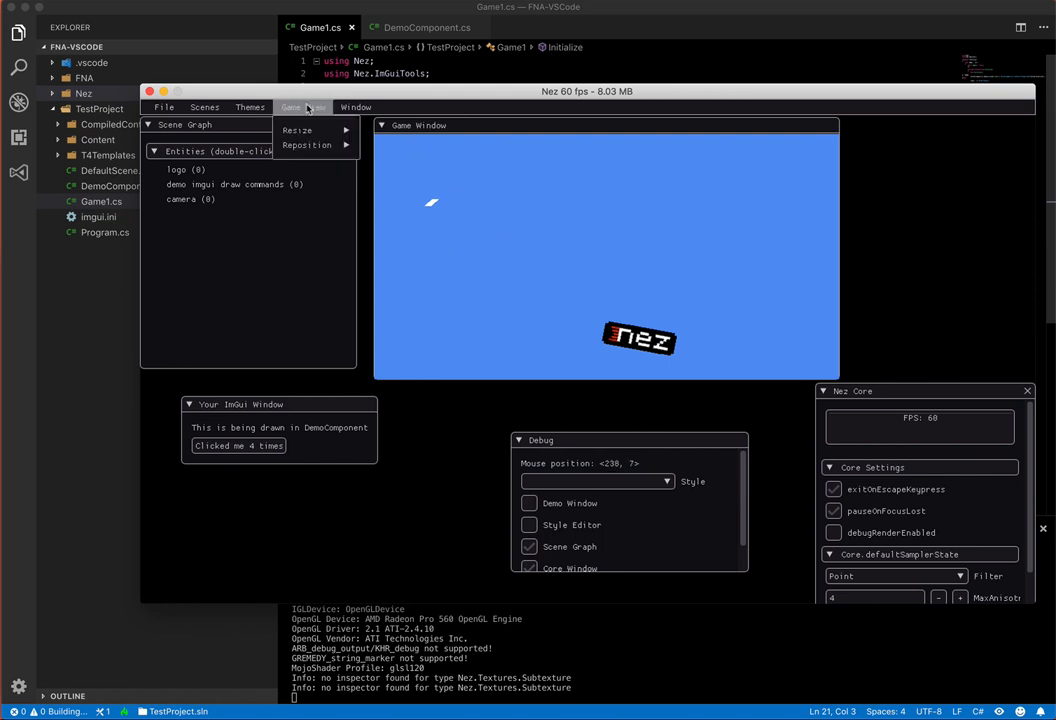
left_click(356, 107)
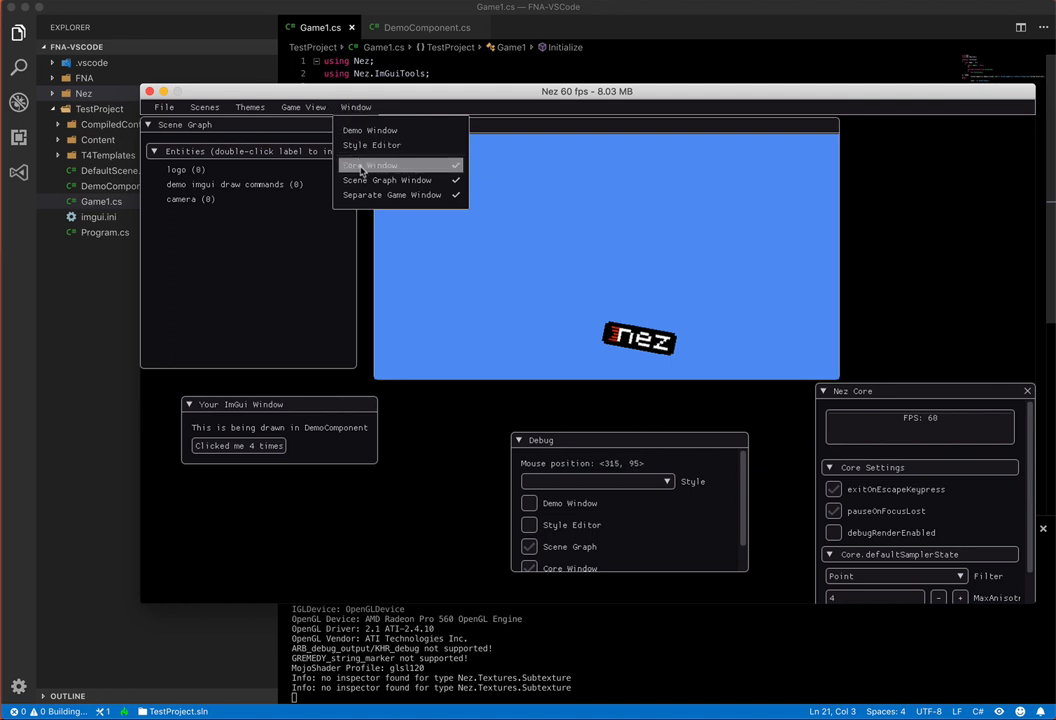
mouse_move(391, 195)
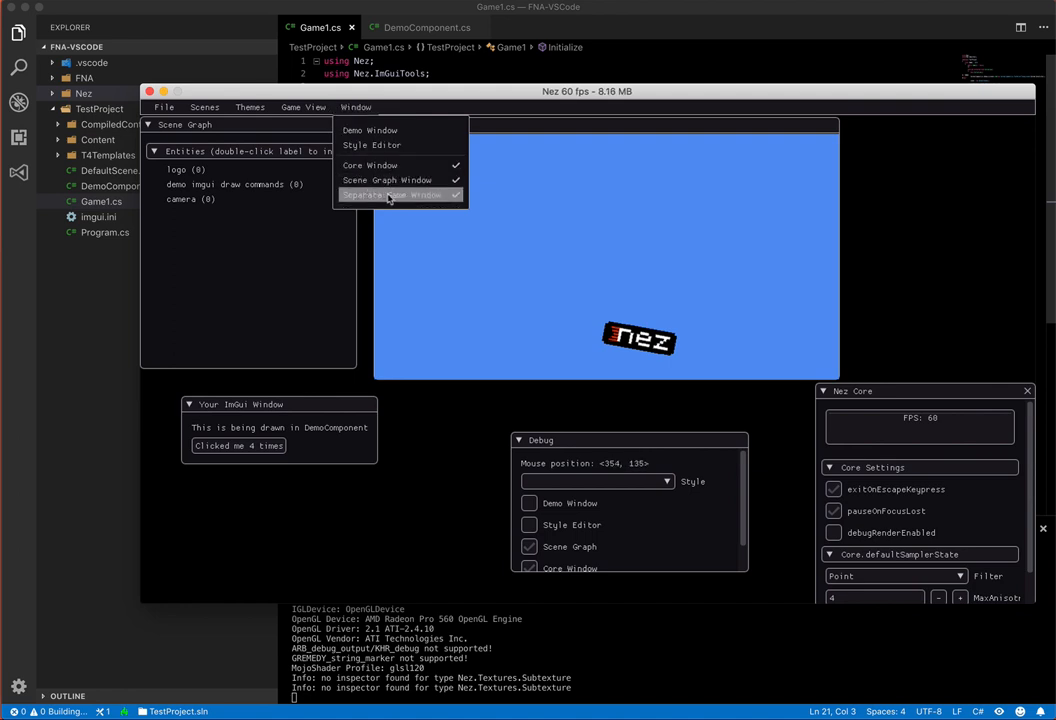
left_click(395, 195)
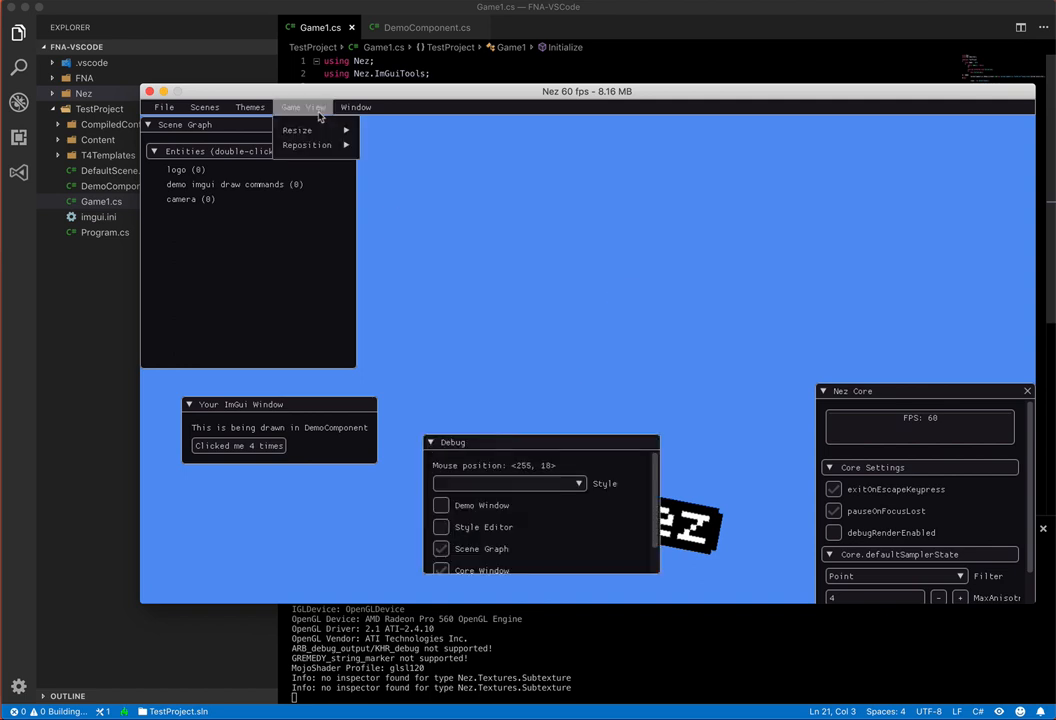
left_click(356, 107)
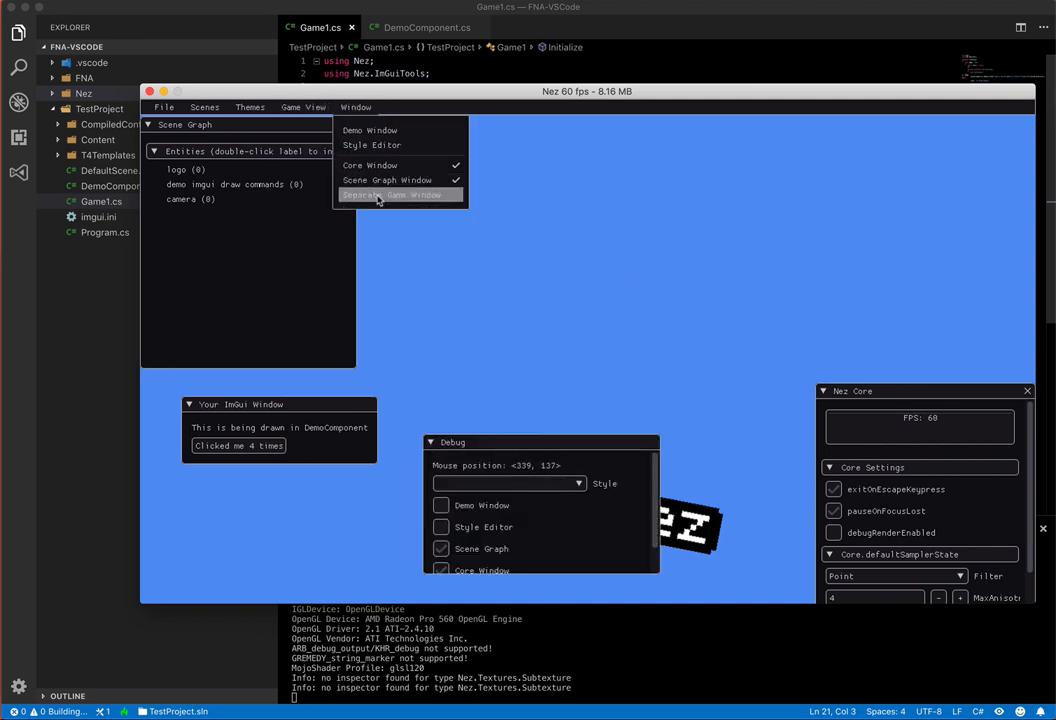
left_click(393, 194)
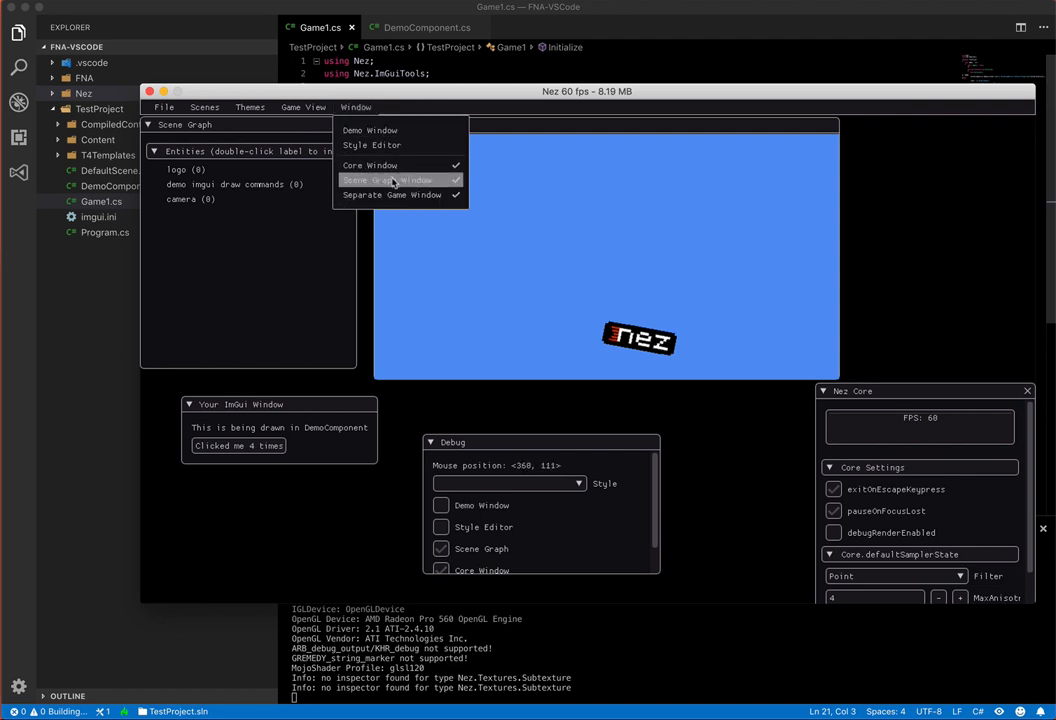
Hide and reshow the Scene Graph panel, leaving the Core window unchecked.
left_click(388, 180)
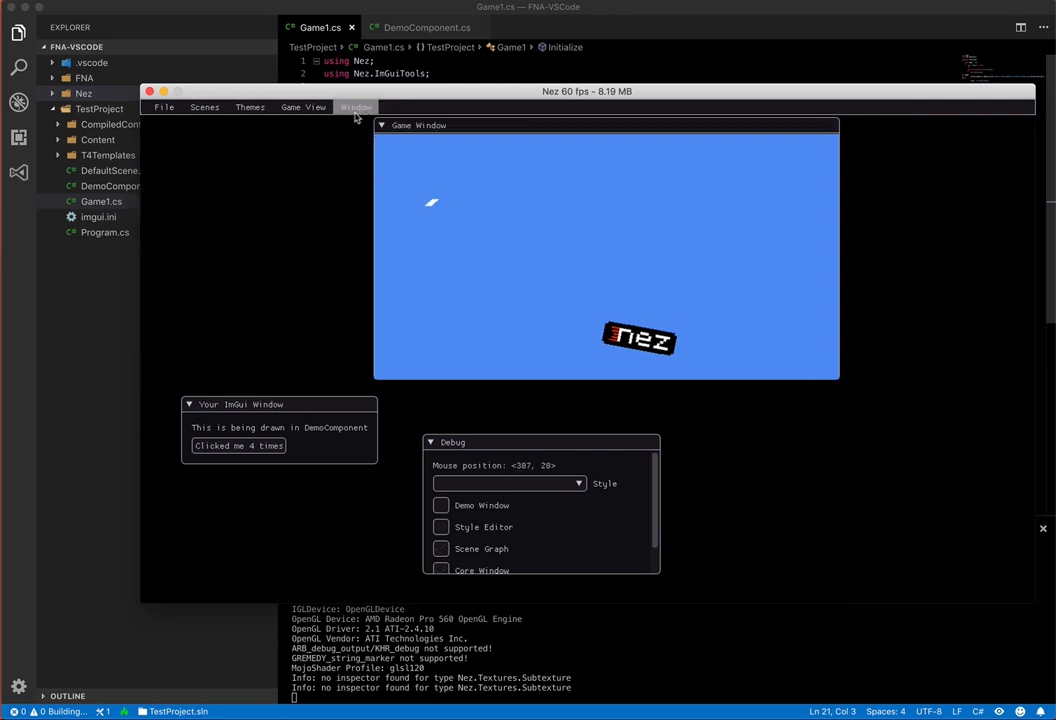
left_click(441, 548)
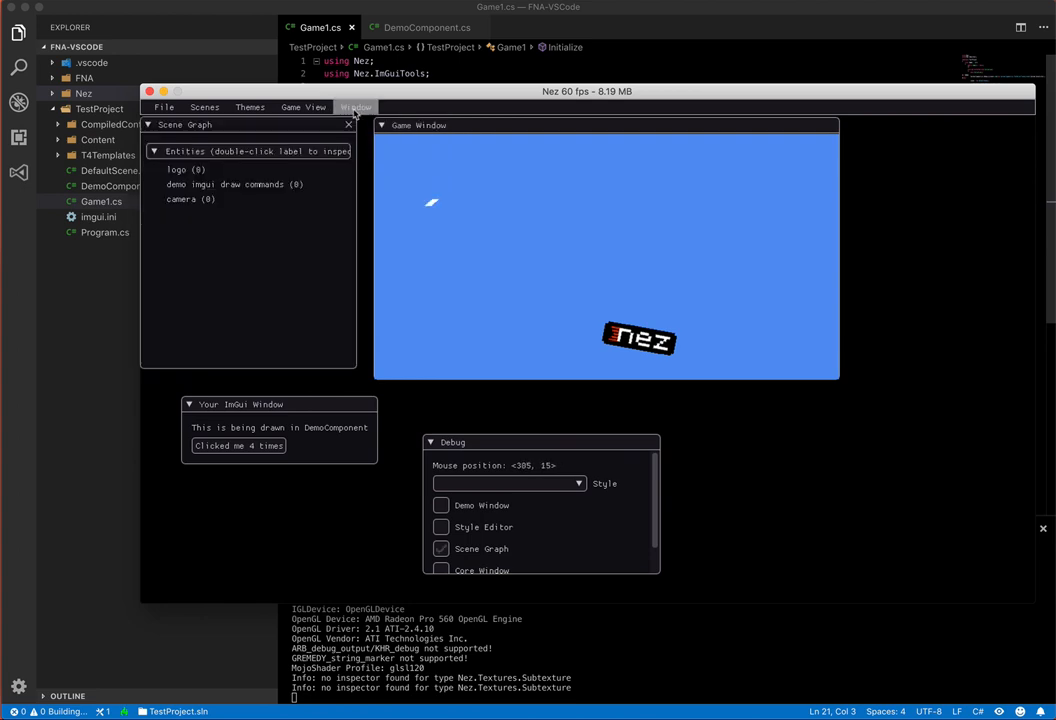
left_click(356, 107)
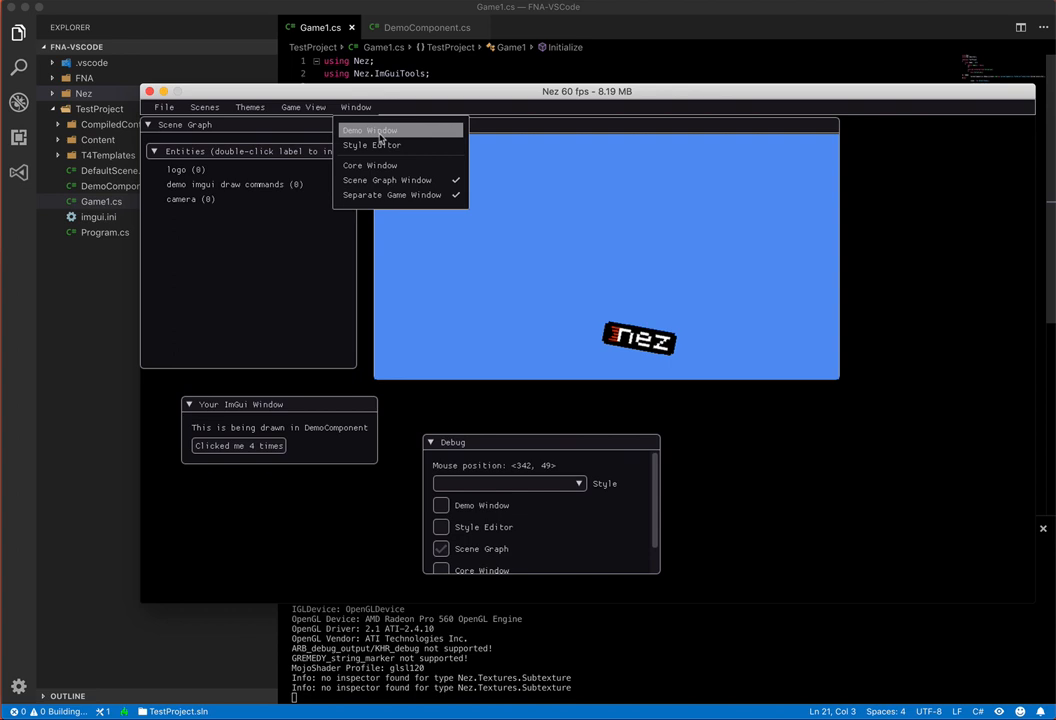
left_click(368, 130)
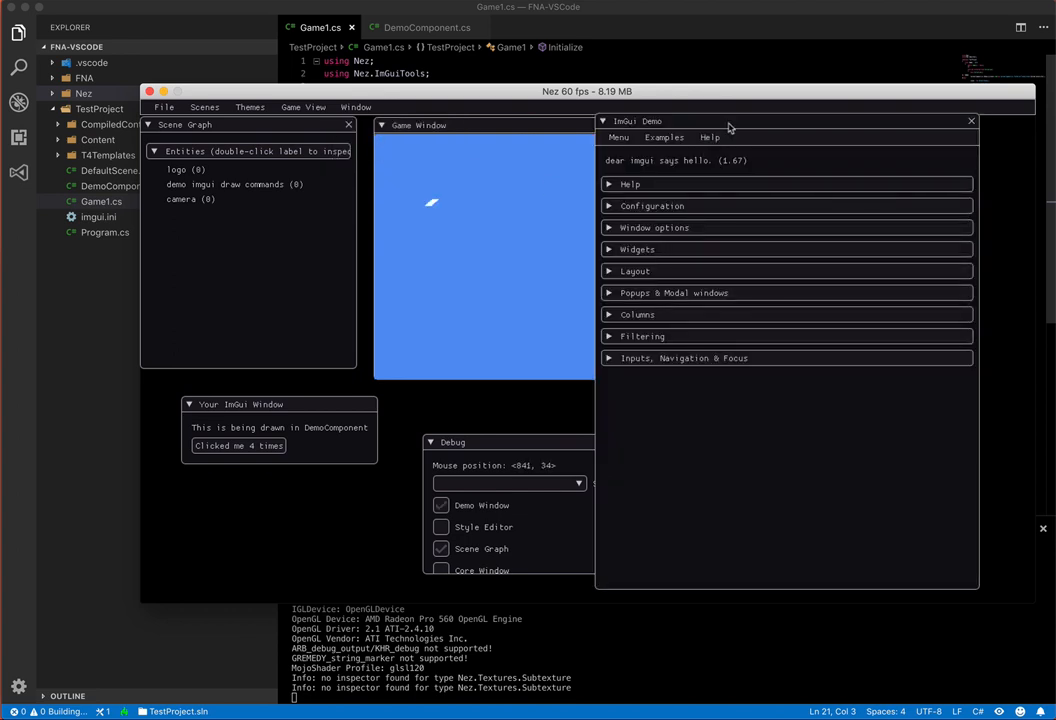
left_click(250, 107)
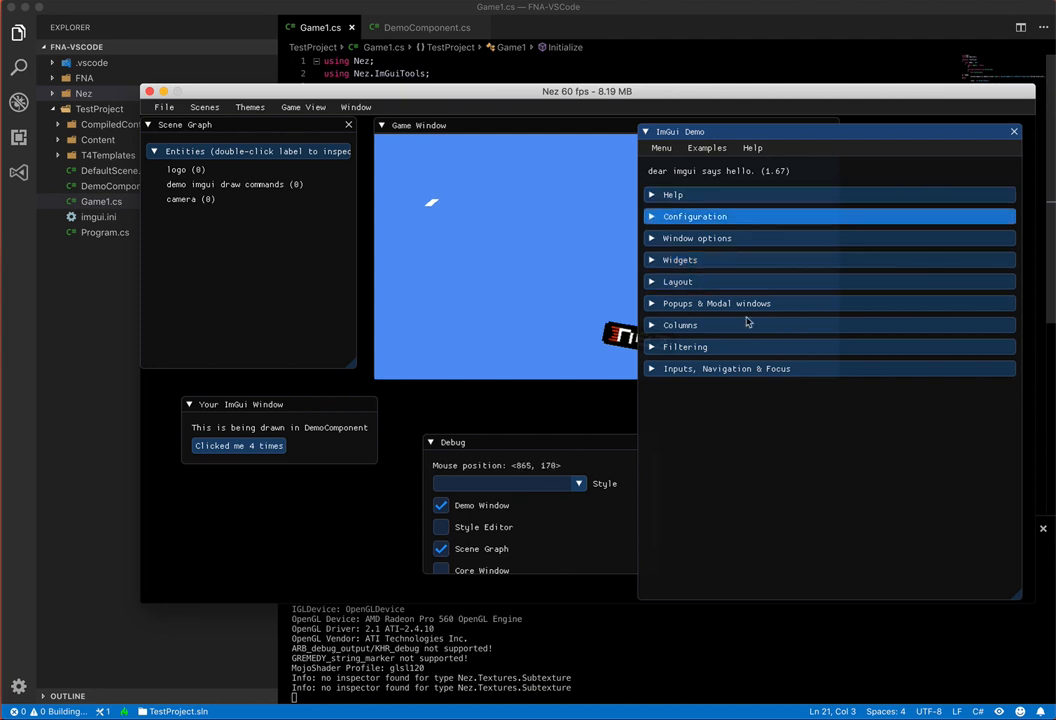
mouse_move(711, 260)
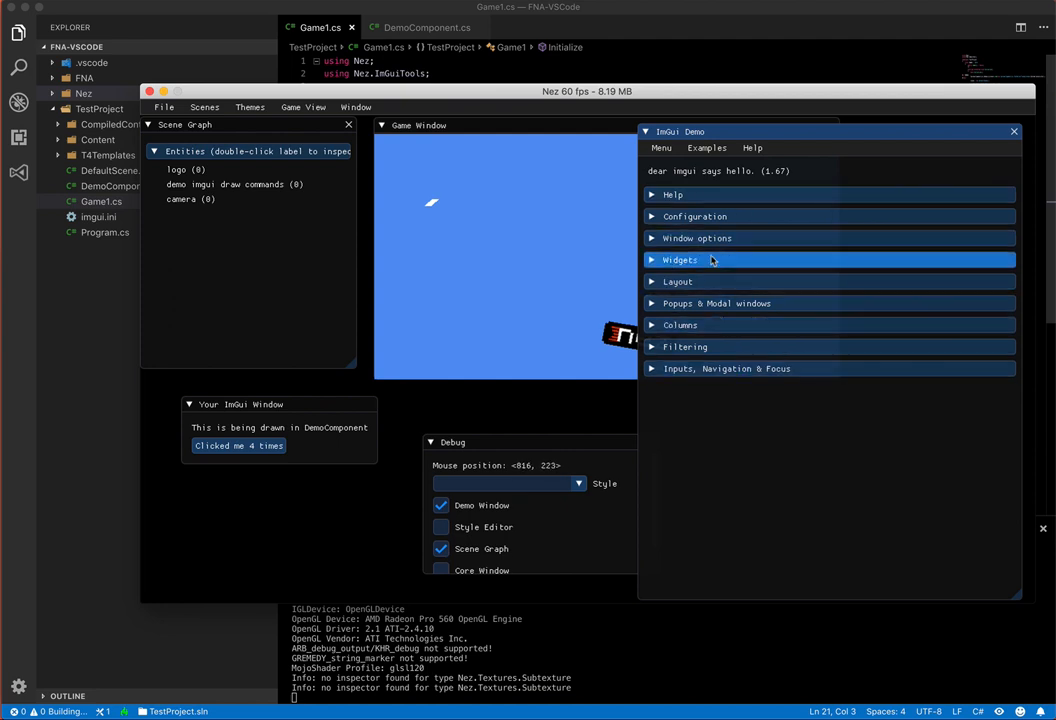
left_click(716, 303)
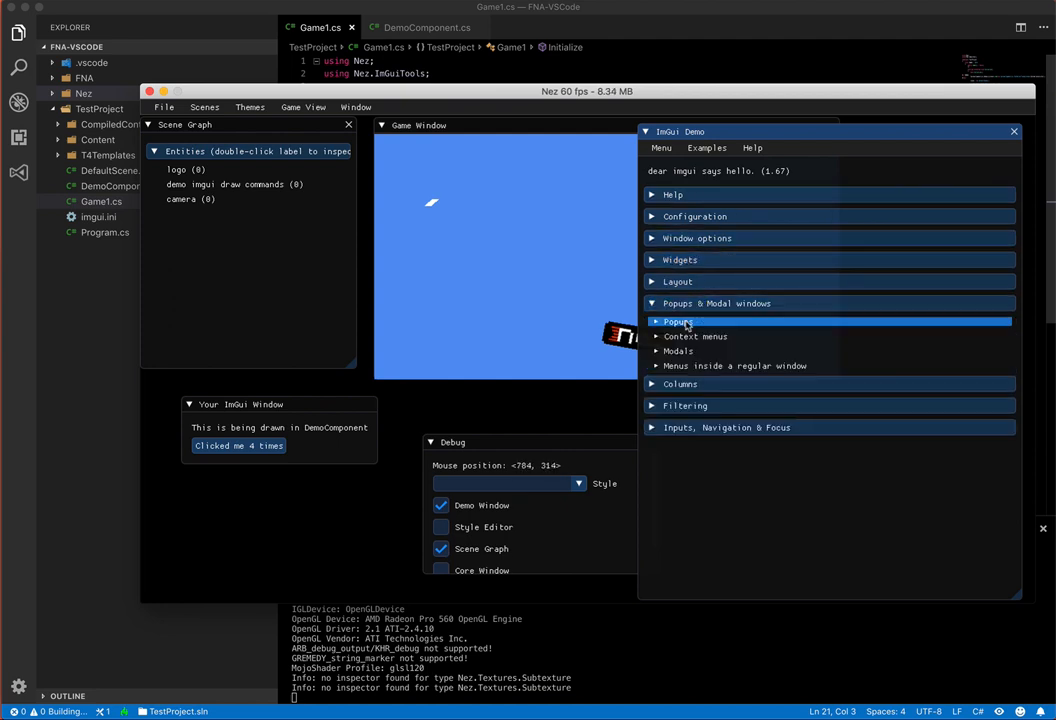
left_click(678, 321)
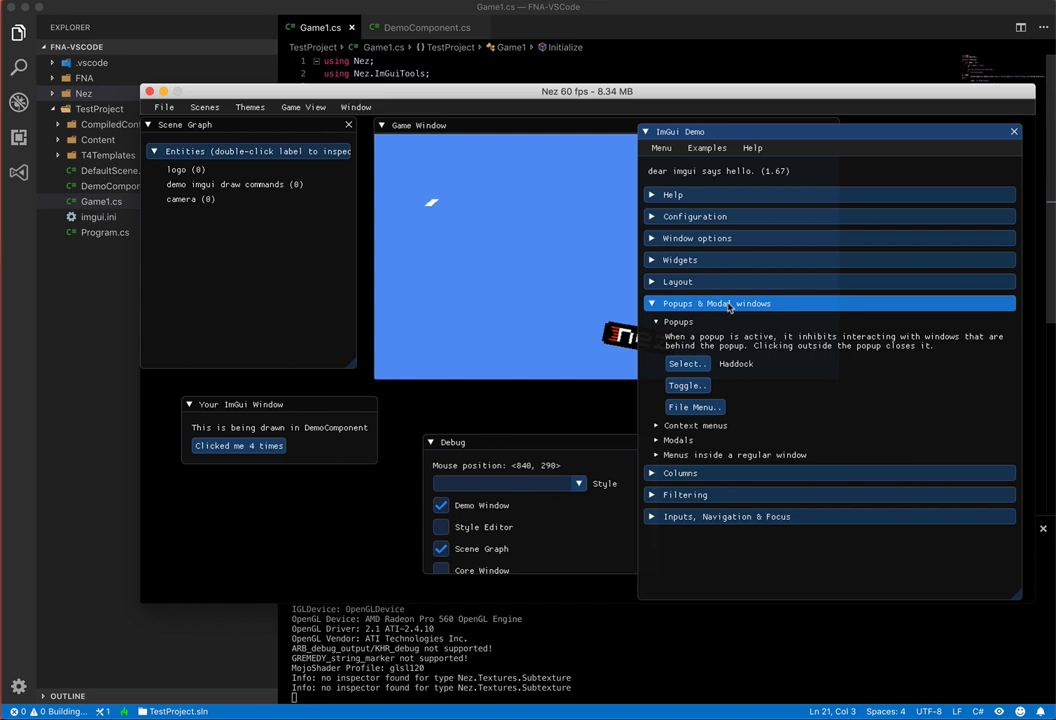
left_click(716, 303)
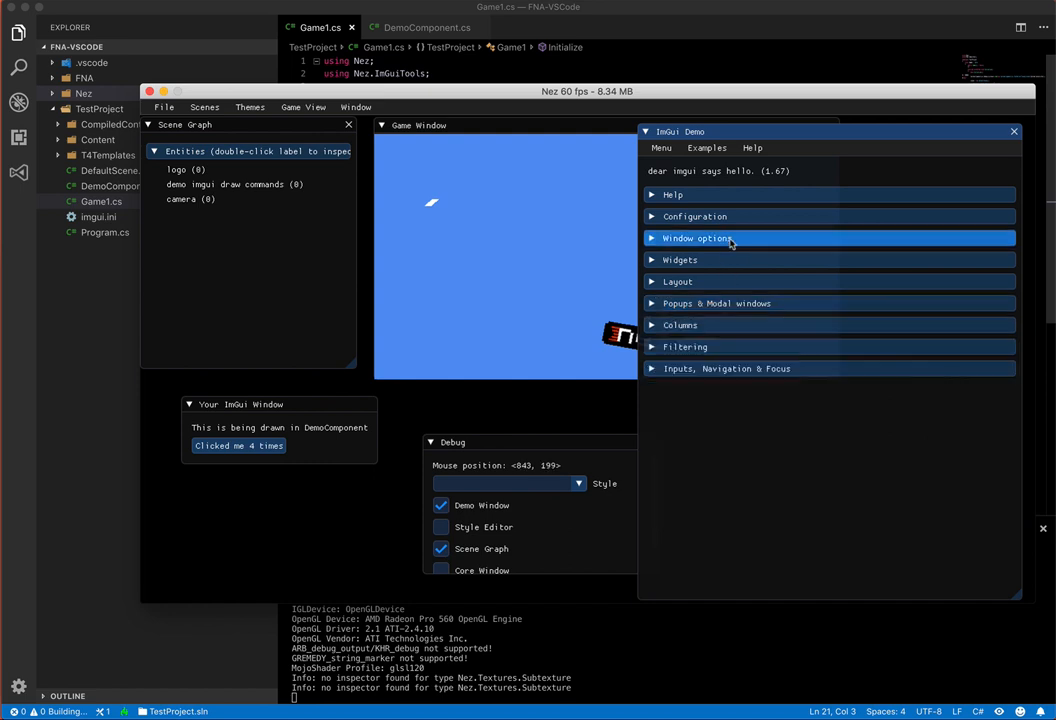
left_click(697, 238)
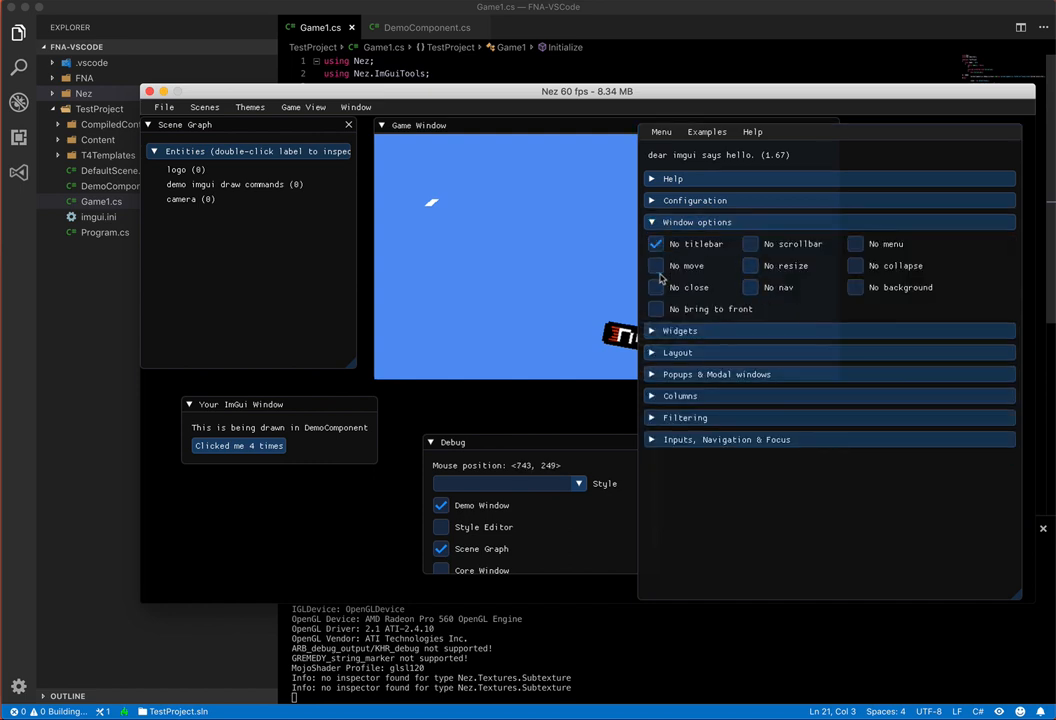
left_click(656, 244)
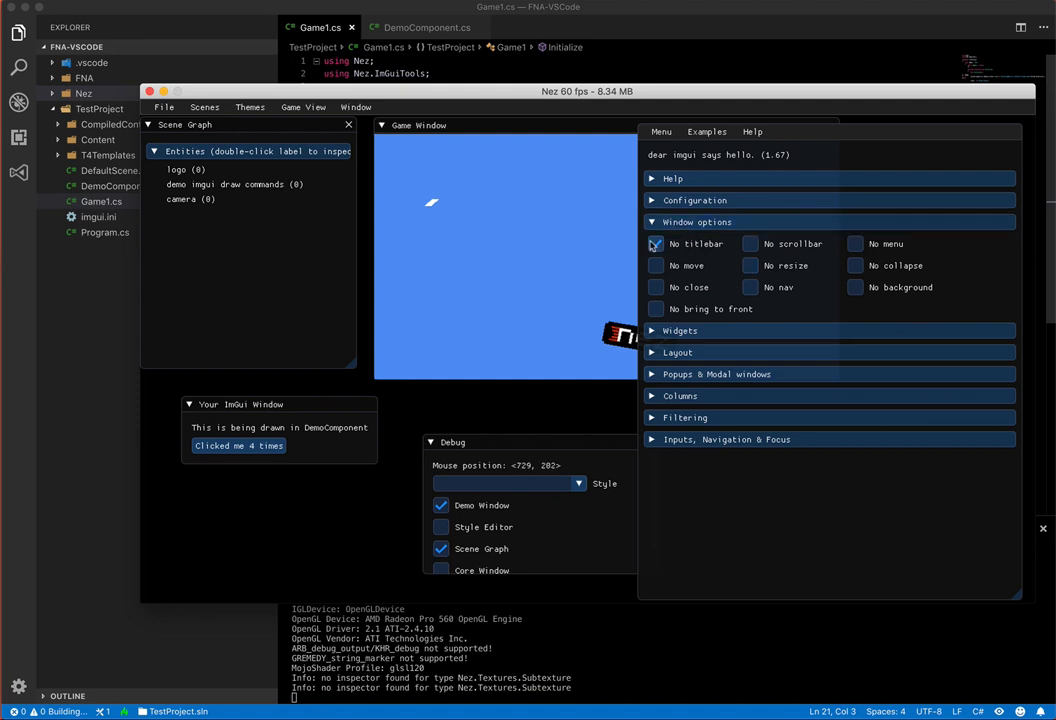
left_click(707, 147)
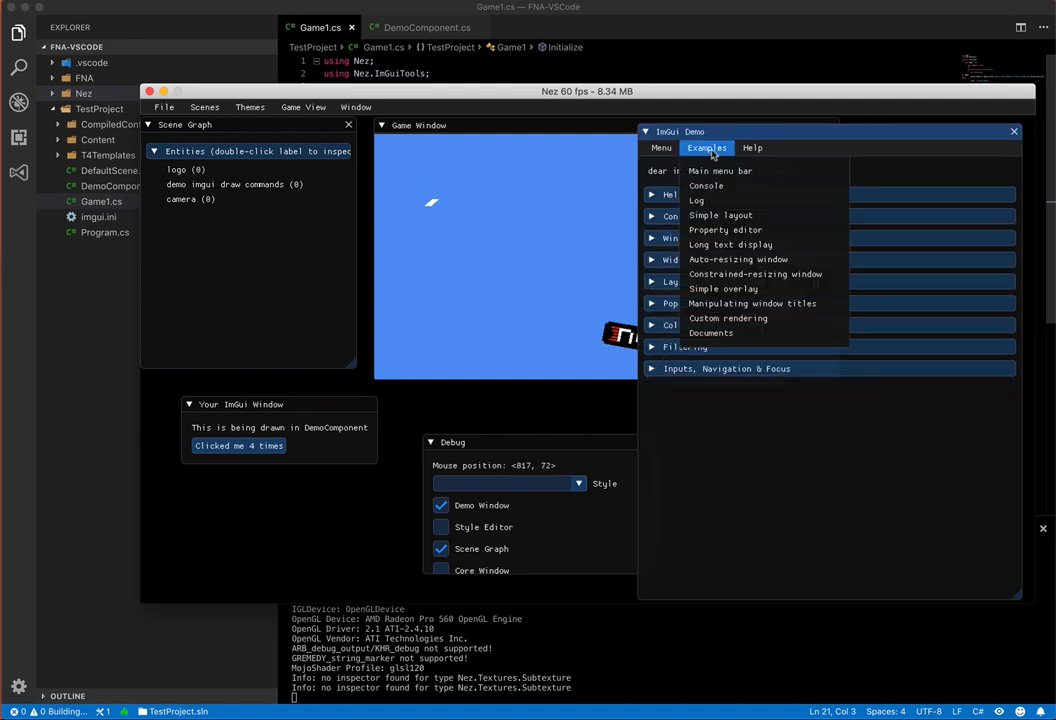
left_click(706, 185)
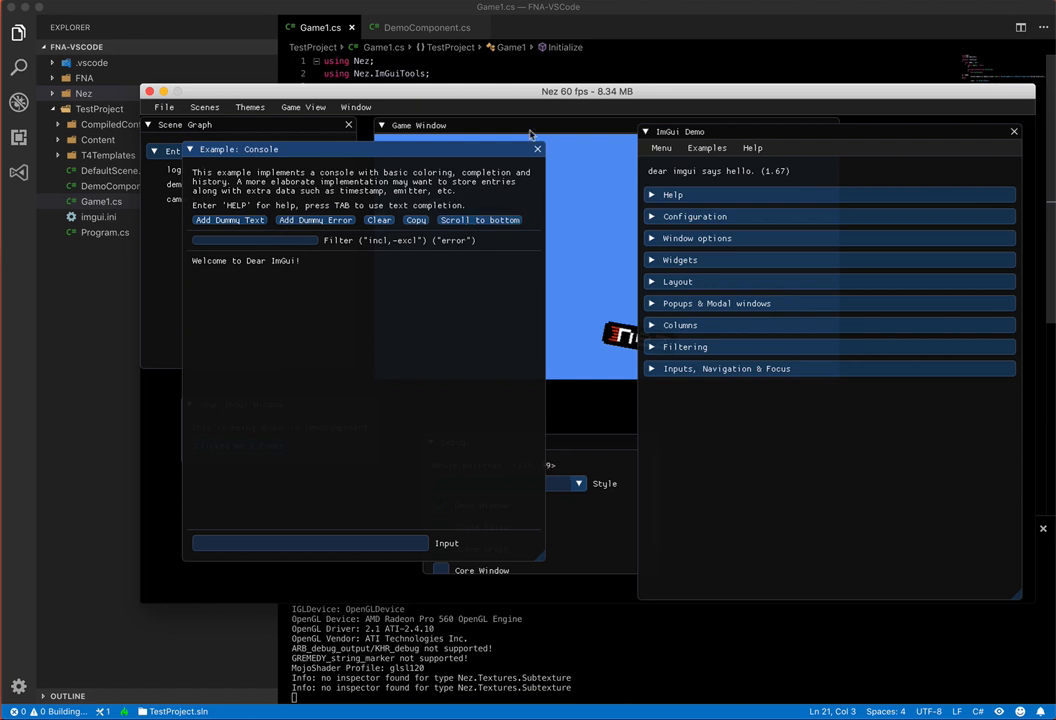
left_click(537, 149)
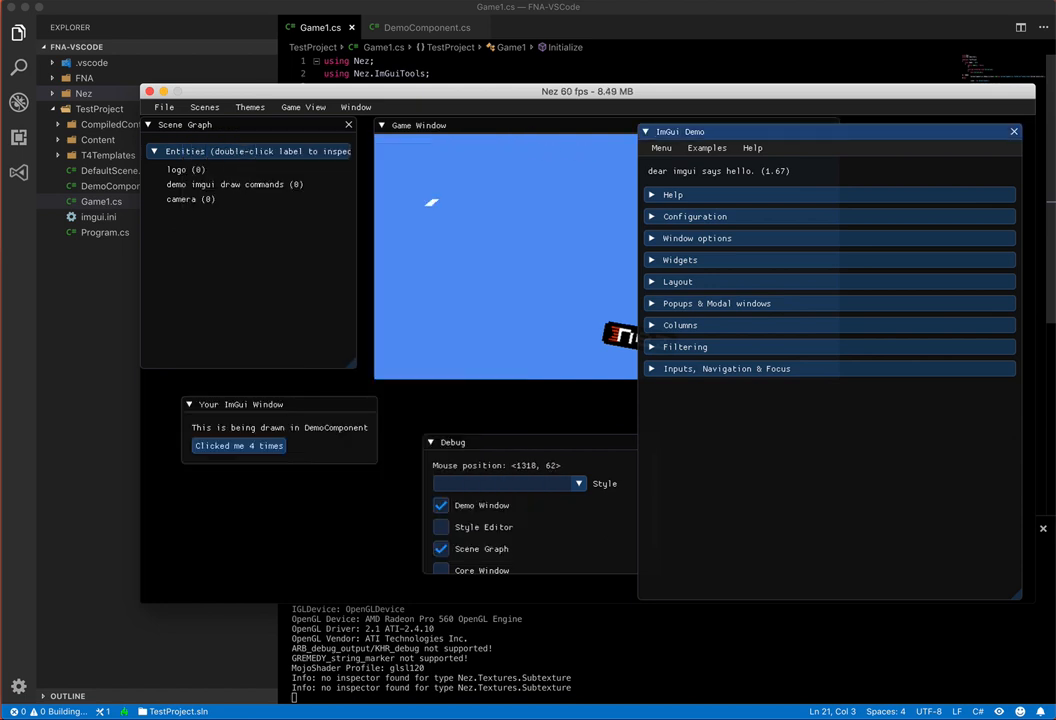
left_click(441, 505)
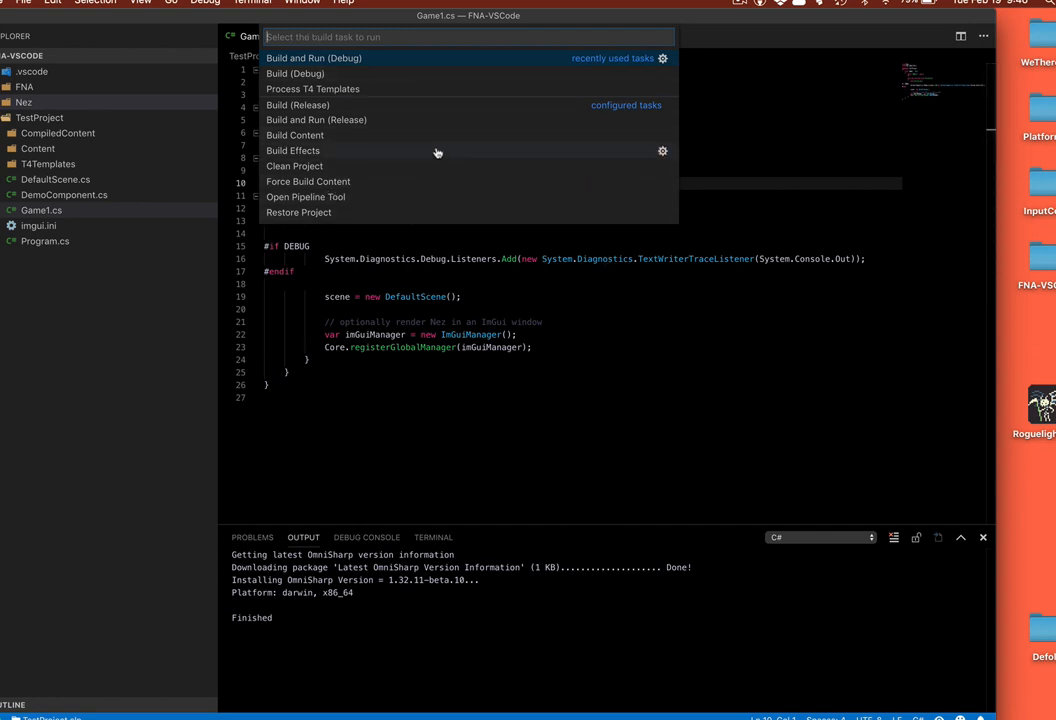
mouse_move(320, 157)
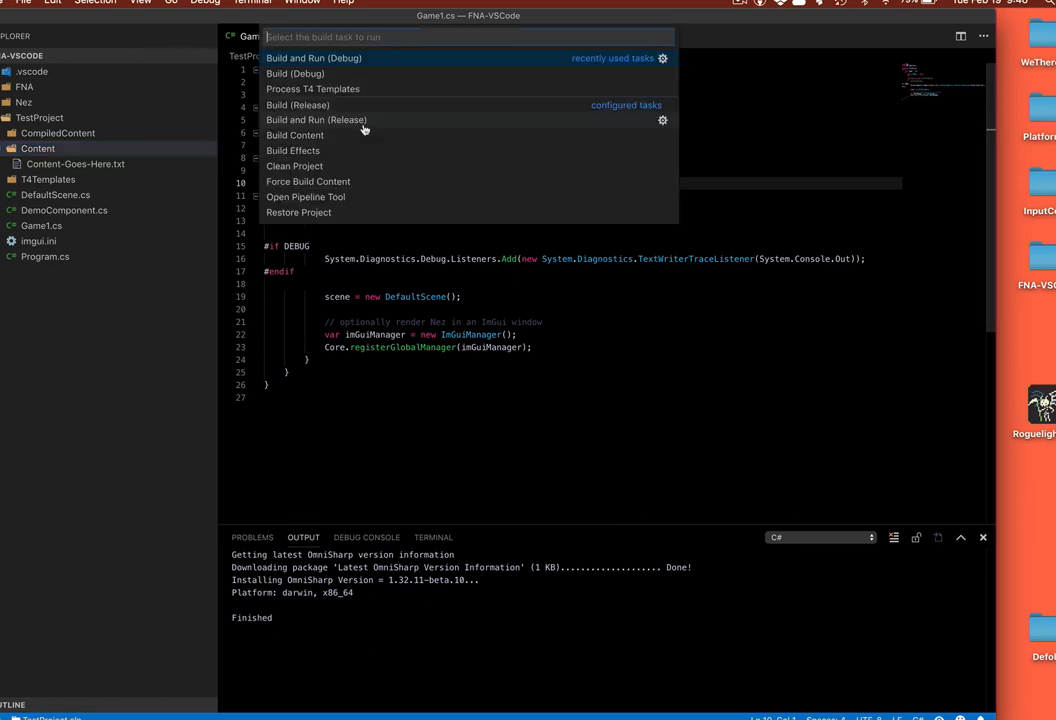
mouse_move(293, 150)
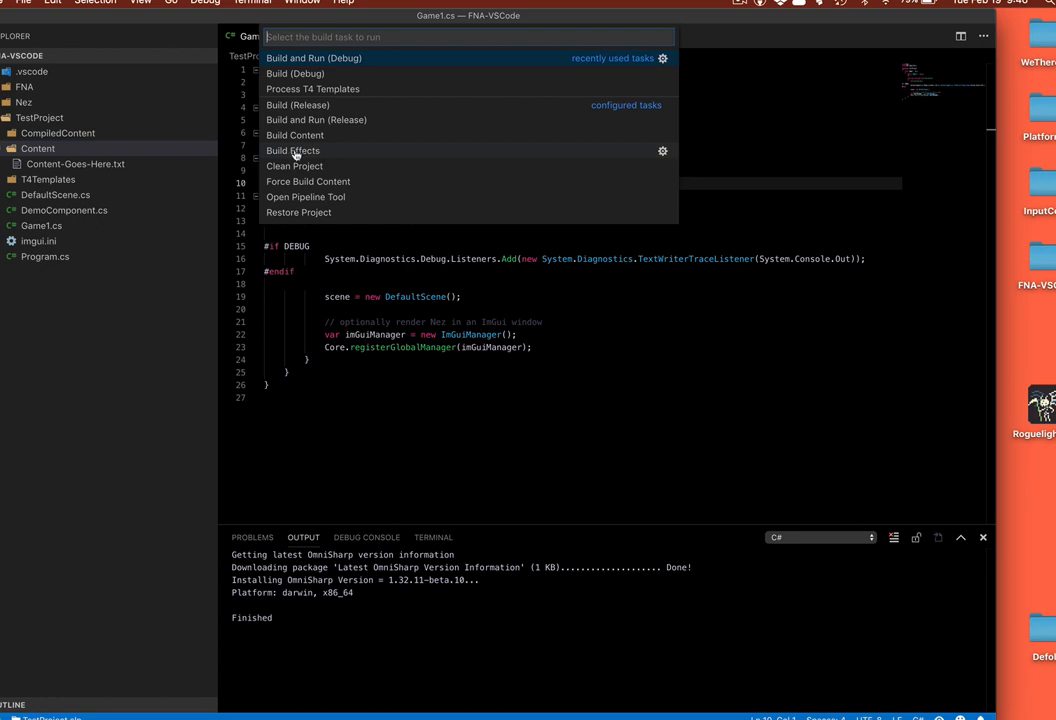
mouse_move(350, 162)
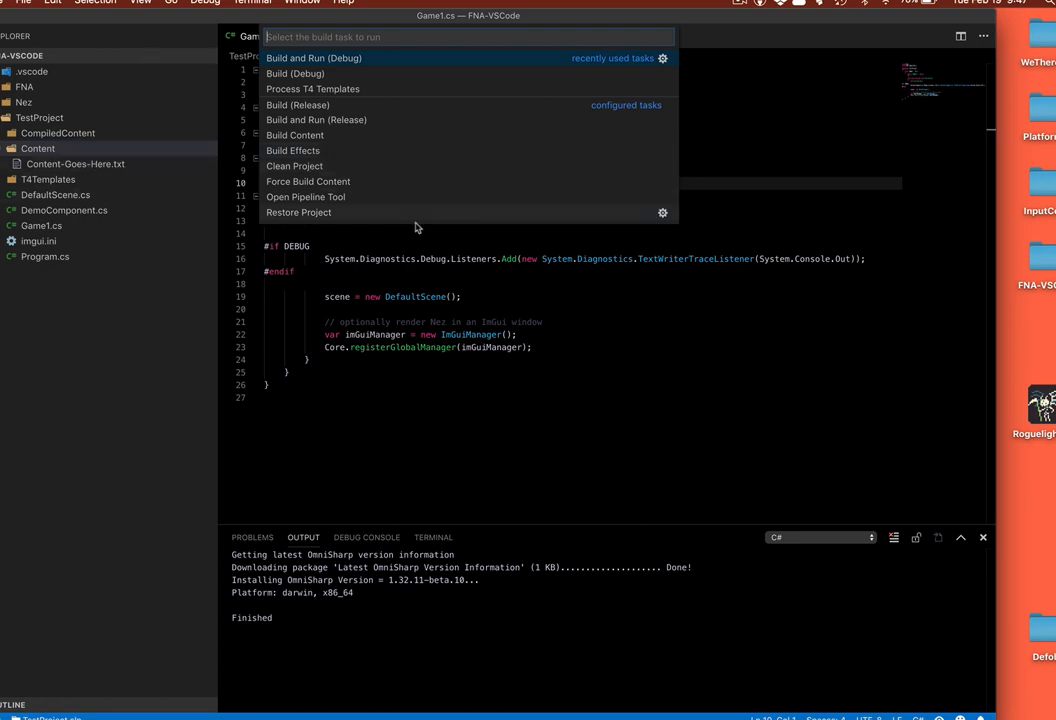
mouse_move(377, 252)
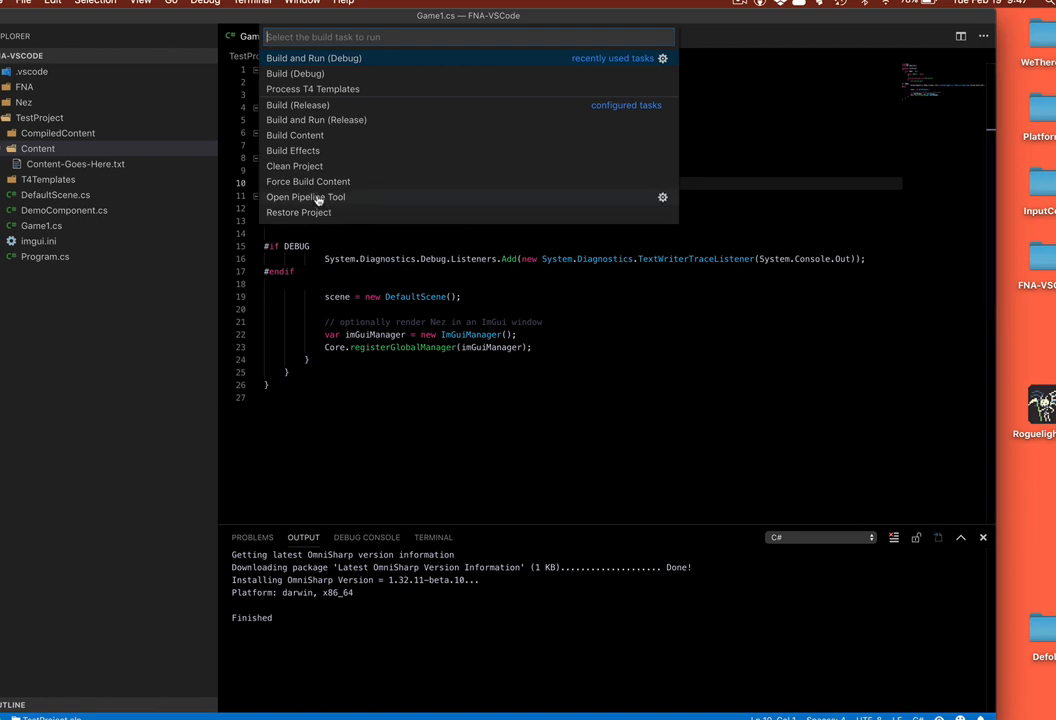
Launch the MonoGame Pipeline Tool from the build task list.
left_click(305, 197)
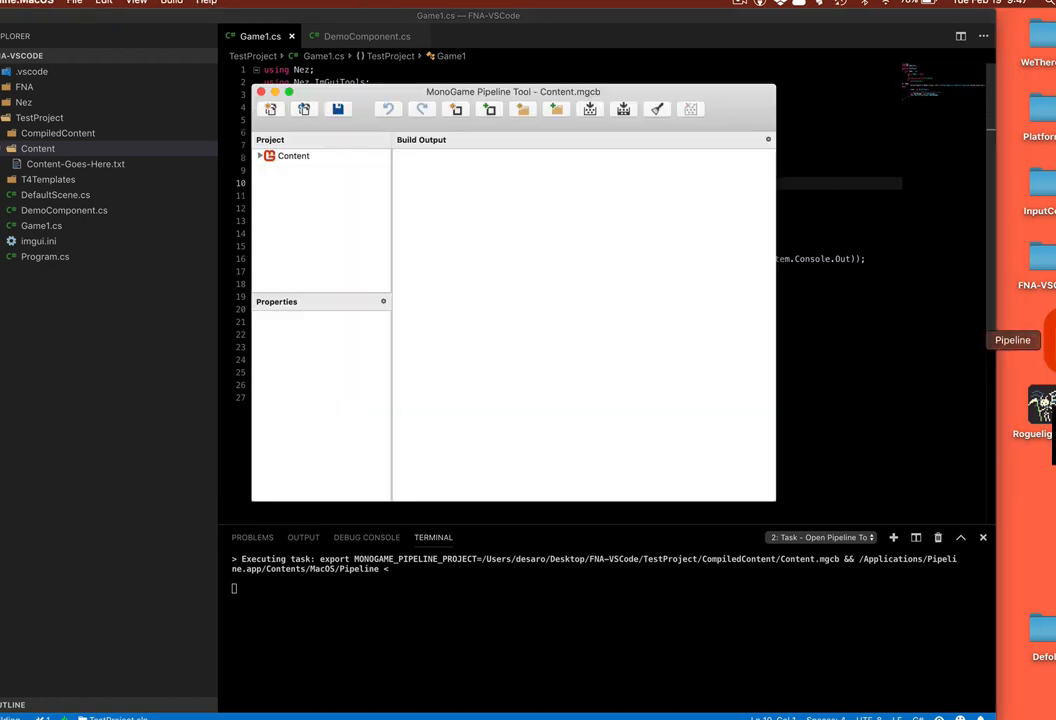
Expand the Content project to reveal nez-logo-black.png, then collapse the folder.
left_click(261, 155)
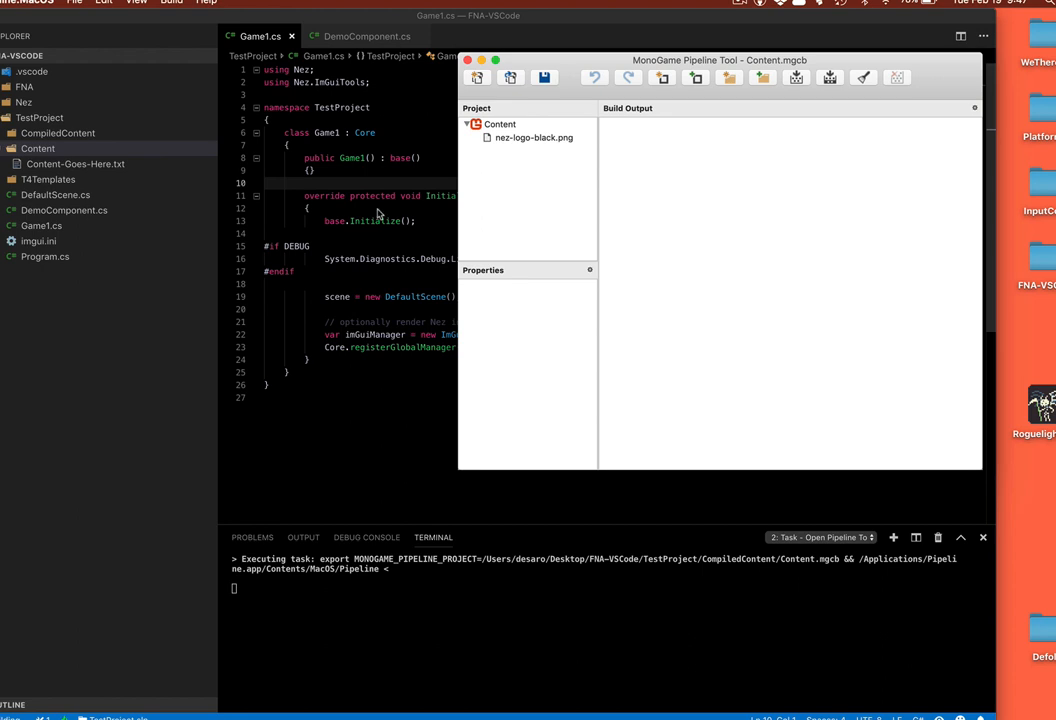
mouse_move(403, 203)
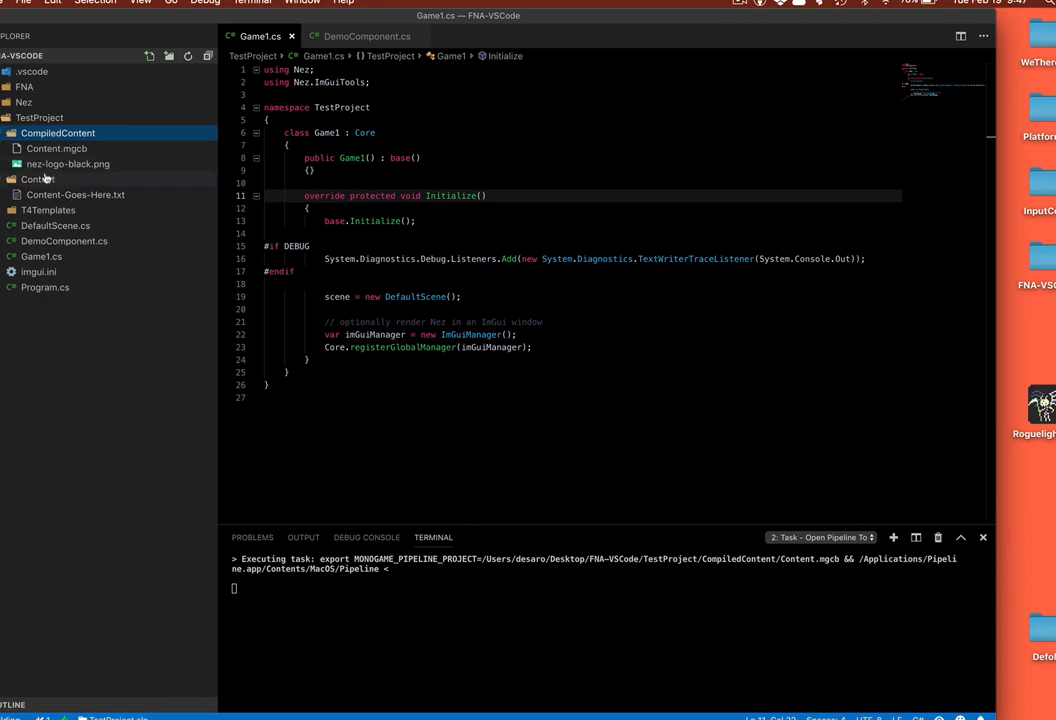
mouse_move(38, 179)
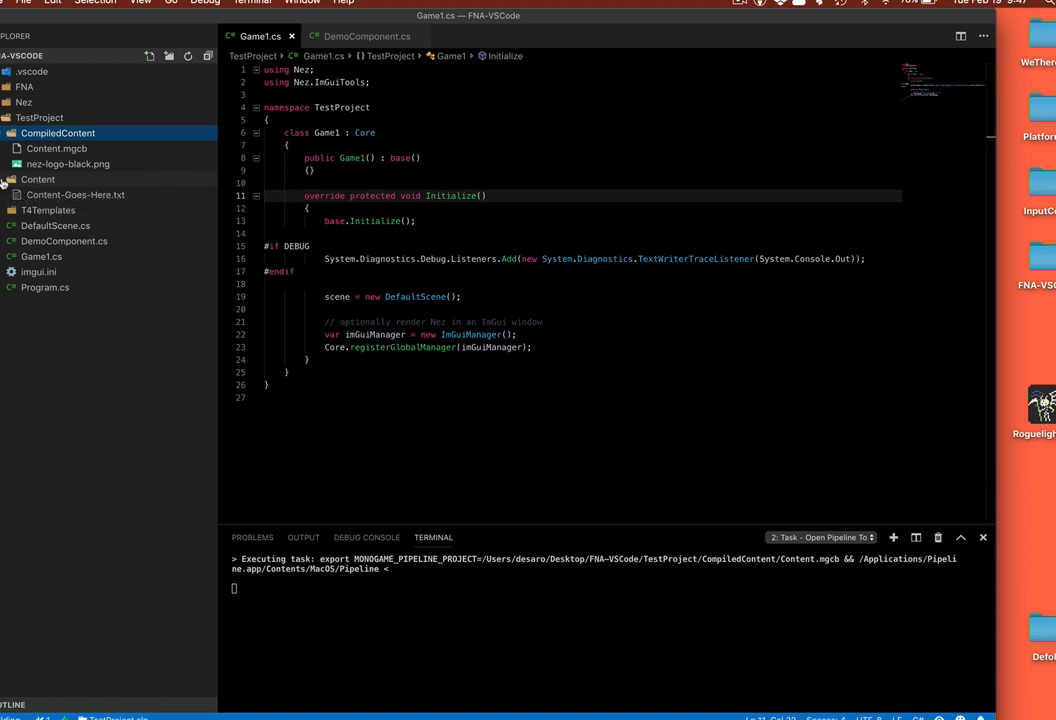
left_click(38, 179)
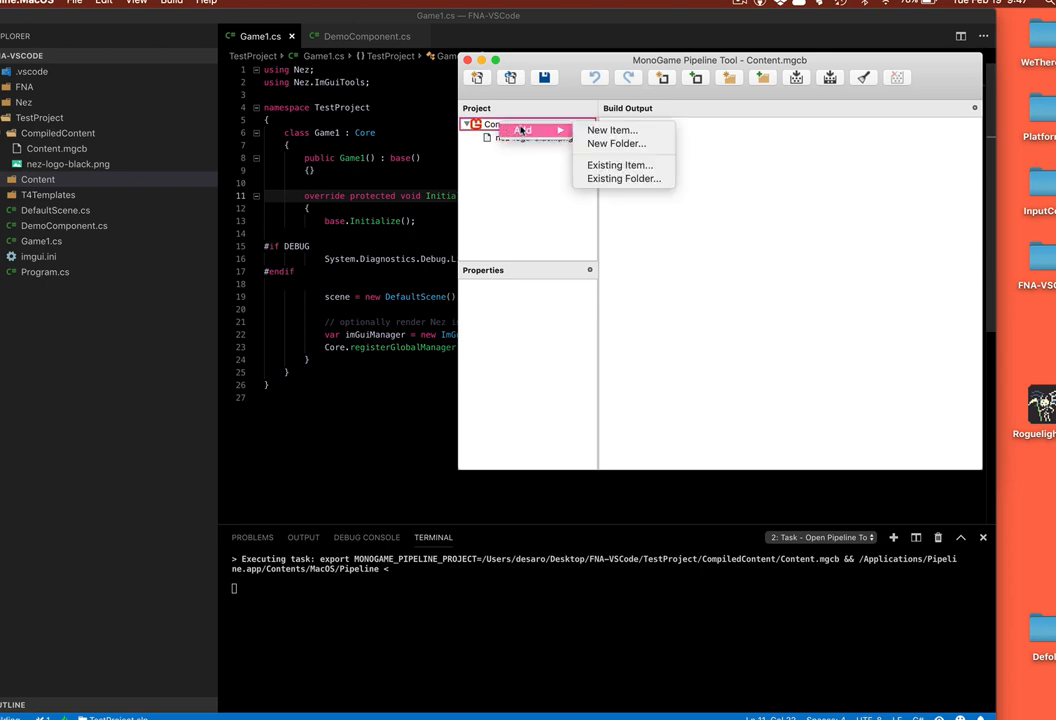
mouse_move(623, 178)
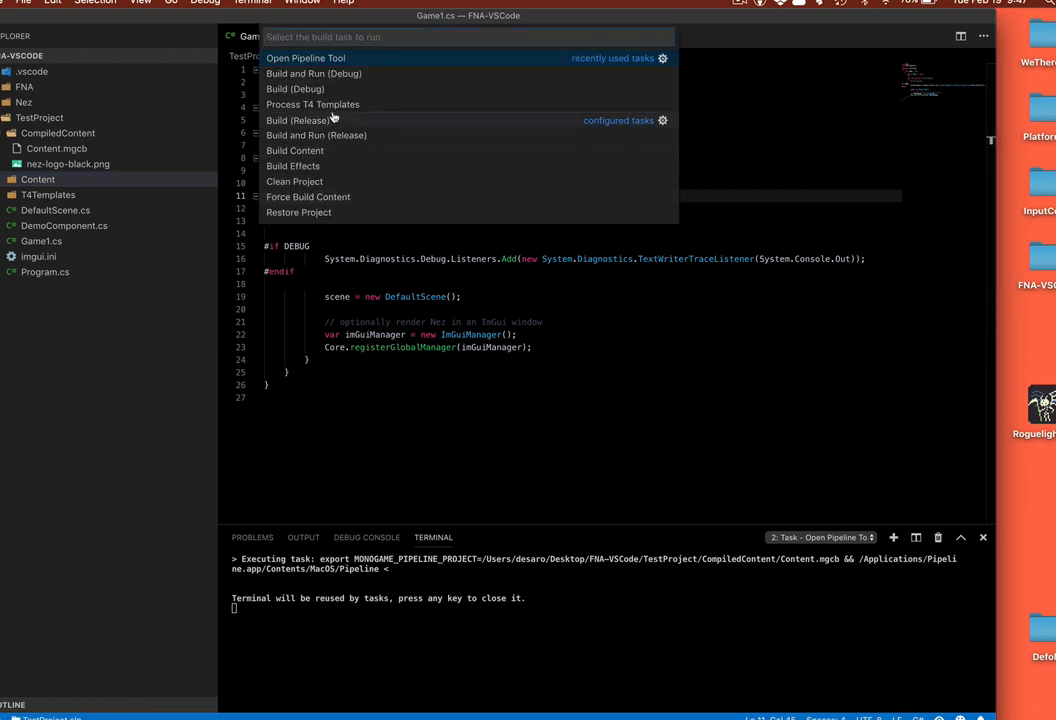
mouse_move(327, 89)
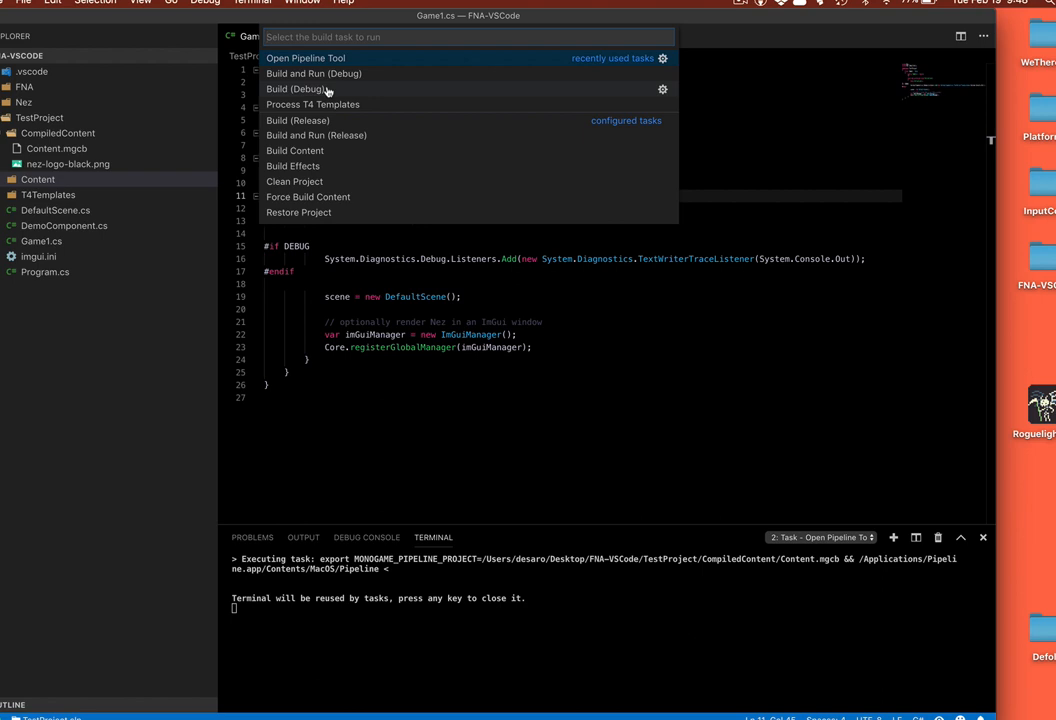
mouse_move(390, 196)
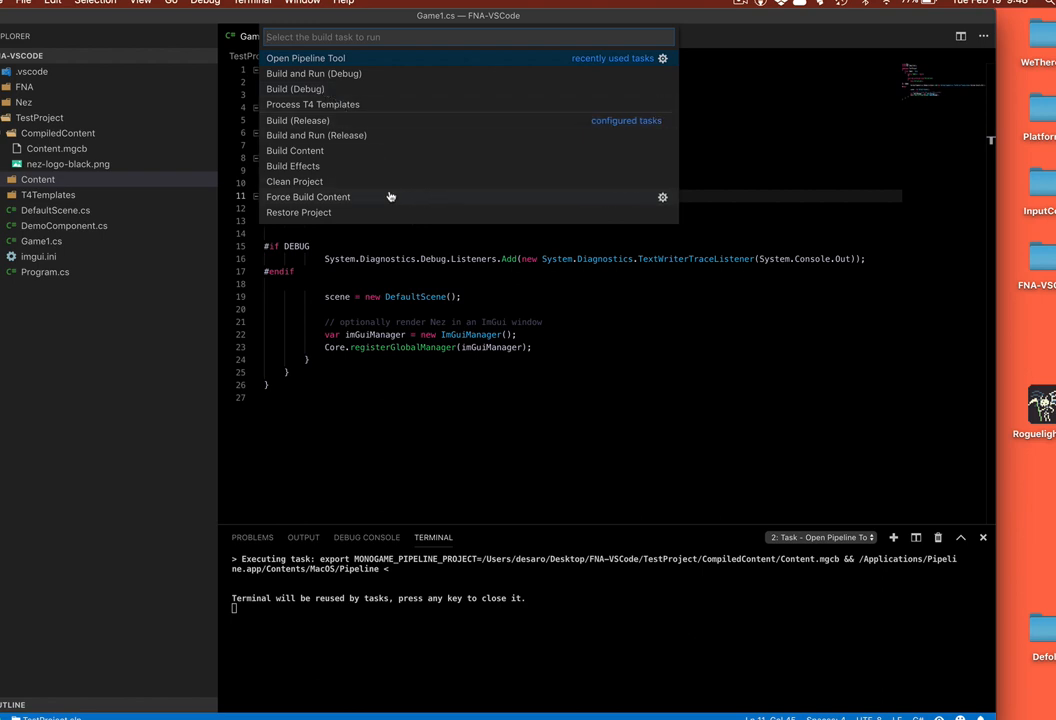
Run Force Build Content, rebuilding nez-logo-black.png with 1 succeeded and 0 failed.
left_click(308, 196)
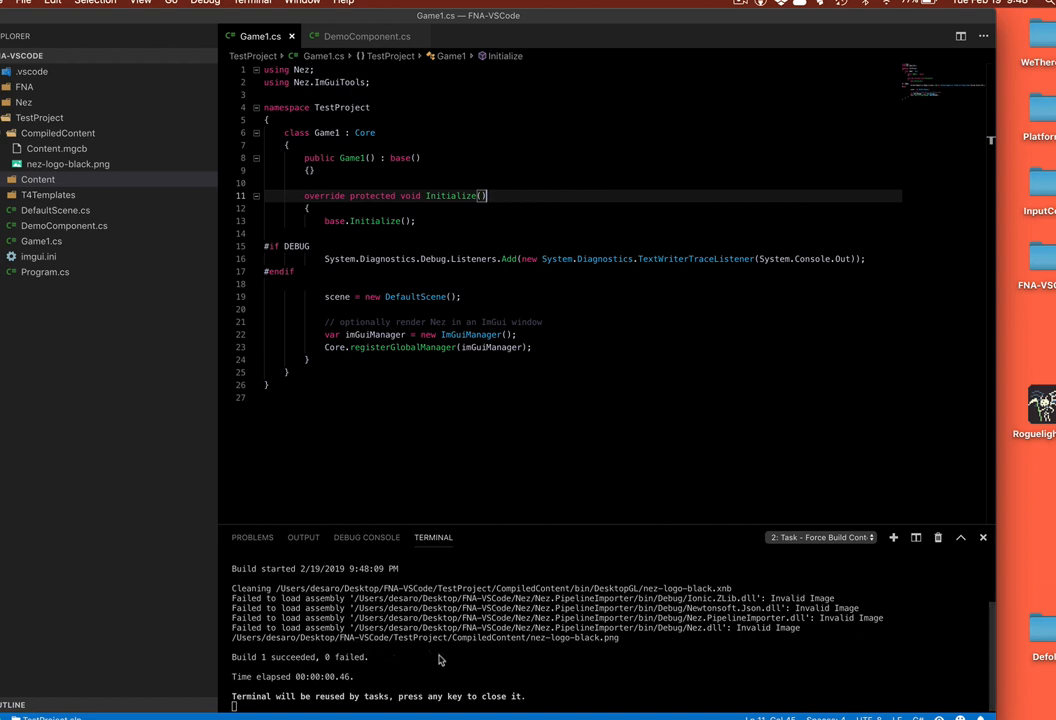
mouse_move(320, 646)
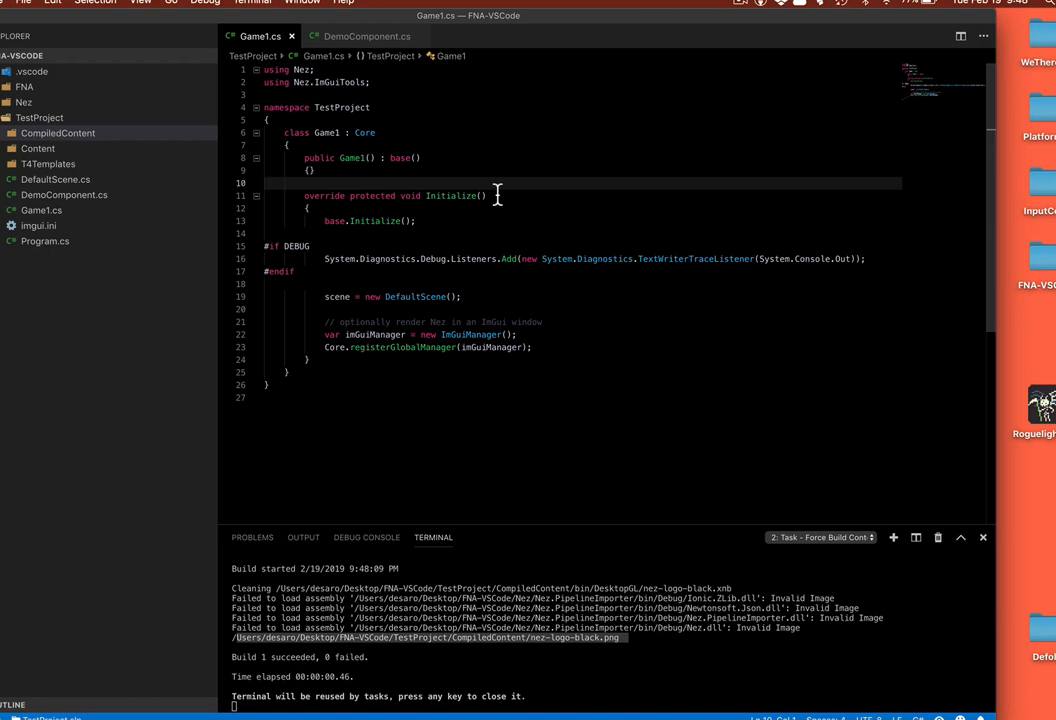
left_click(740, 3)
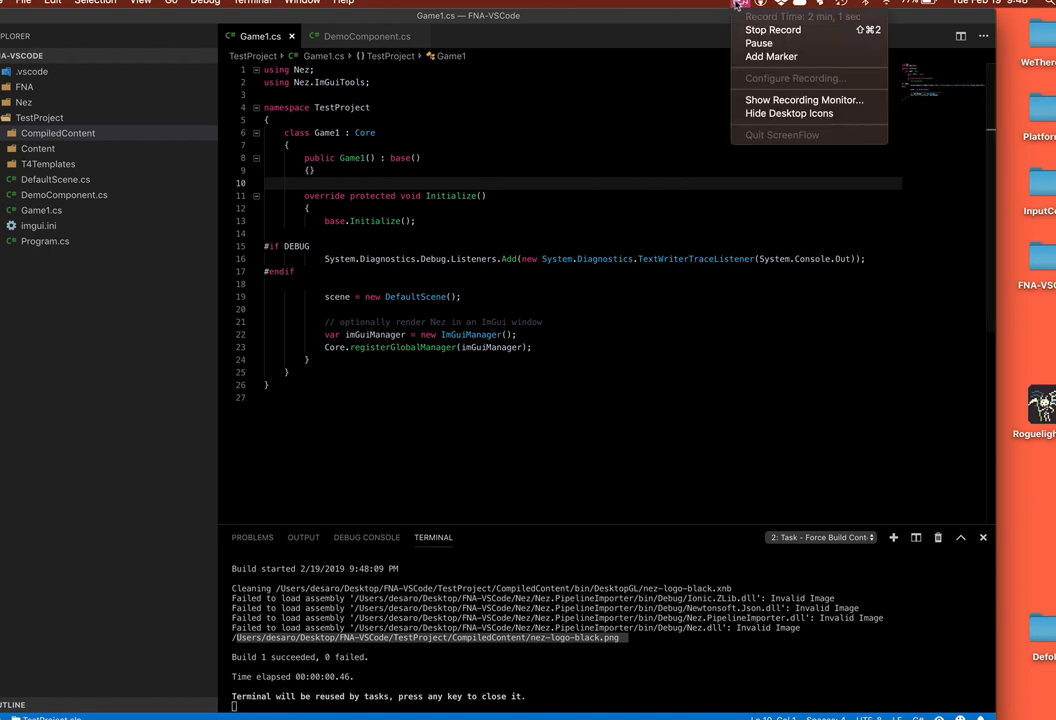